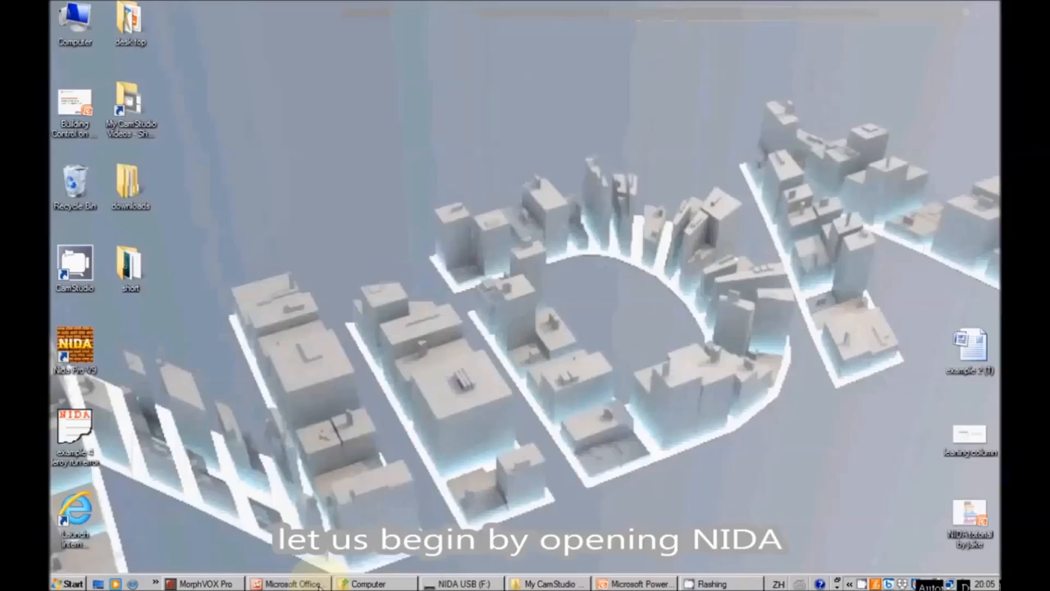
# Start NIDA from its desktop shortcut, giving an empty workspace
pyautogui.click(76, 344)
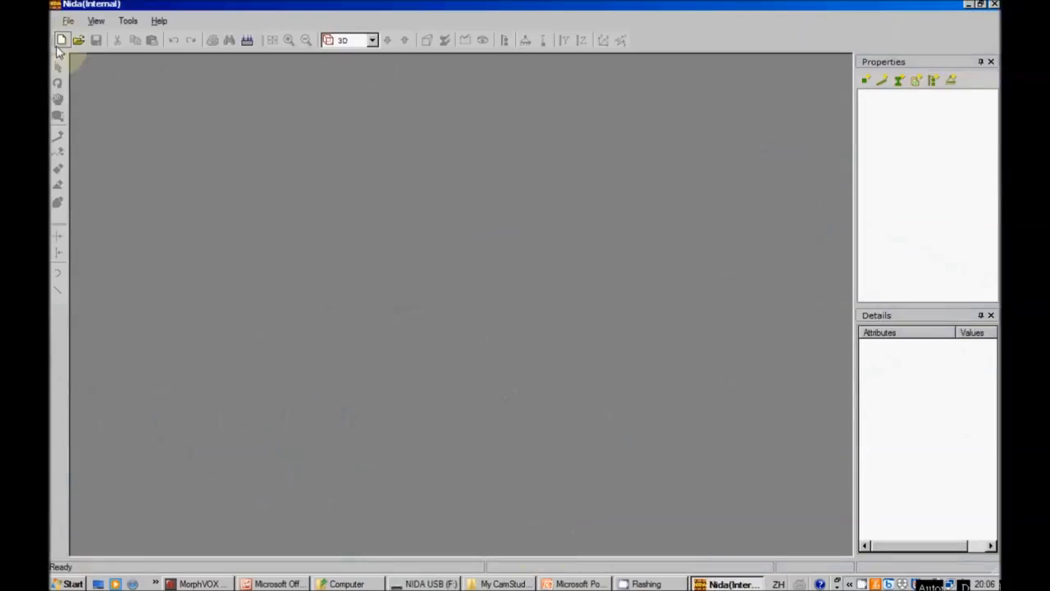
pyautogui.moveTo(63, 39)
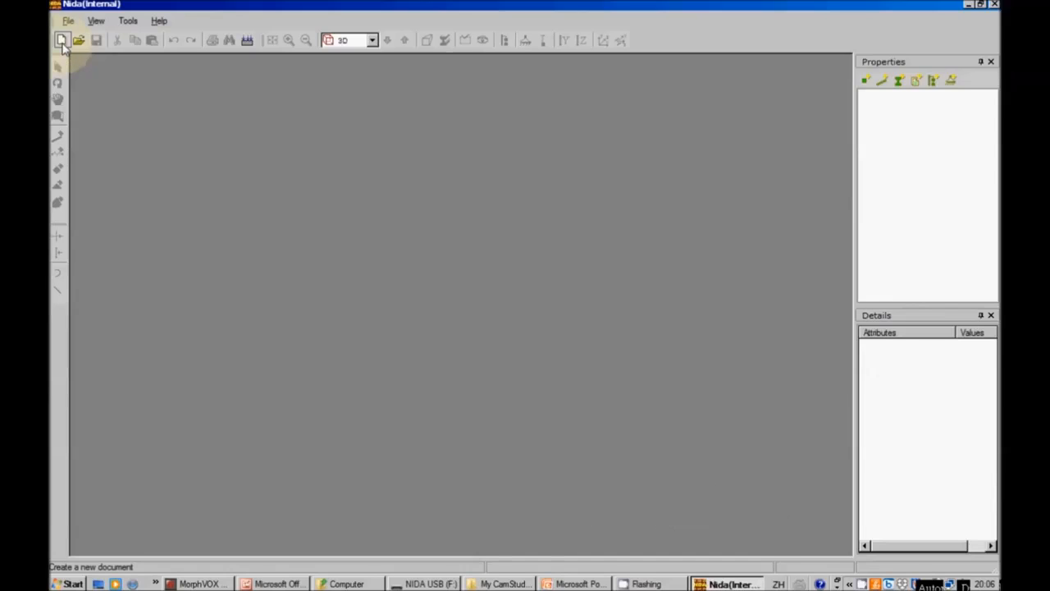
# Create a new project titled 'leaning column frame' with gravity -Y, kN forces and metre lengths
pyautogui.click(62, 40)
pyautogui.write('leaning')
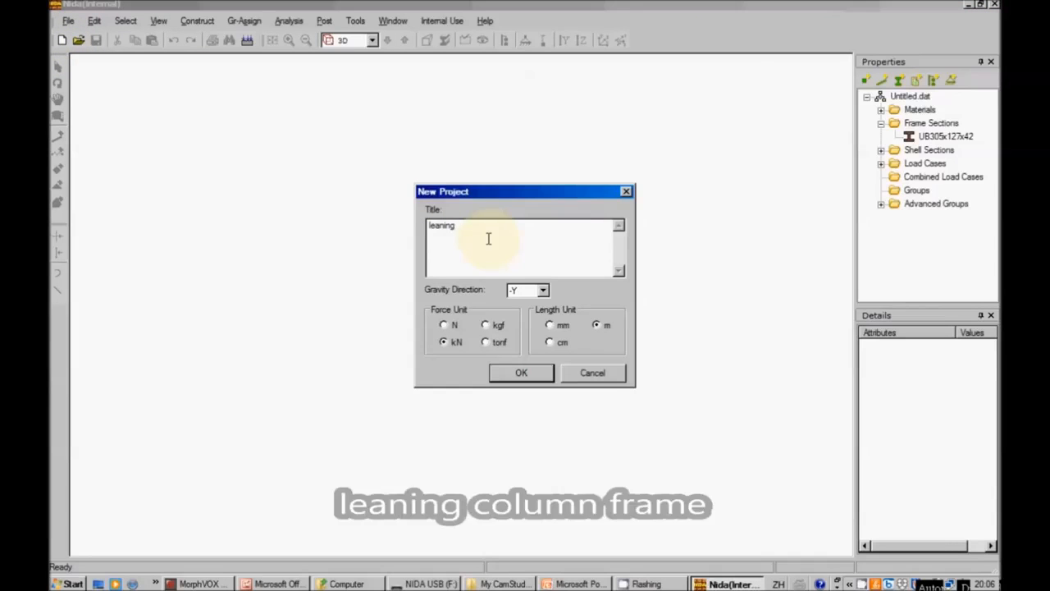
pyautogui.write('column')
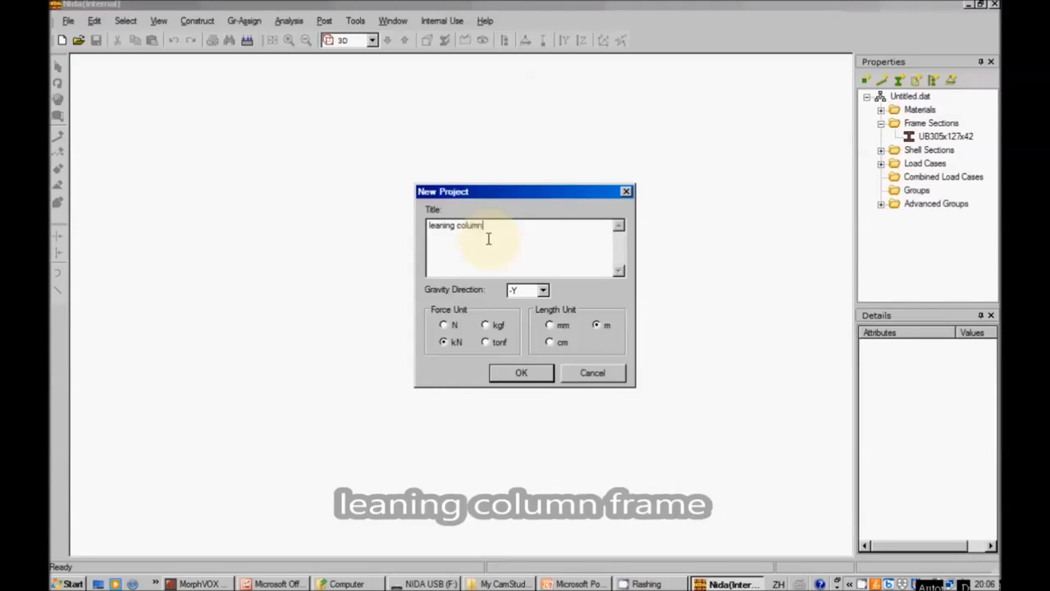
pyautogui.write('frame')
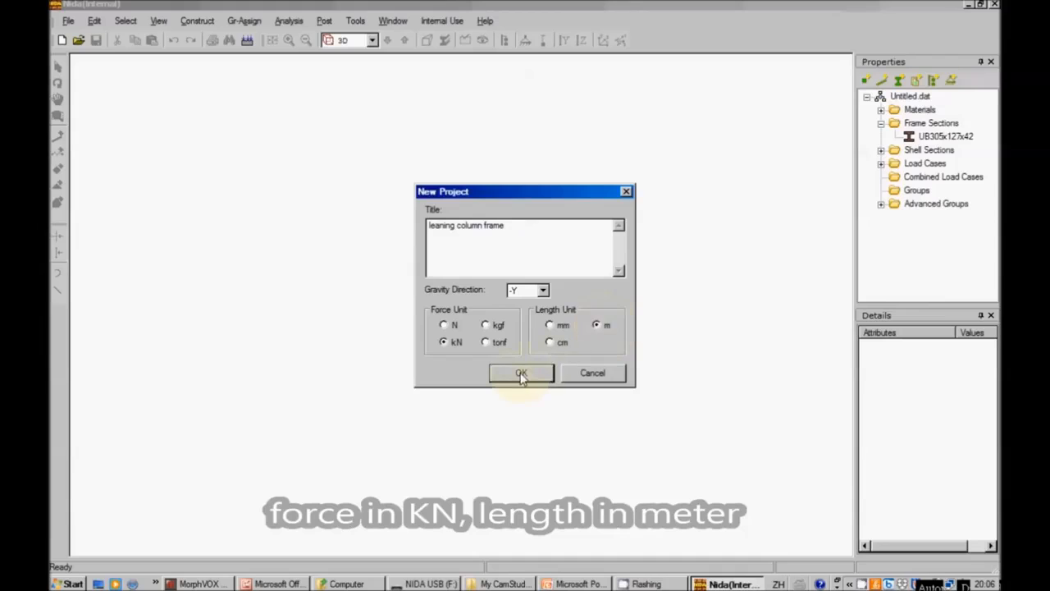
pyautogui.click(522, 372)
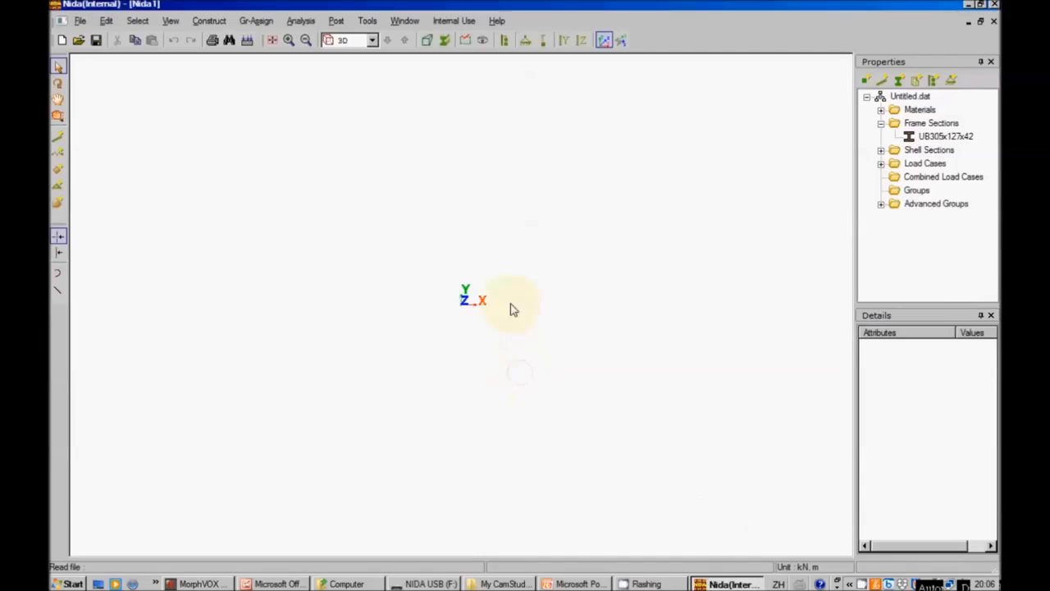
pyautogui.moveTo(449, 217)
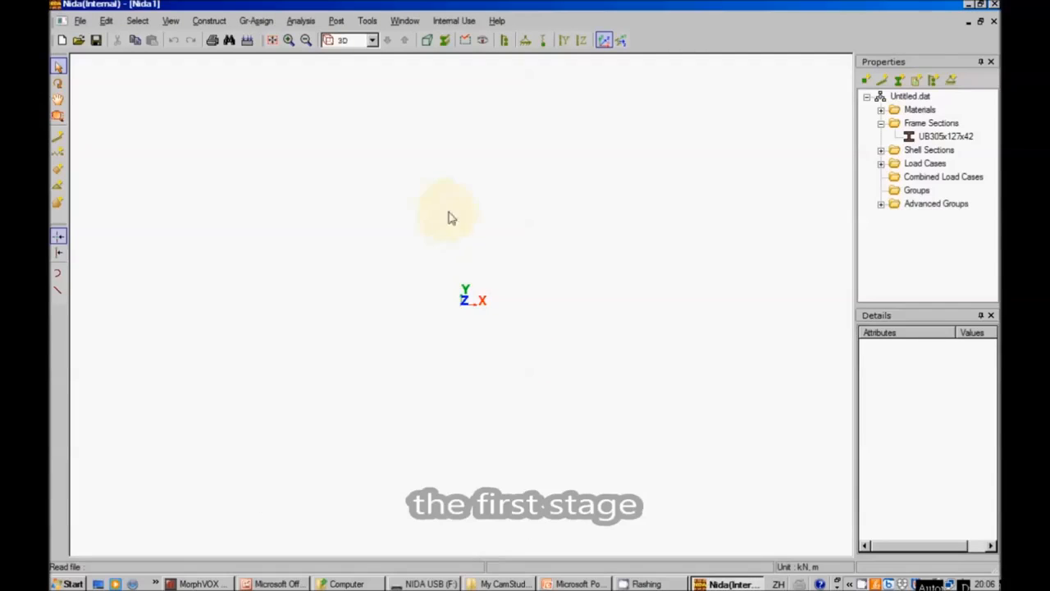
# Glance at the tutorial contents slide and return to the new model
pyautogui.click(575, 584)
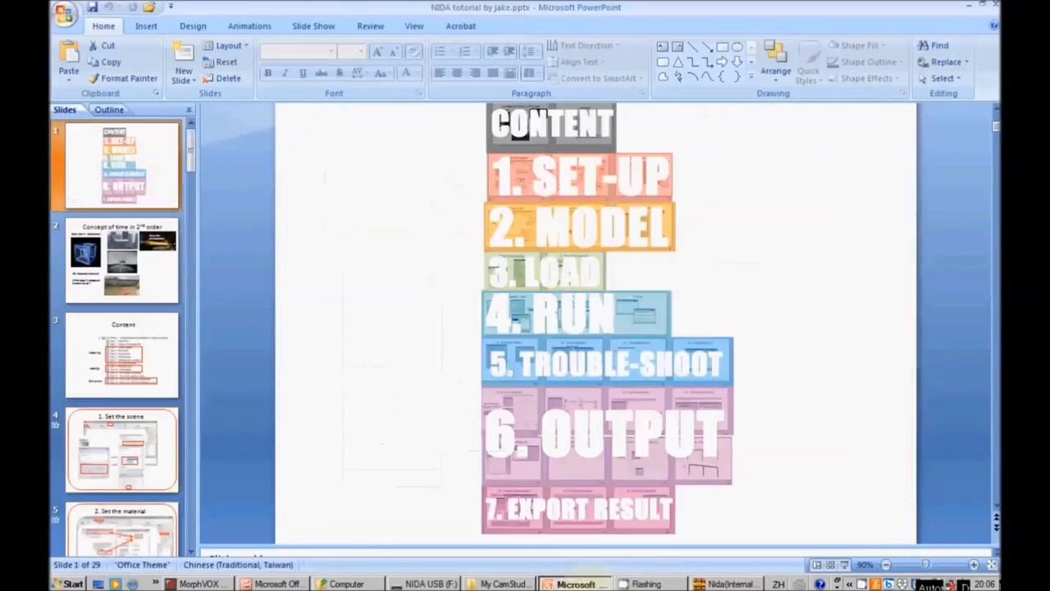
pyautogui.click(728, 585)
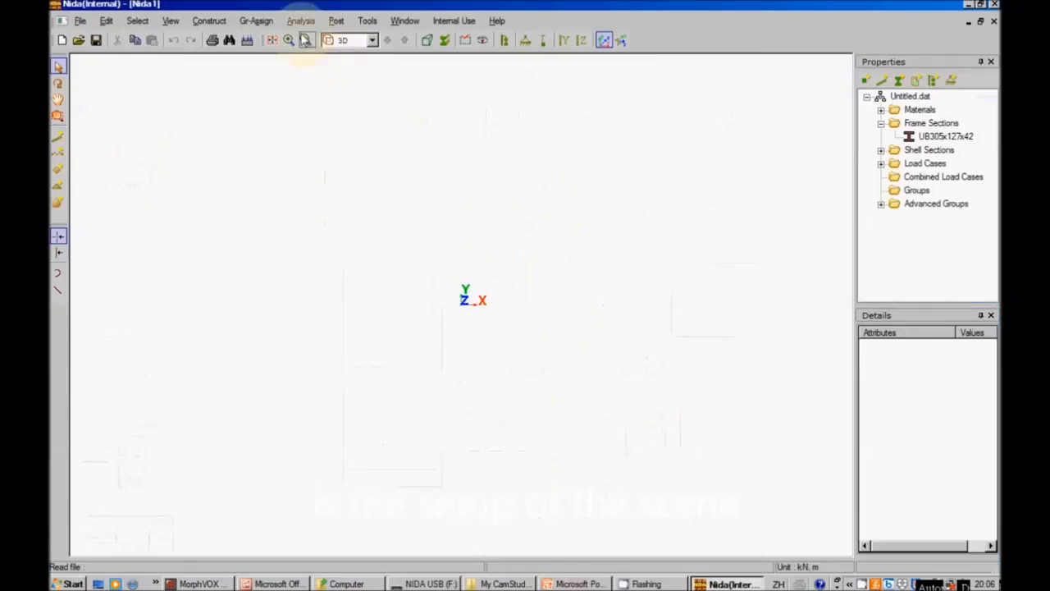
# In Analysis & Design Parameters, choose the HKSC (2011) steel design code
pyautogui.click(302, 19)
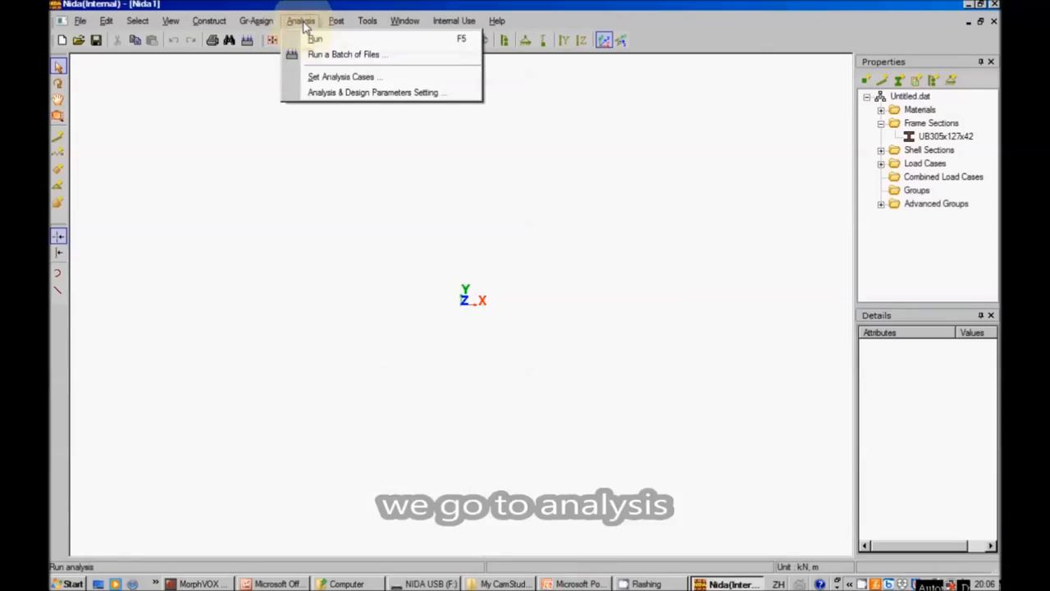
pyautogui.moveTo(344, 77)
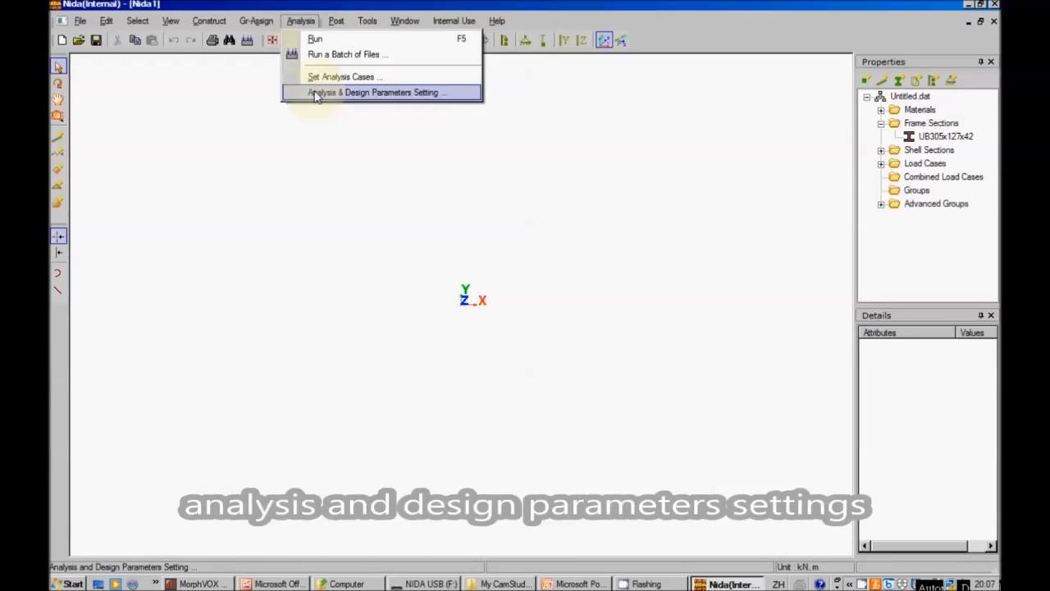
pyautogui.click(374, 92)
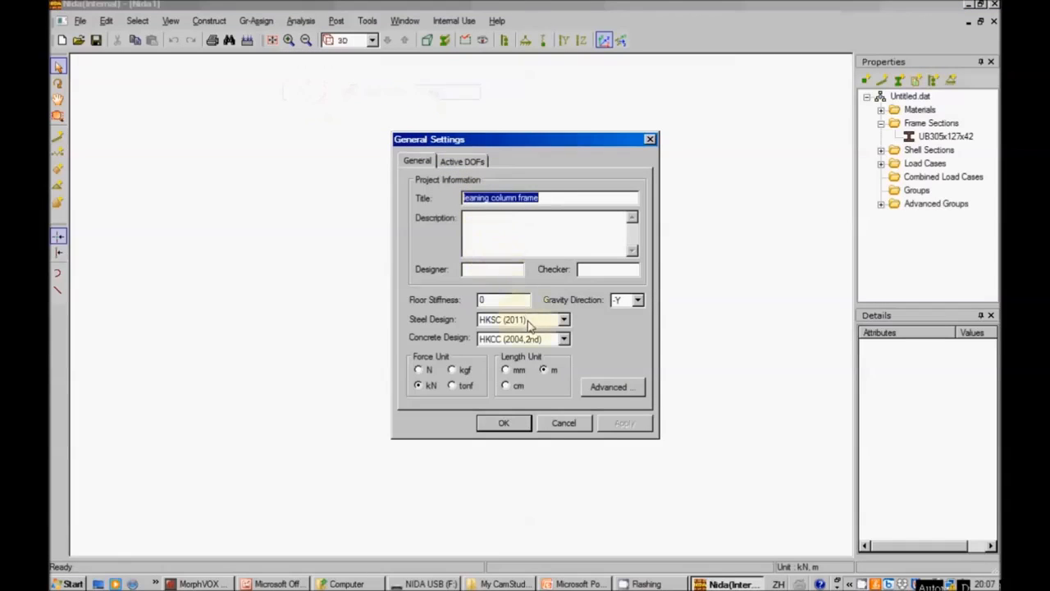
pyautogui.click(564, 319)
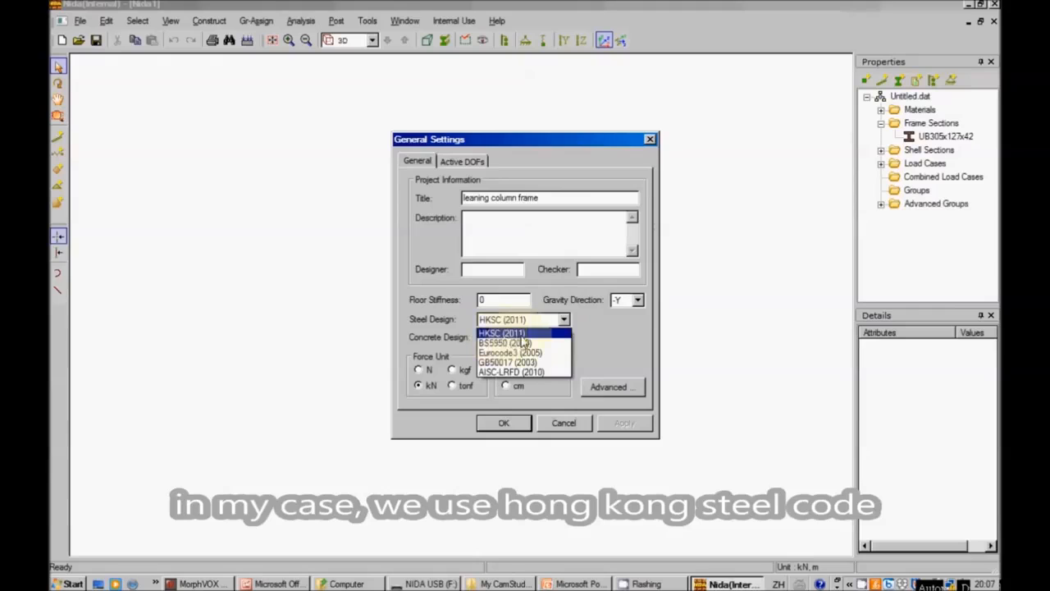
pyautogui.click(502, 332)
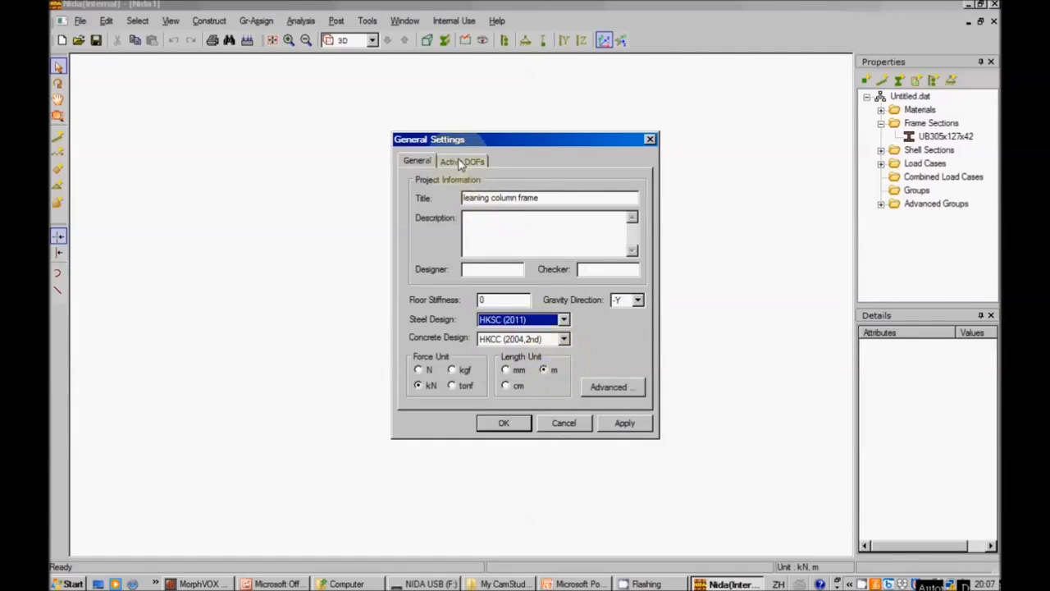
# Restrict the active degrees of freedom to the X-Y plane and confirm the settings
pyautogui.click(463, 160)
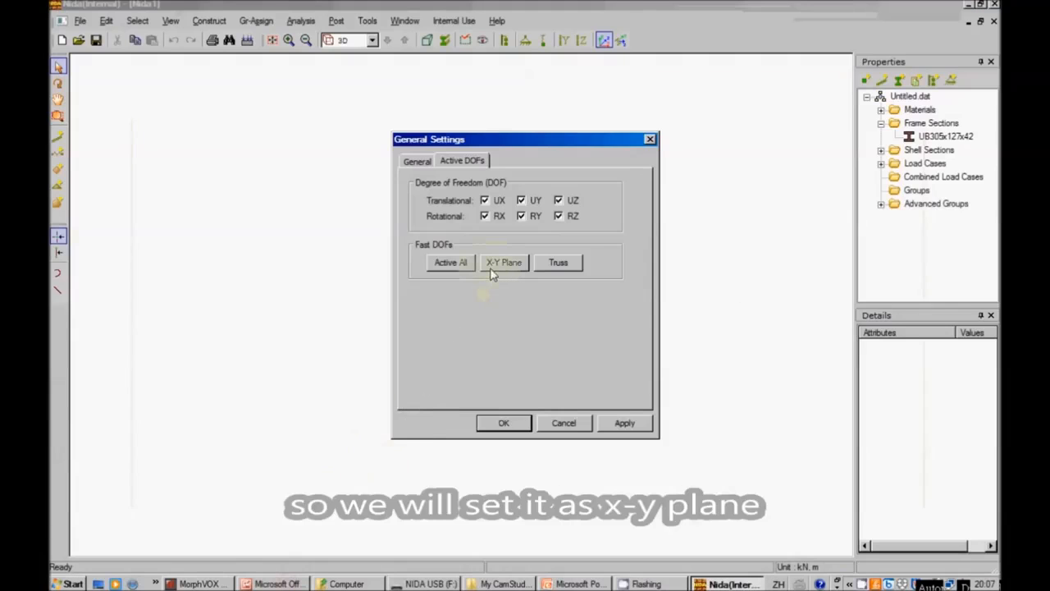
pyautogui.click(504, 262)
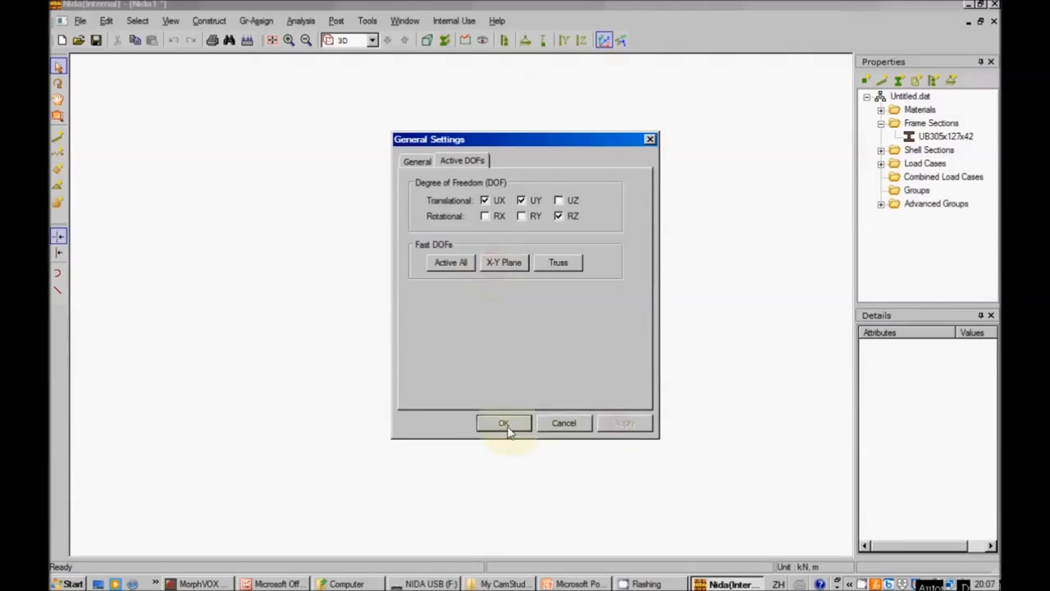
pyautogui.click(502, 424)
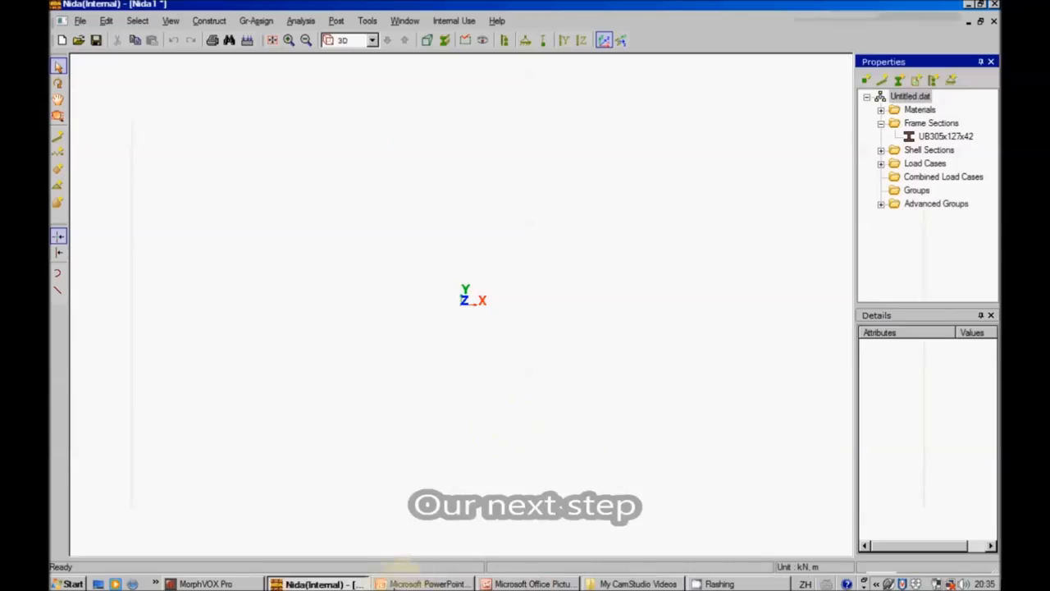
# Show the Construct menu listing new materials, sections, nodes and members
pyautogui.click(424, 584)
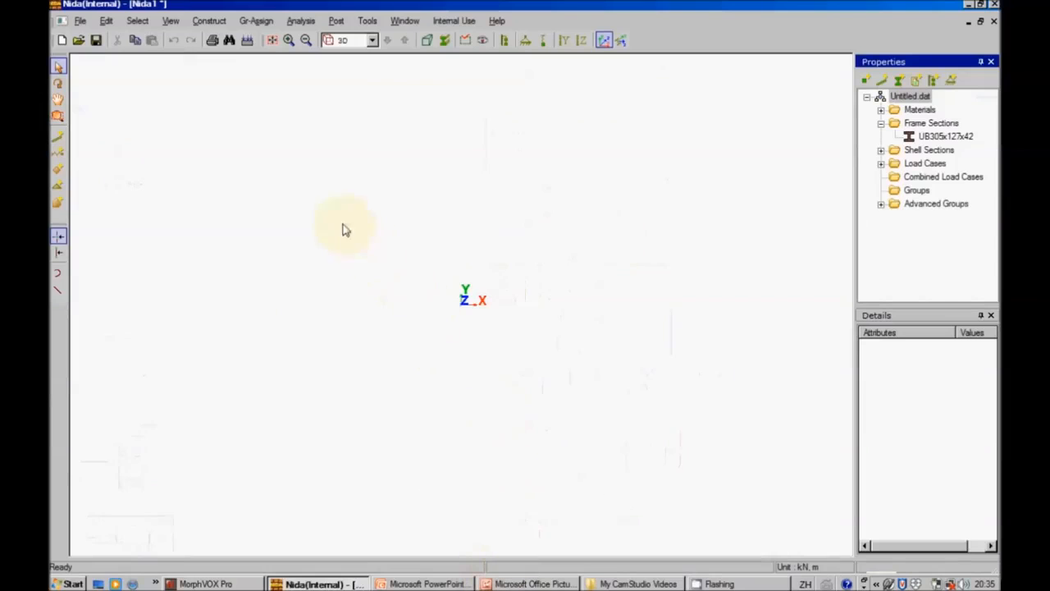
pyautogui.click(208, 20)
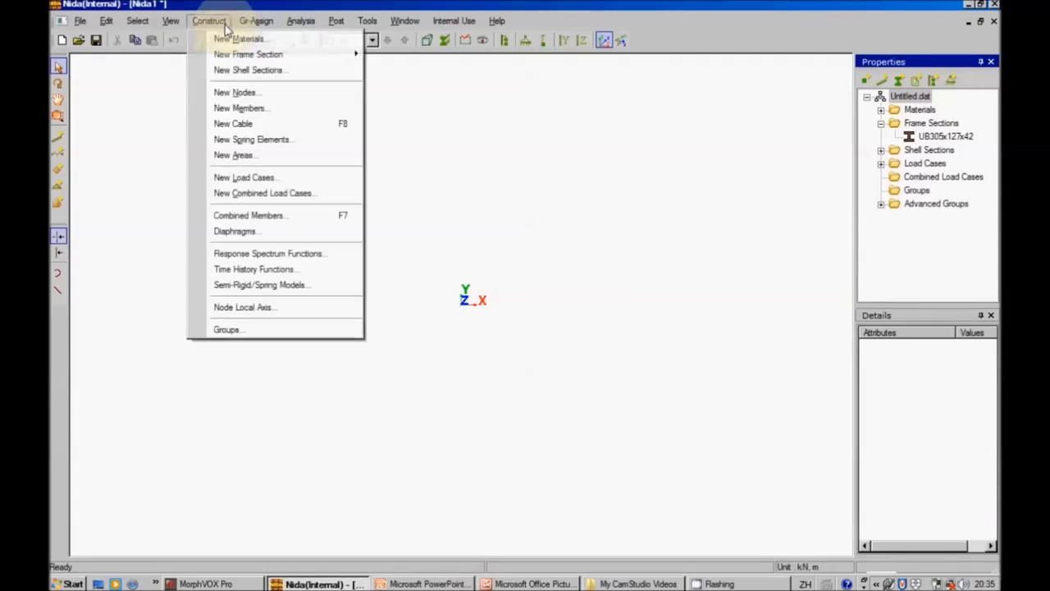
pyautogui.moveTo(237, 92)
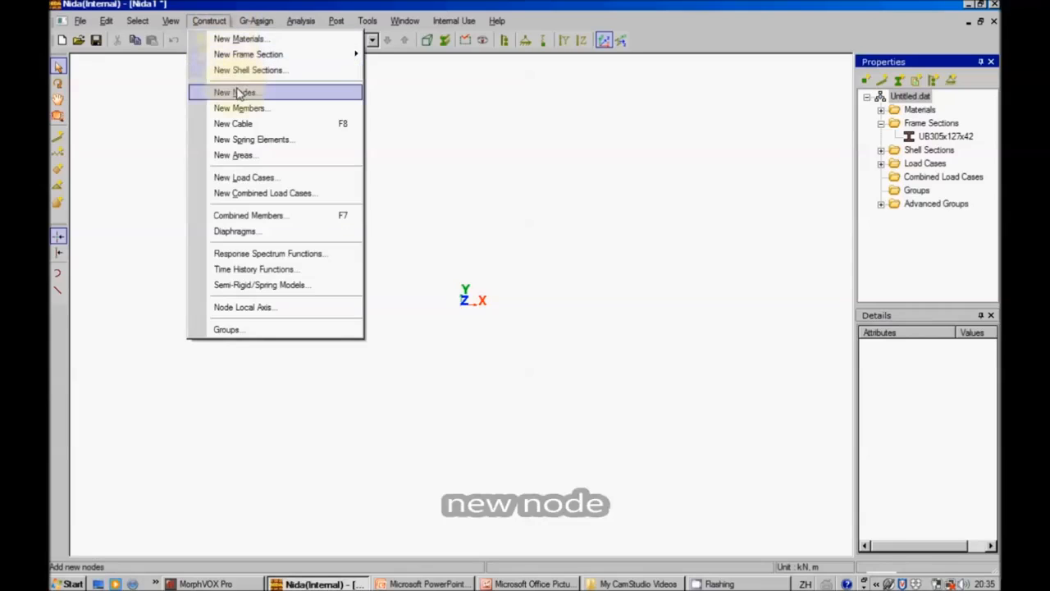
# Add ground-level nodes at X = 6 and X = 12, checking the portal diagram
pyautogui.click(237, 92)
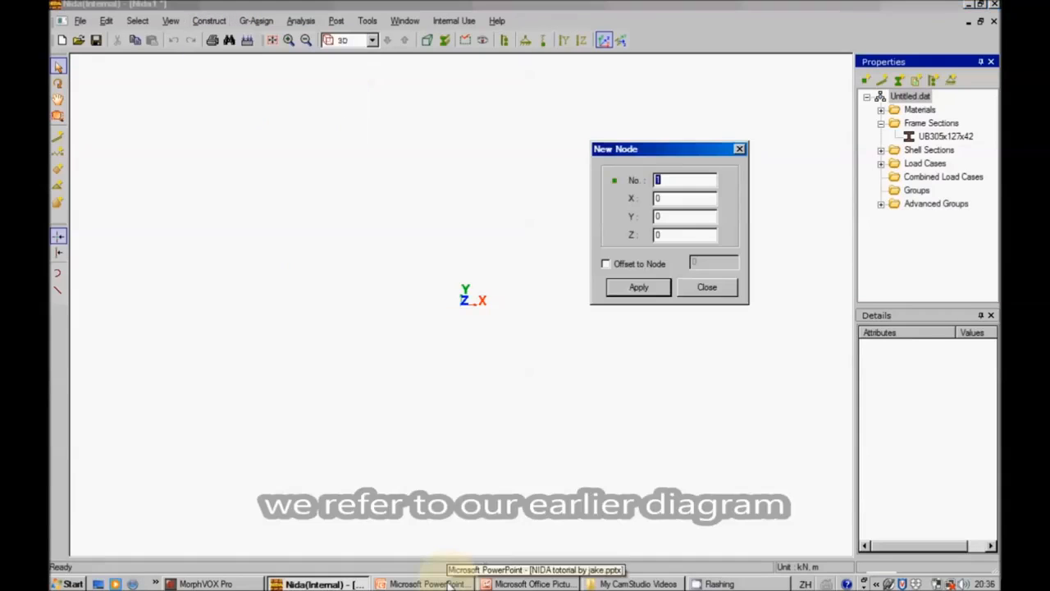
pyautogui.click(425, 584)
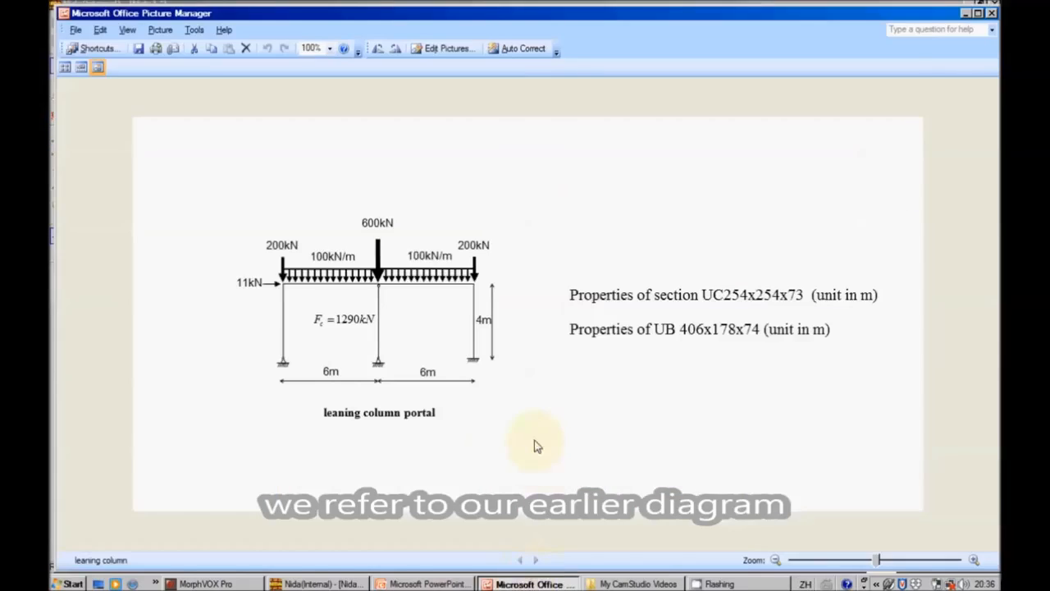
pyautogui.moveTo(504, 450)
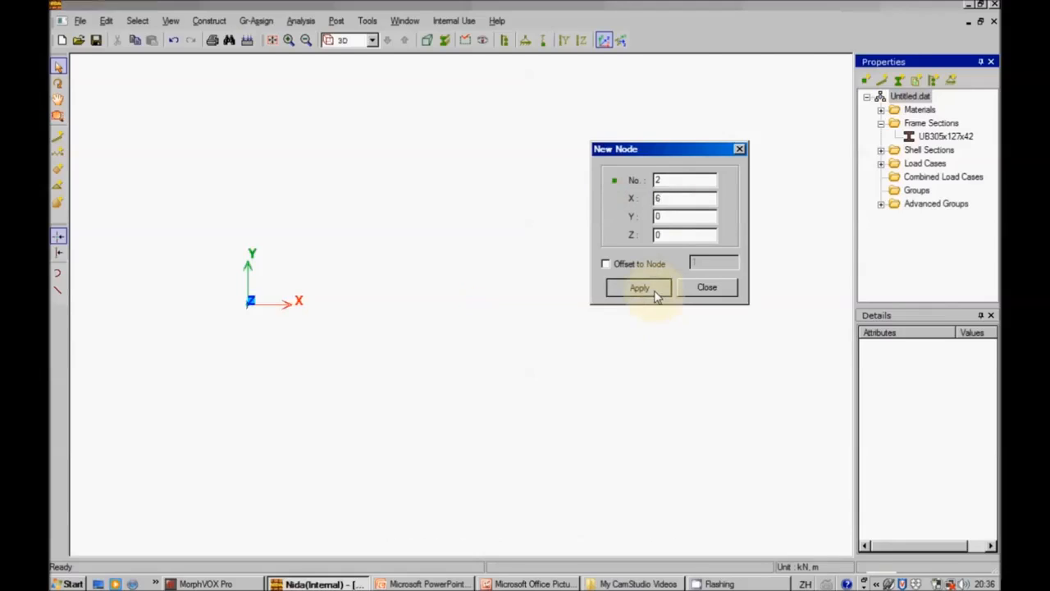
pyautogui.click(638, 287)
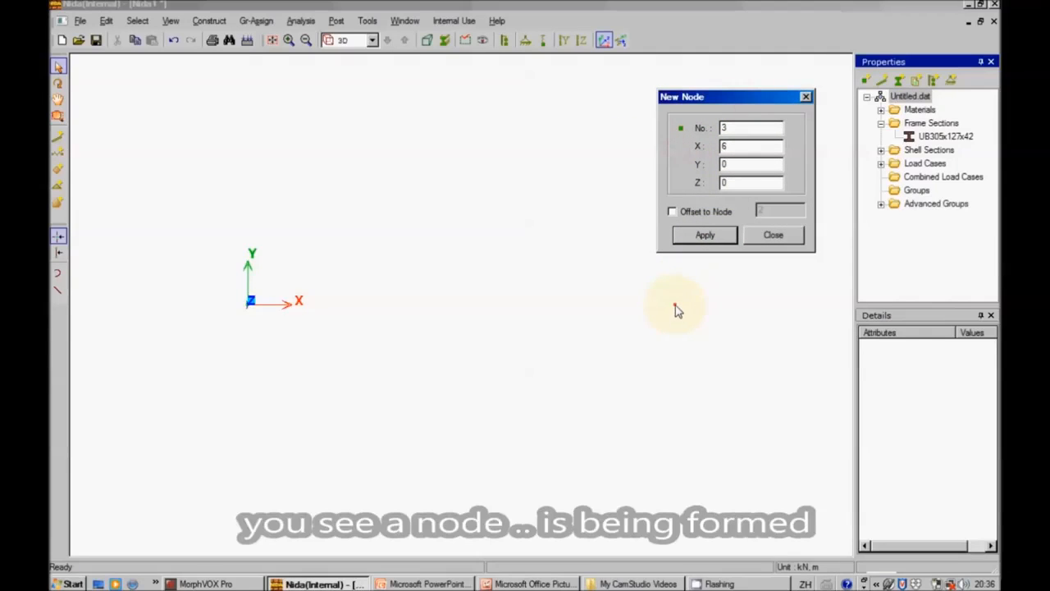
pyautogui.click(704, 235)
pyautogui.write('12')
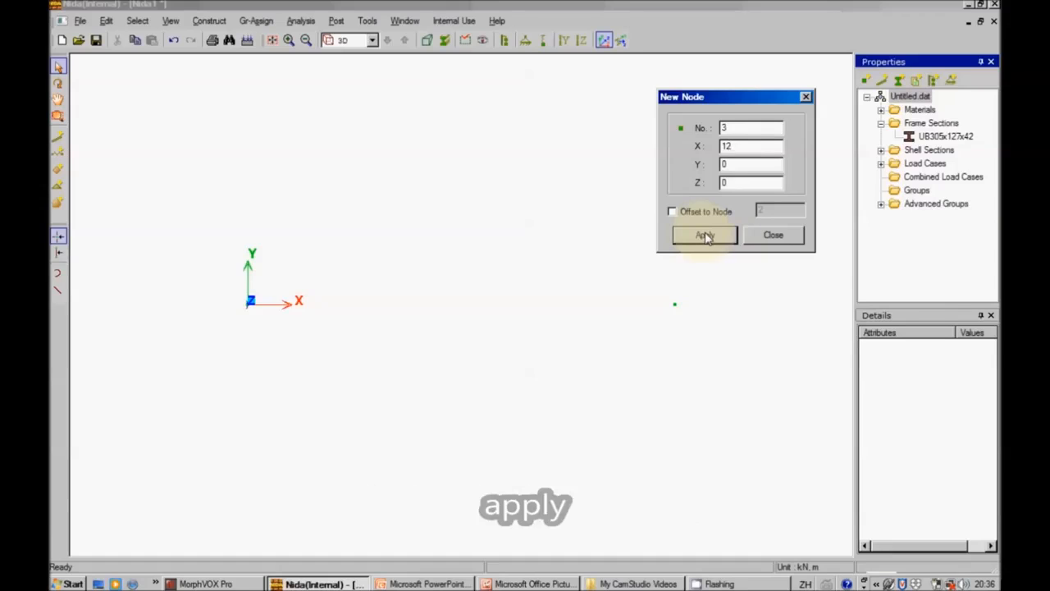
pyautogui.click(704, 234)
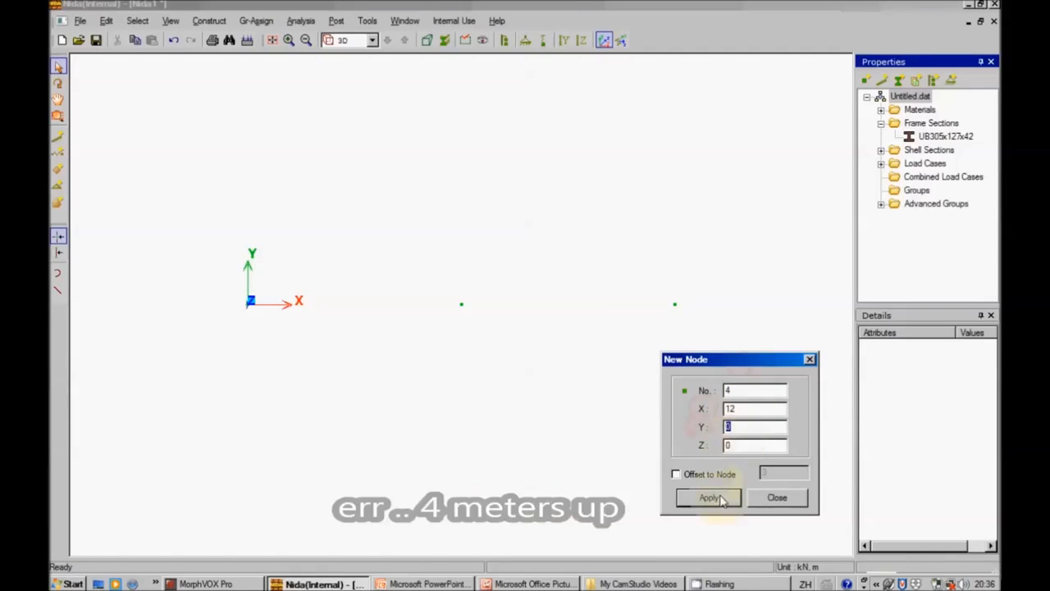
# Add the top nodes 4 m up at X = 12 and X = 6, then set X for the remaining one
pyautogui.click(709, 497)
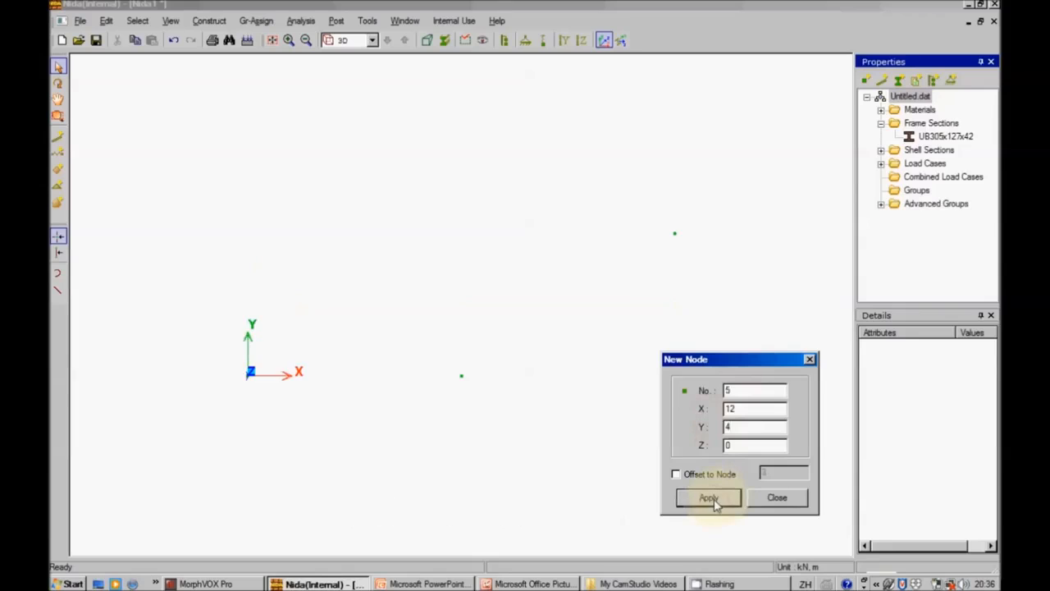
pyautogui.click(709, 498)
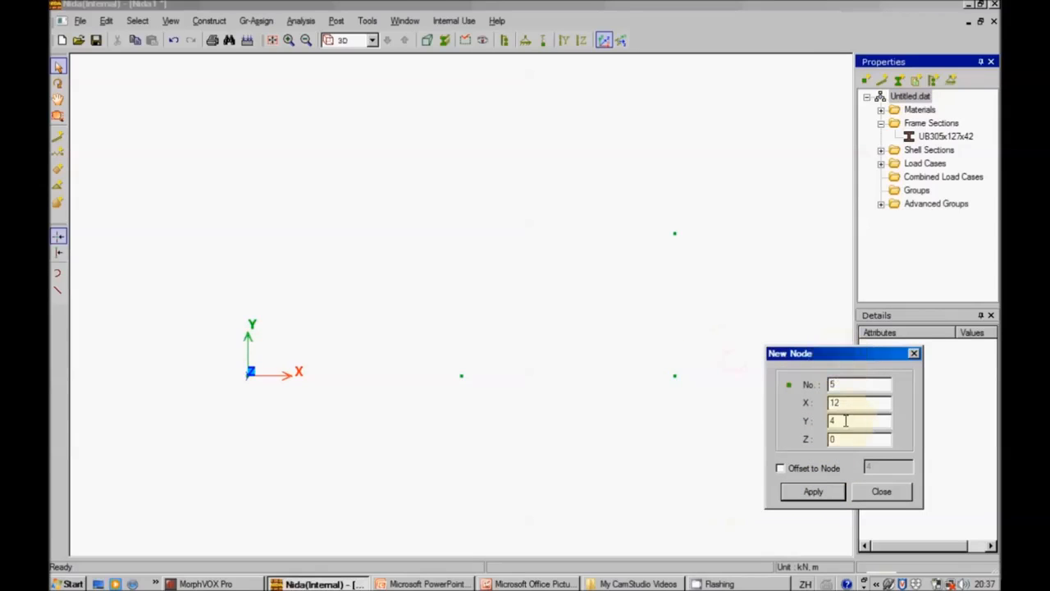
pyautogui.write('6')
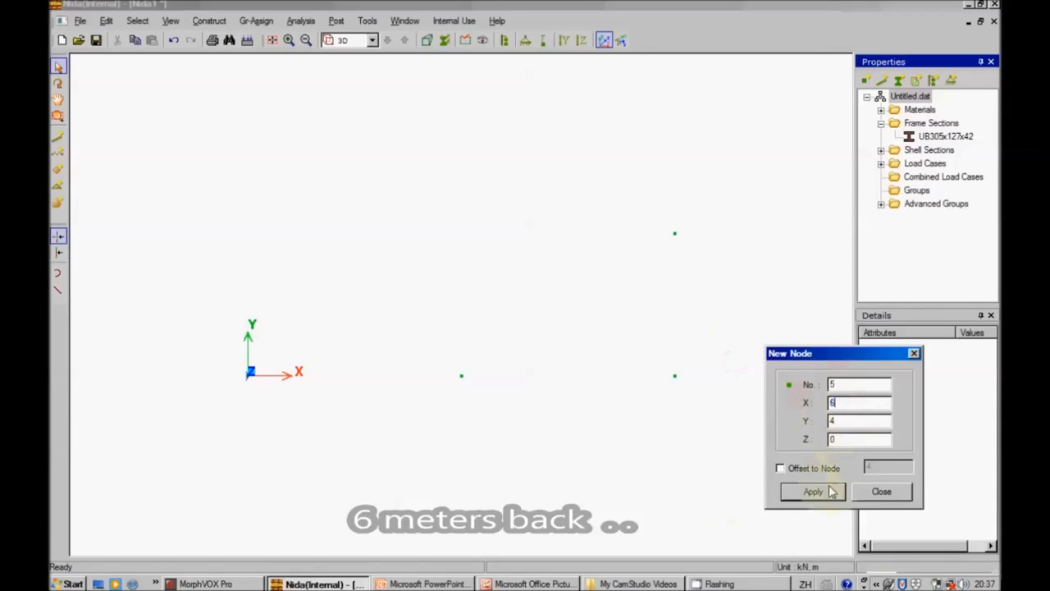
pyautogui.click(813, 491)
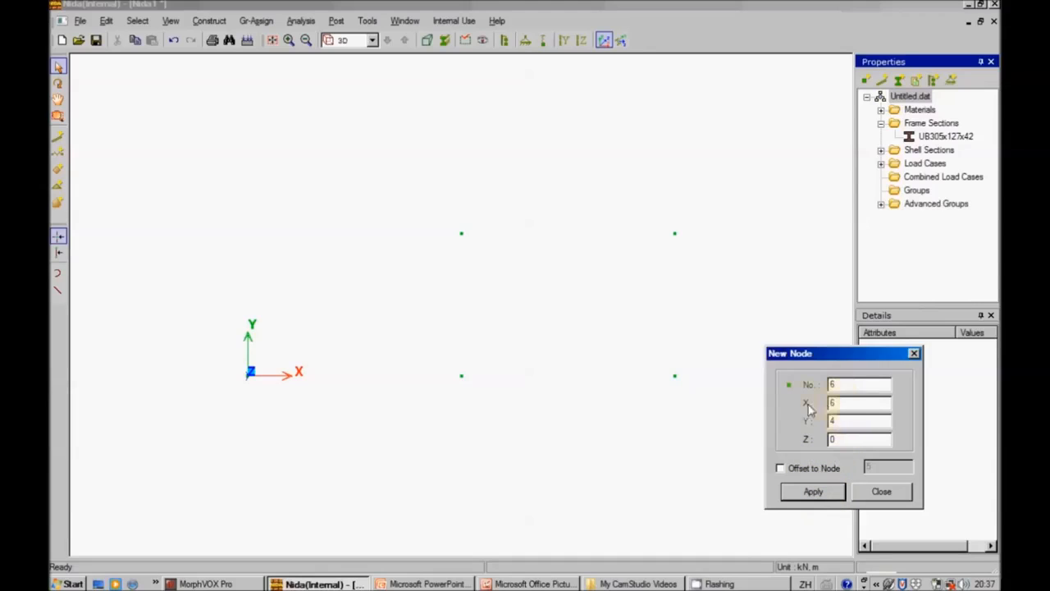
pyautogui.write('3')
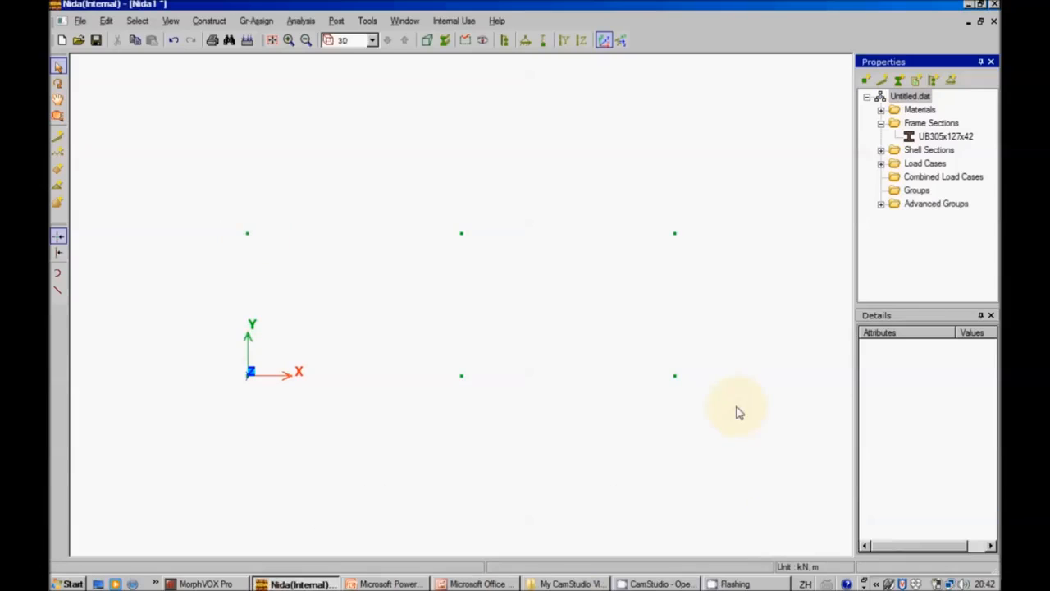
pyautogui.moveTo(713, 365)
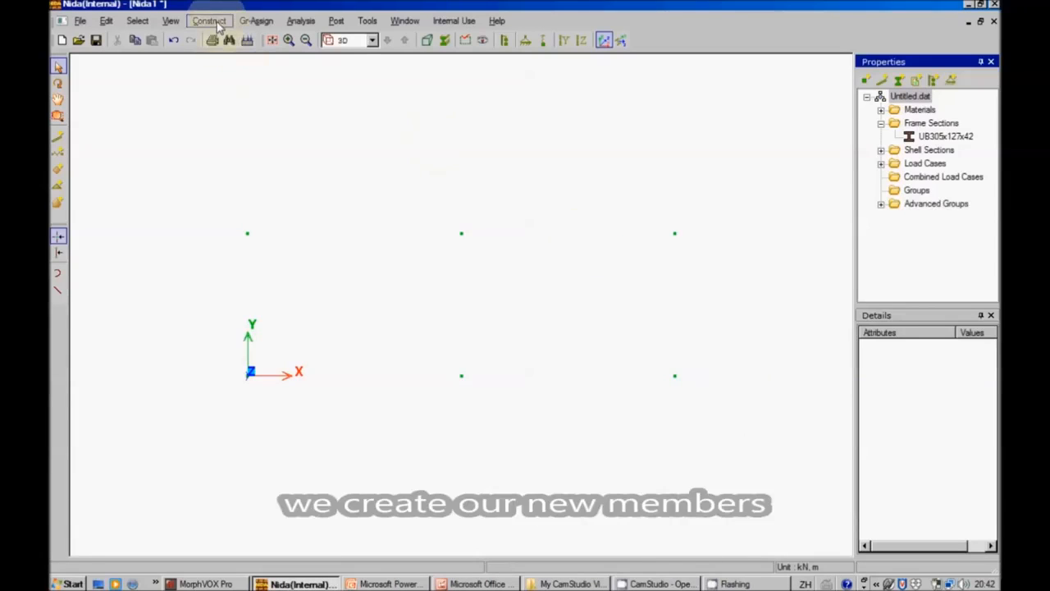
# Start defining a new frame section from the Frame Sections properties tree
pyautogui.click(208, 20)
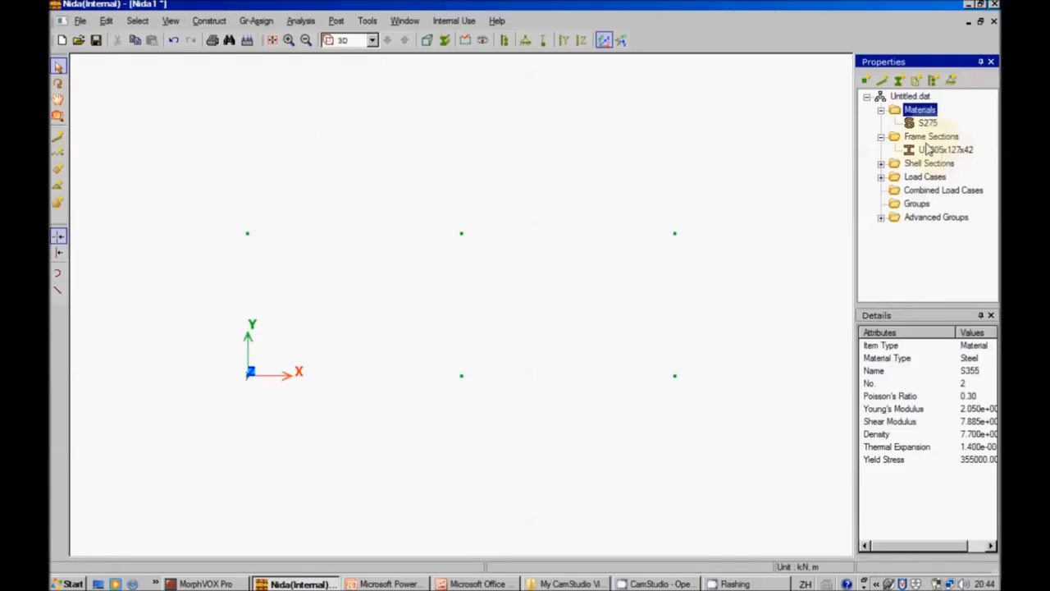
pyautogui.rightClick(932, 136)
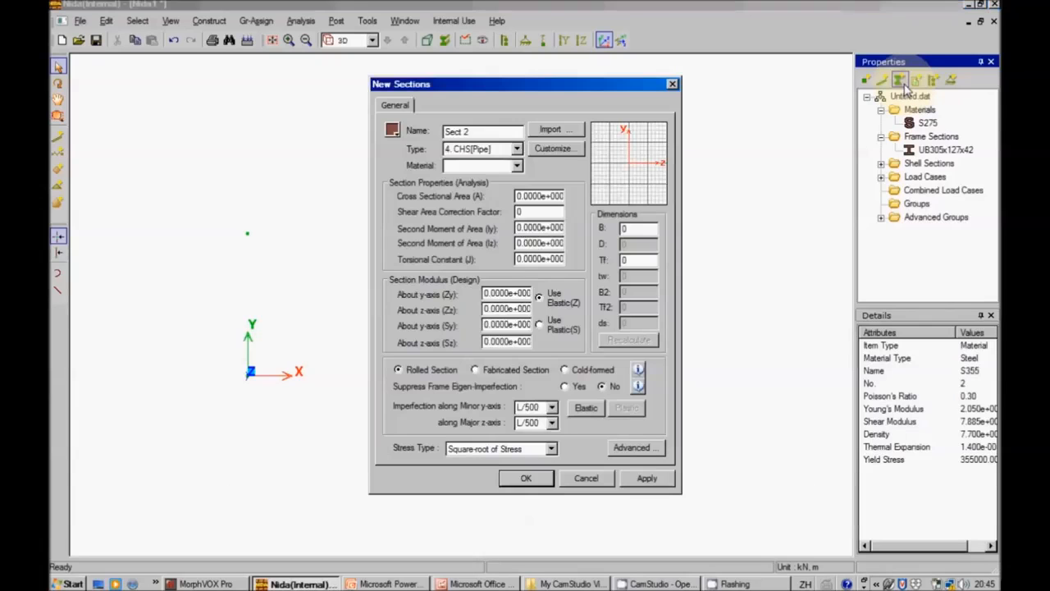
# From the standard I/H sections table select the UB406x178x74 beam section, checking the reference drawing
pyautogui.click(556, 128)
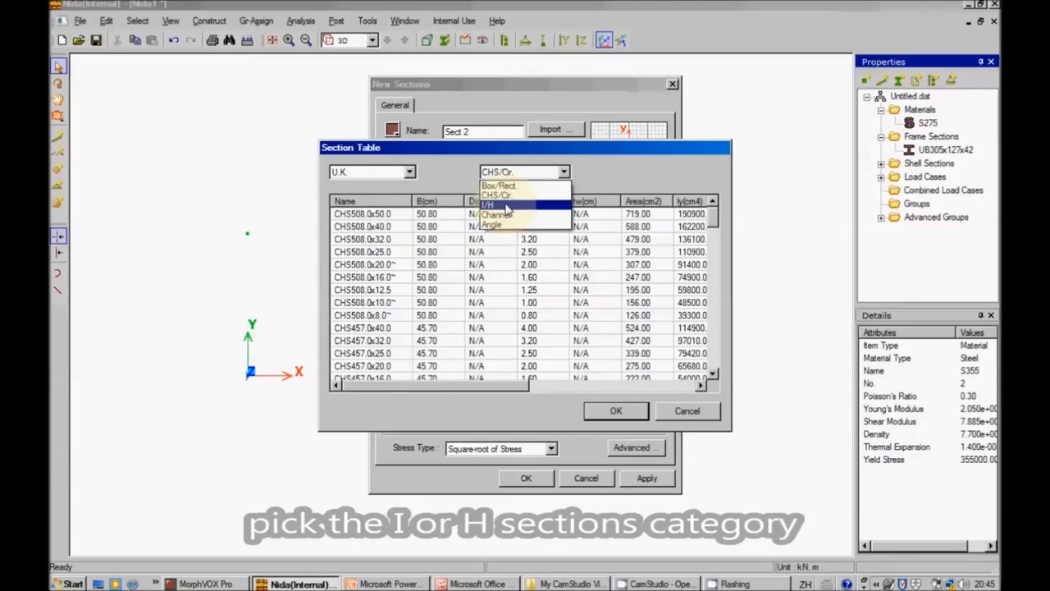
pyautogui.click(492, 204)
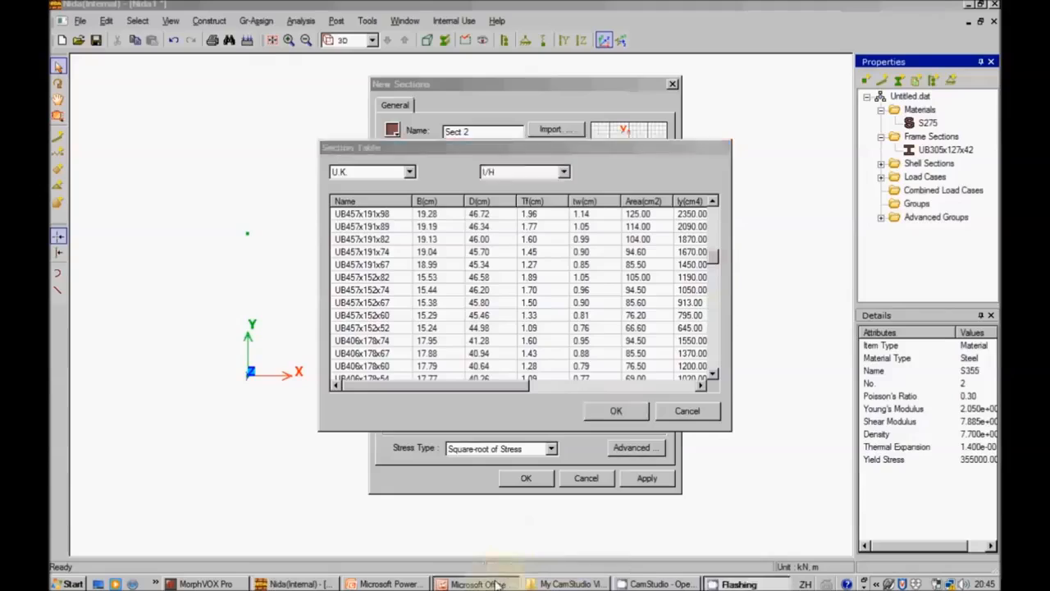
pyautogui.click(479, 584)
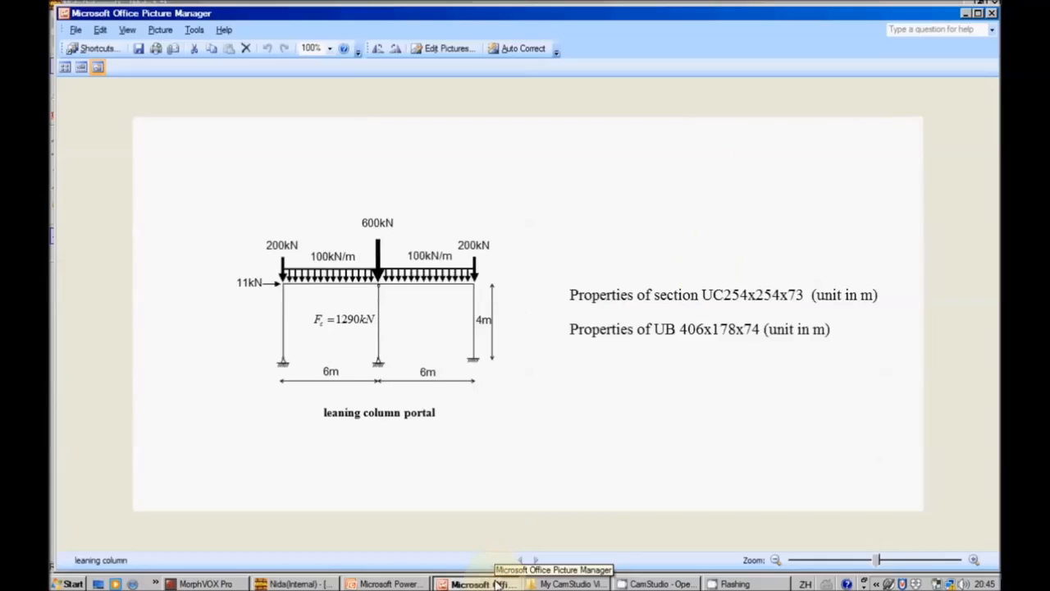
pyautogui.click(296, 584)
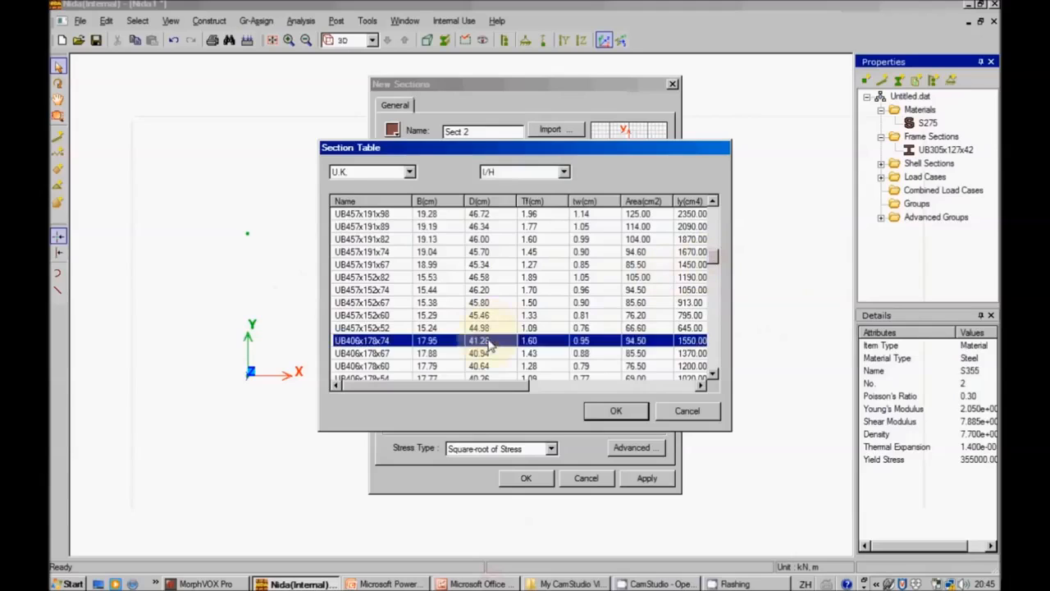
pyautogui.click(617, 410)
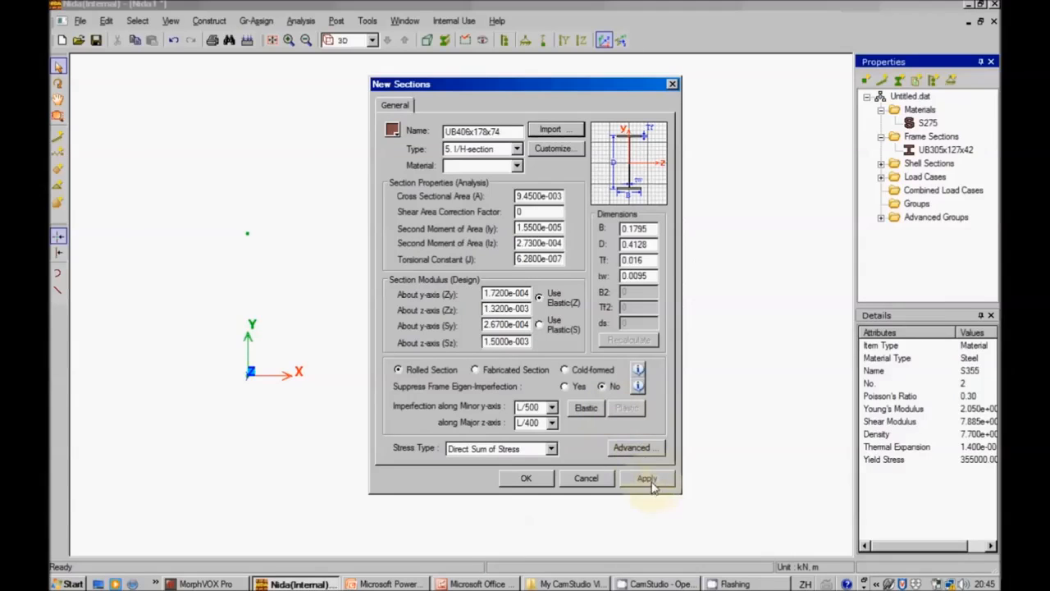
# Apply the UB406x178x74 section in S275 steel coloured green, then look up the column section on the drawing
pyautogui.click(646, 477)
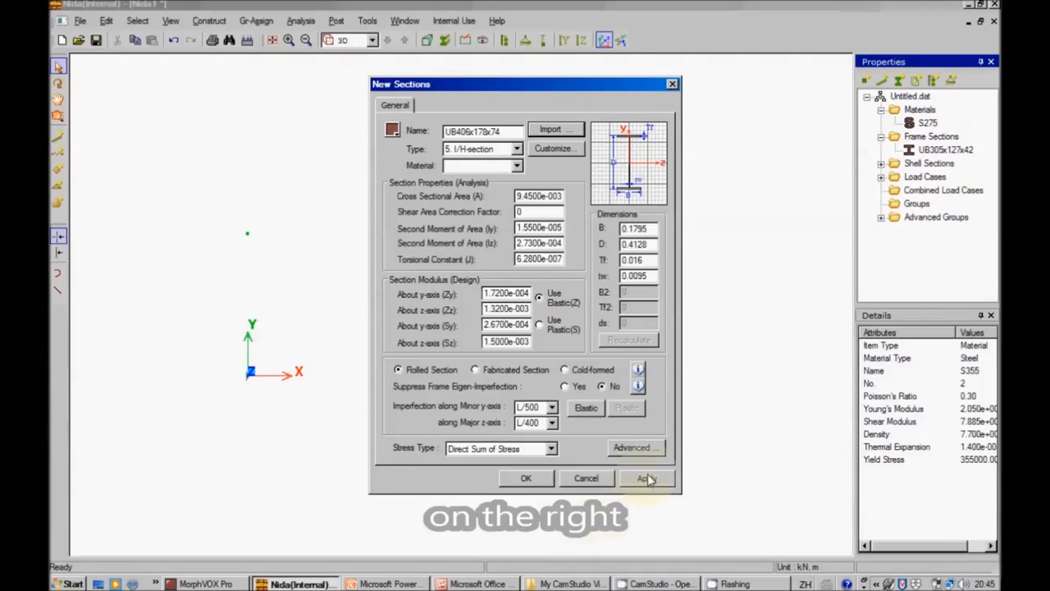
pyautogui.click(647, 479)
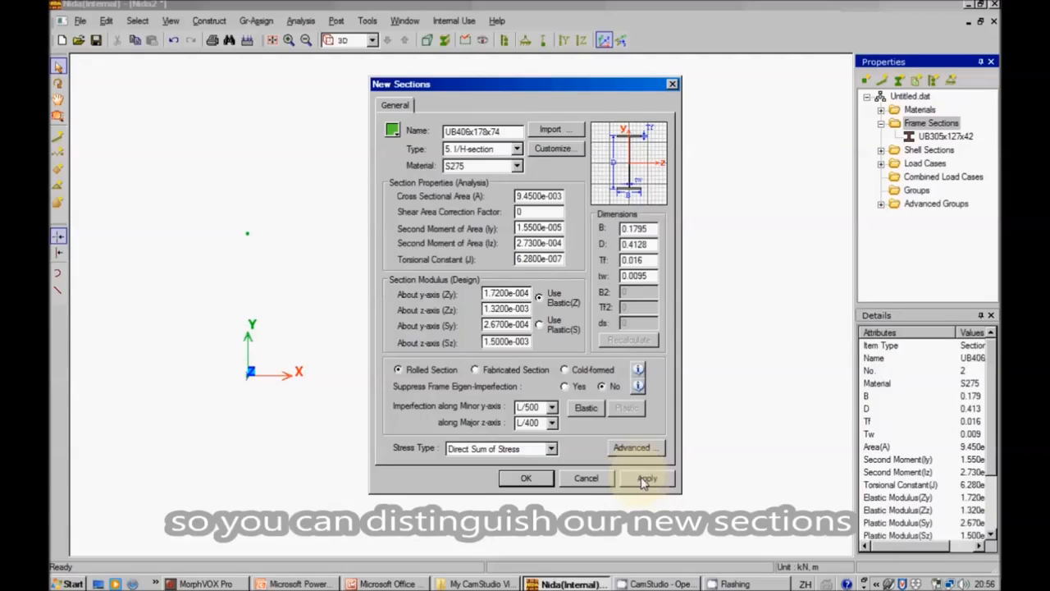
pyautogui.click(647, 478)
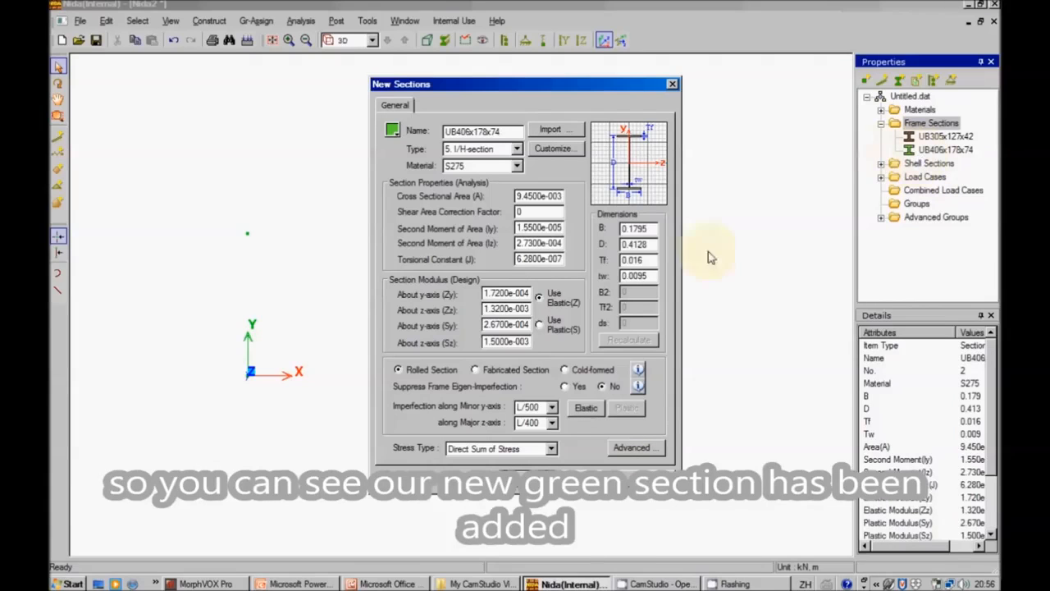
pyautogui.click(388, 584)
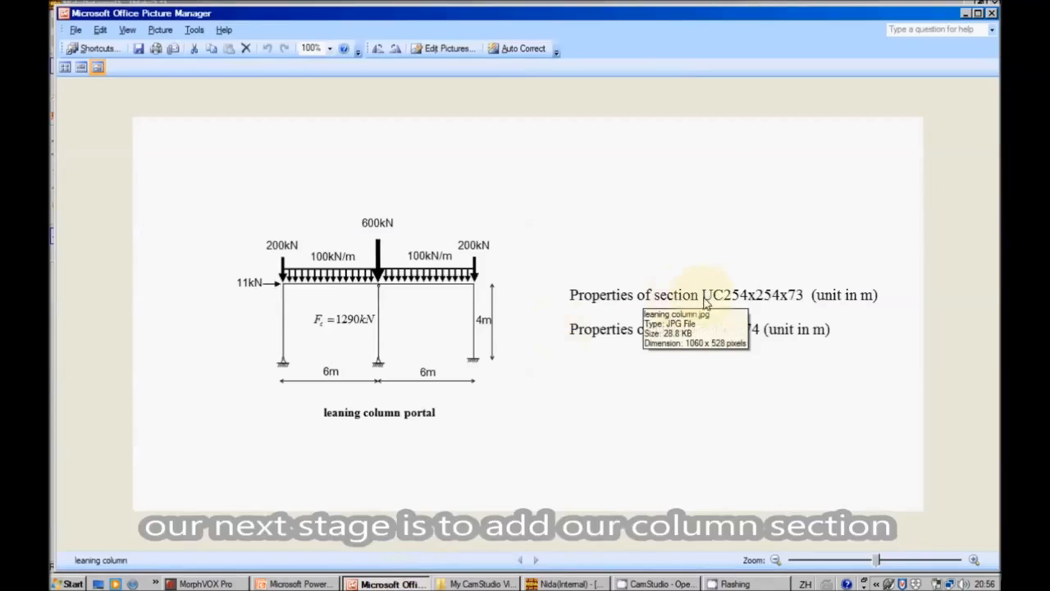
pyautogui.moveTo(735, 305)
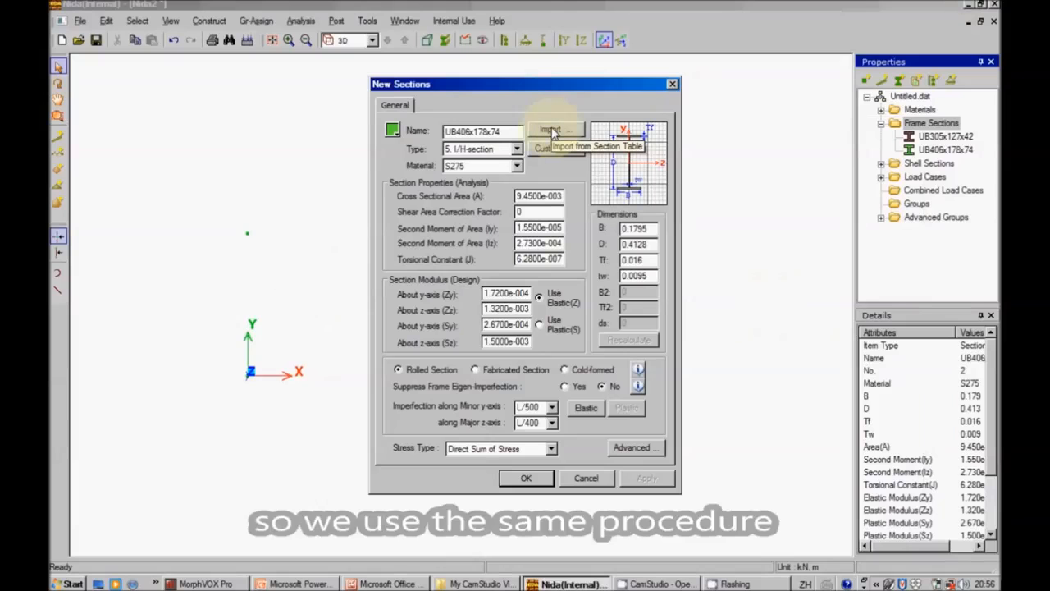
# Import the UC254x254x73 column section in S275 steel with a purple colour and apply it
pyautogui.click(555, 130)
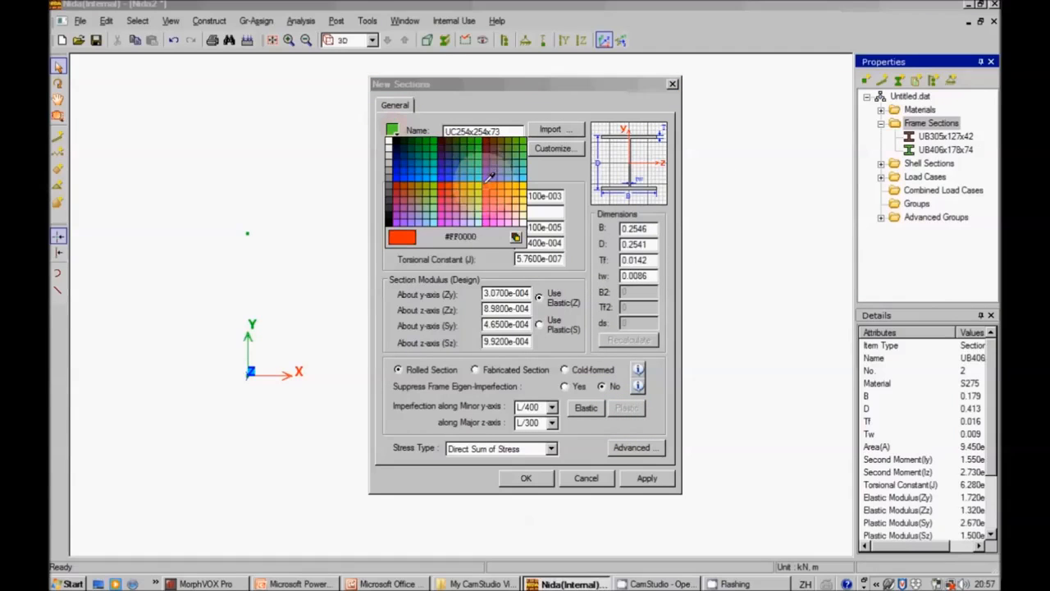
pyautogui.click(493, 197)
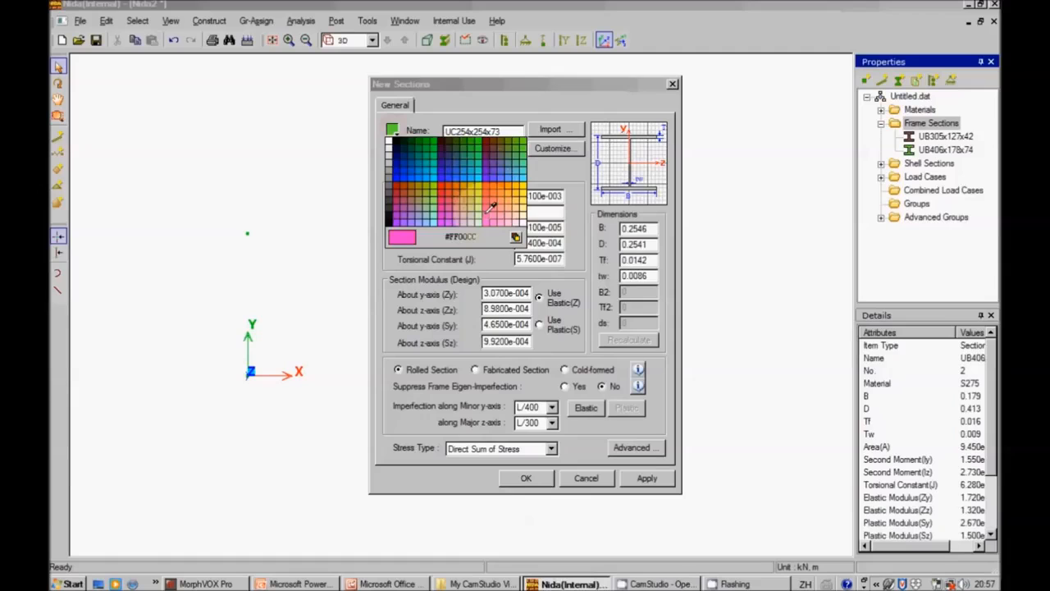
pyautogui.click(647, 478)
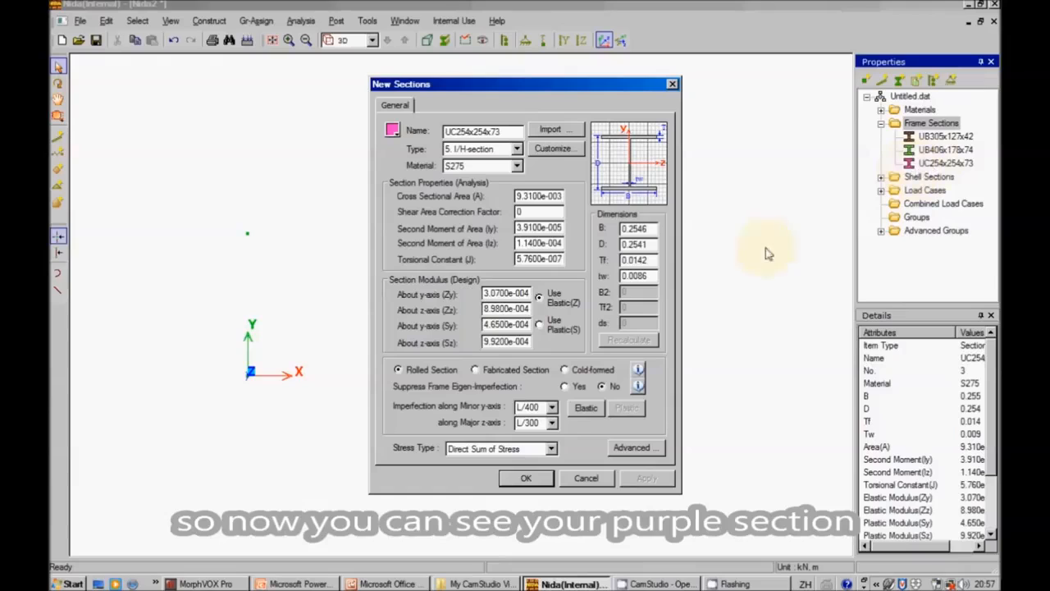
pyautogui.click(525, 477)
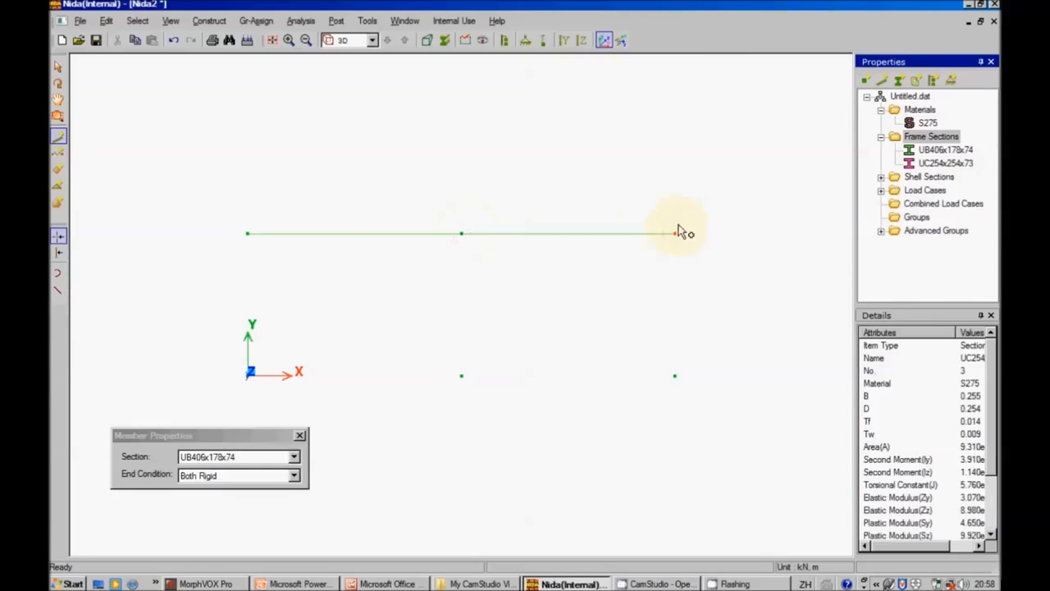
# Finish the green beam at the top right node, switch to UC254x254x73 for the columns and stop drawing members
pyautogui.click(294, 456)
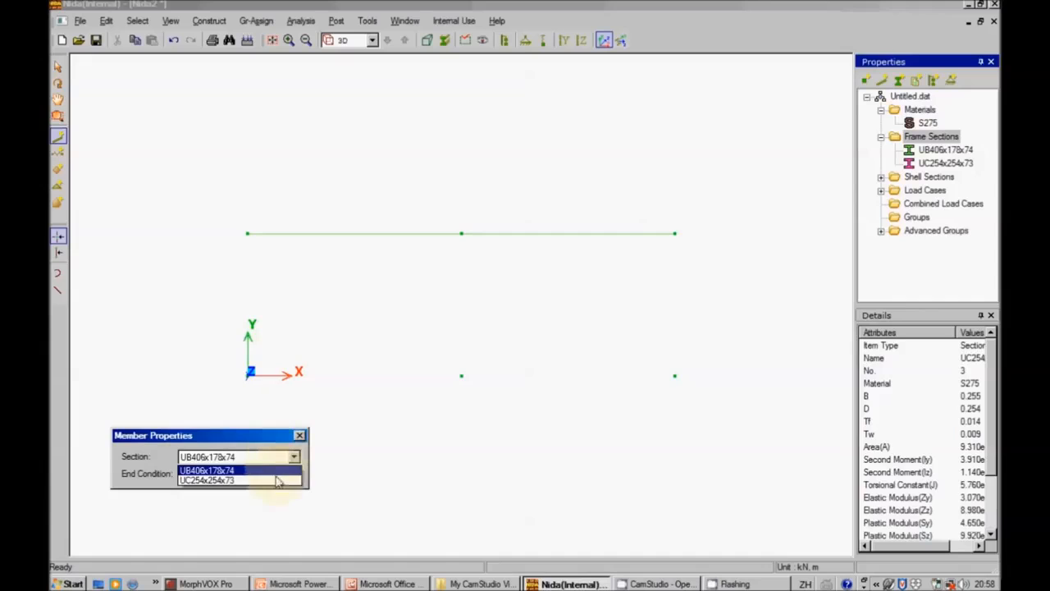
pyautogui.click(207, 479)
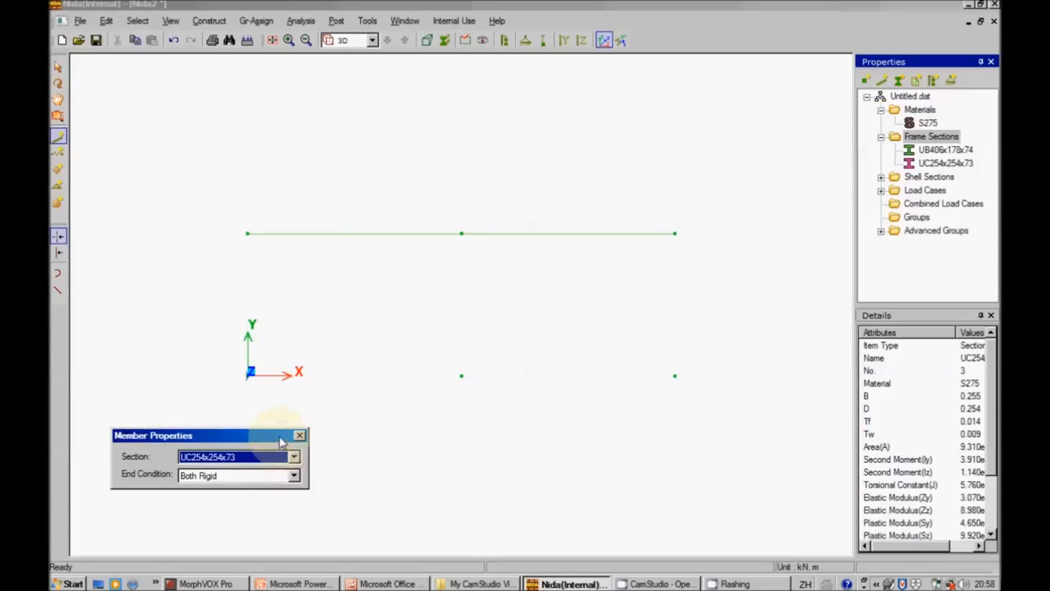
pyautogui.moveTo(210, 435); pyautogui.dragTo(254, 128)
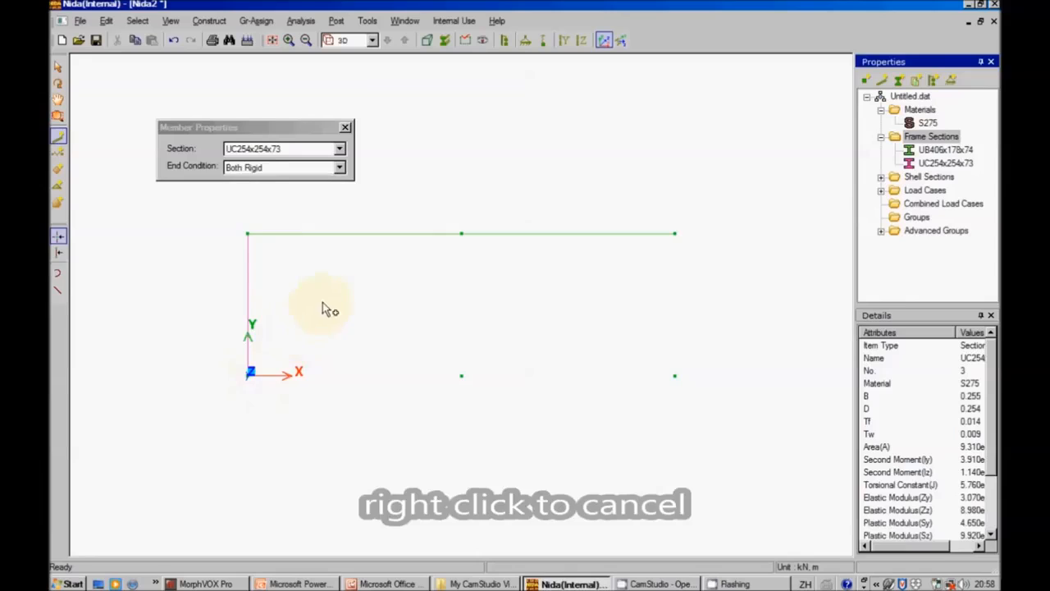
pyautogui.moveTo(499, 322)
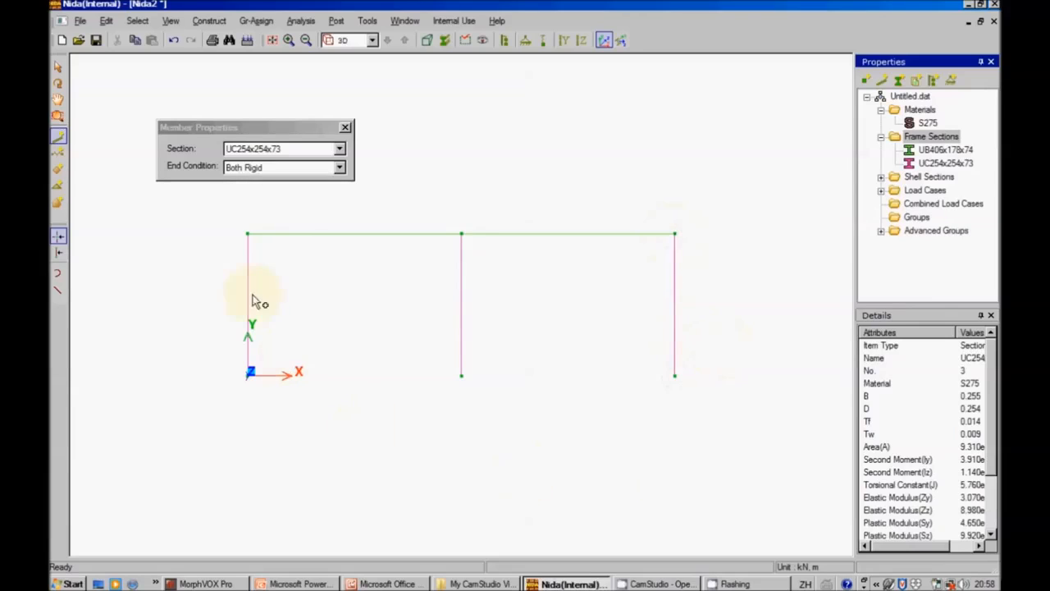
pyautogui.click(443, 39)
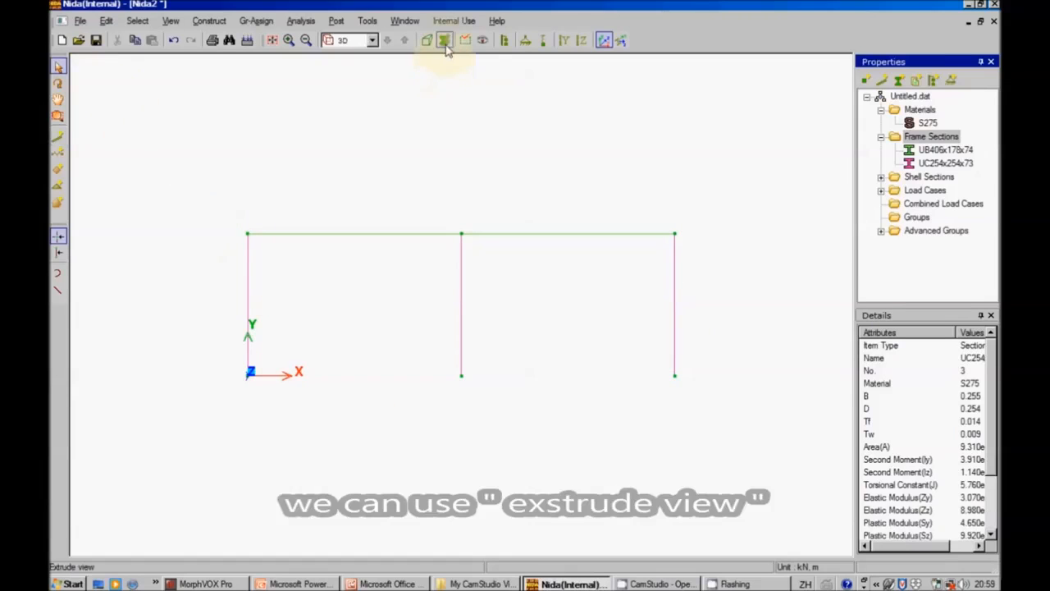
# Render members as 3D sections, orbit and view the frame from front and isometric, then return to line view
pyautogui.click(445, 40)
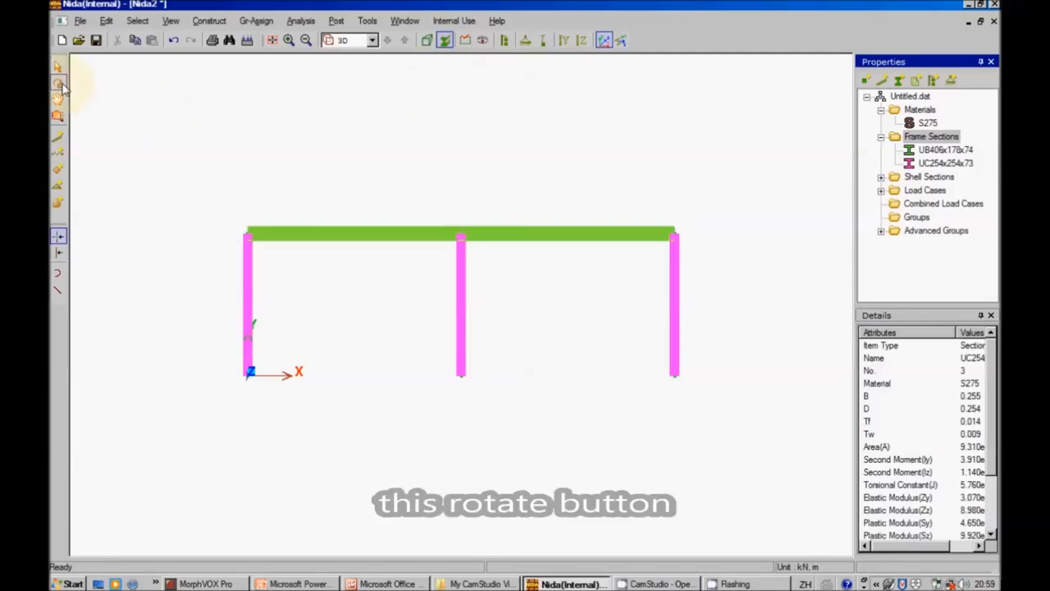
pyautogui.click(59, 82)
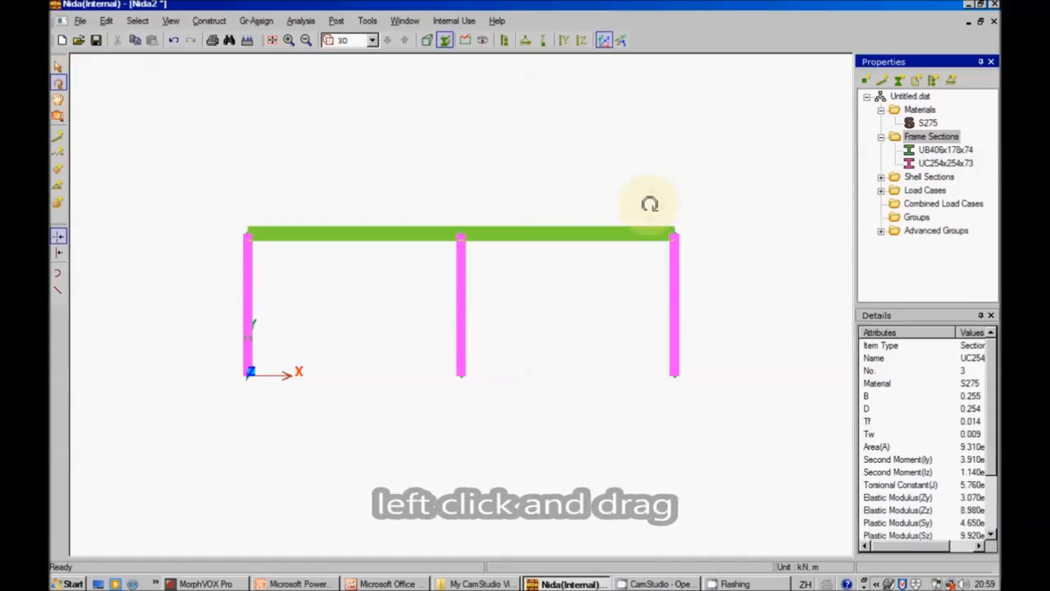
pyautogui.moveTo(650, 204); pyautogui.dragTo(385, 202)
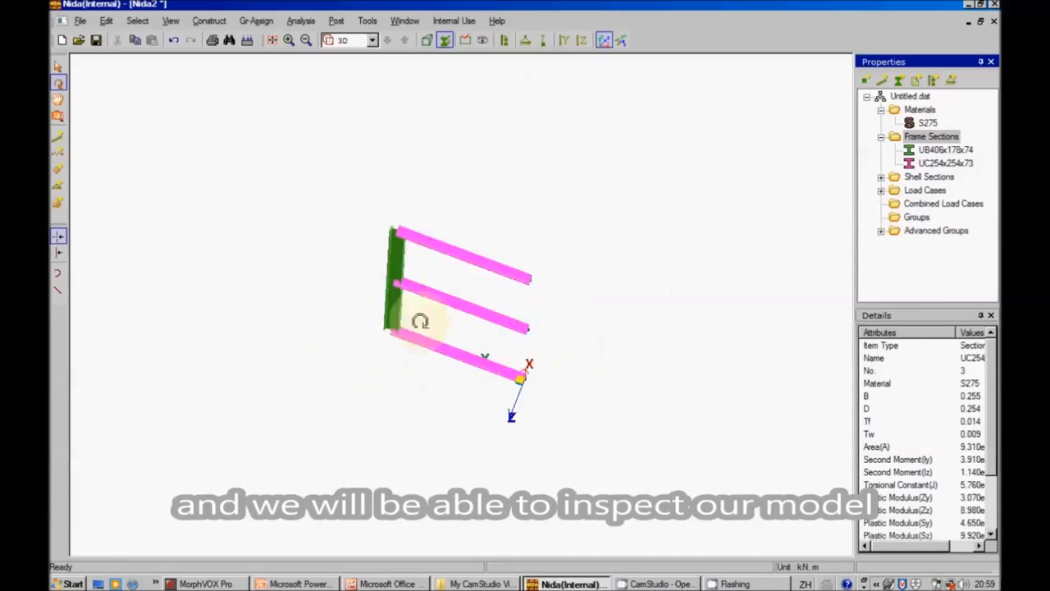
pyautogui.click(426, 39)
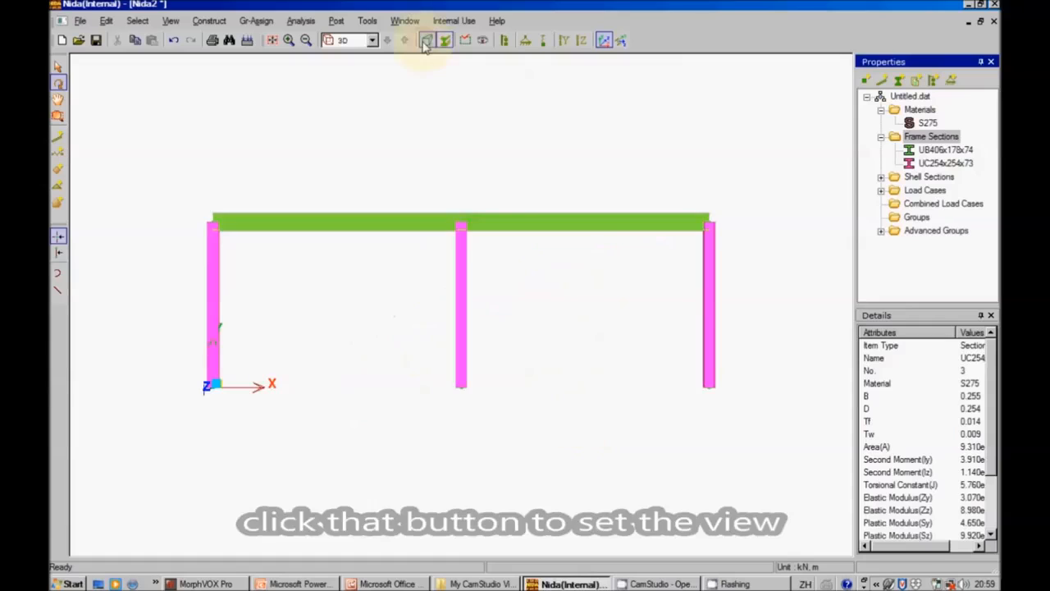
pyautogui.click(427, 39)
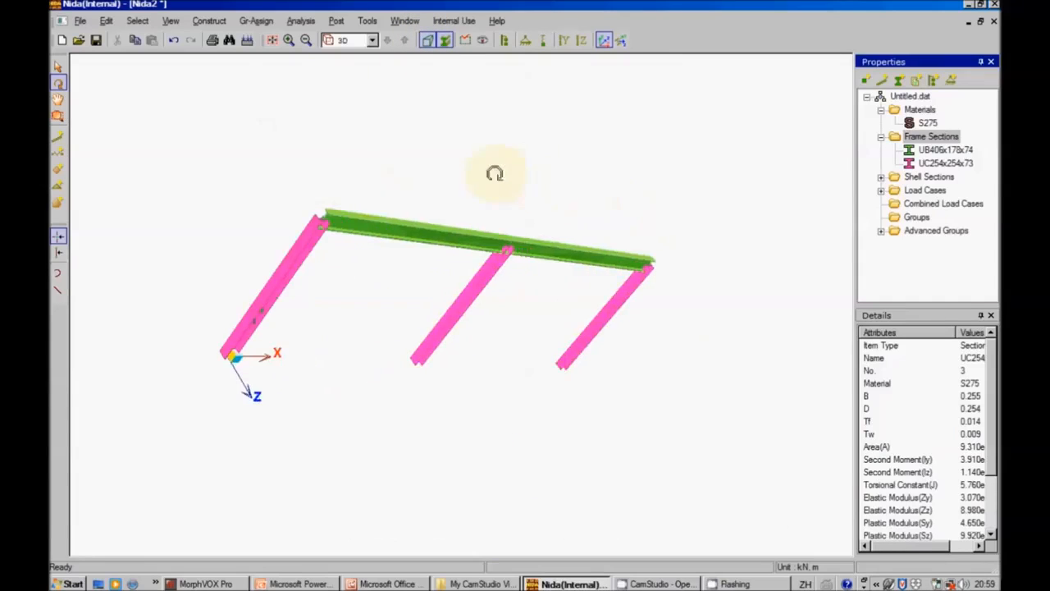
pyautogui.click(445, 40)
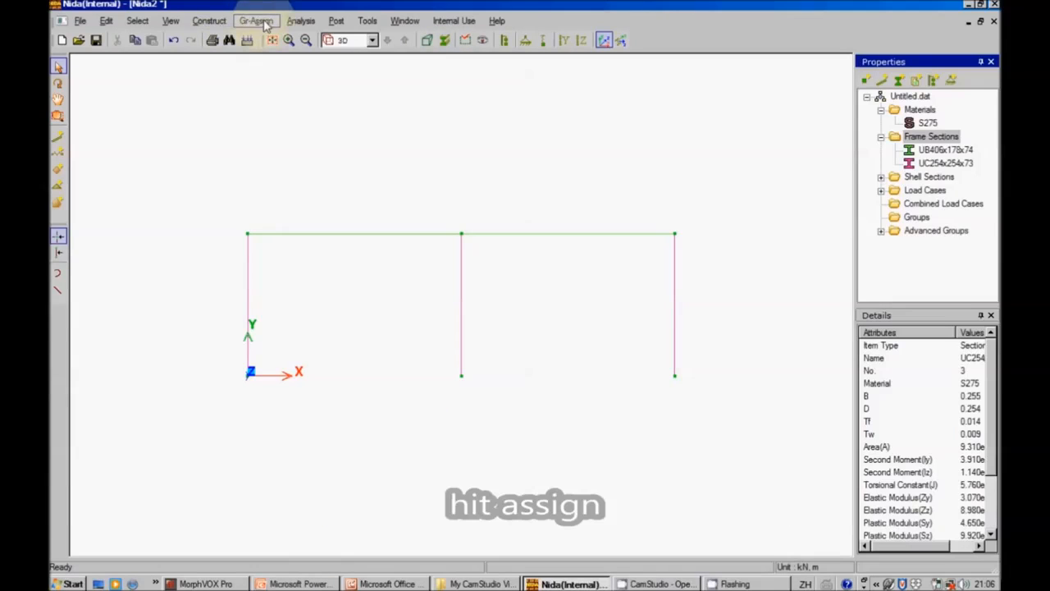
# Apply a joint load FX = 15 to node 6 under the Self Weight load case
pyautogui.click(256, 19)
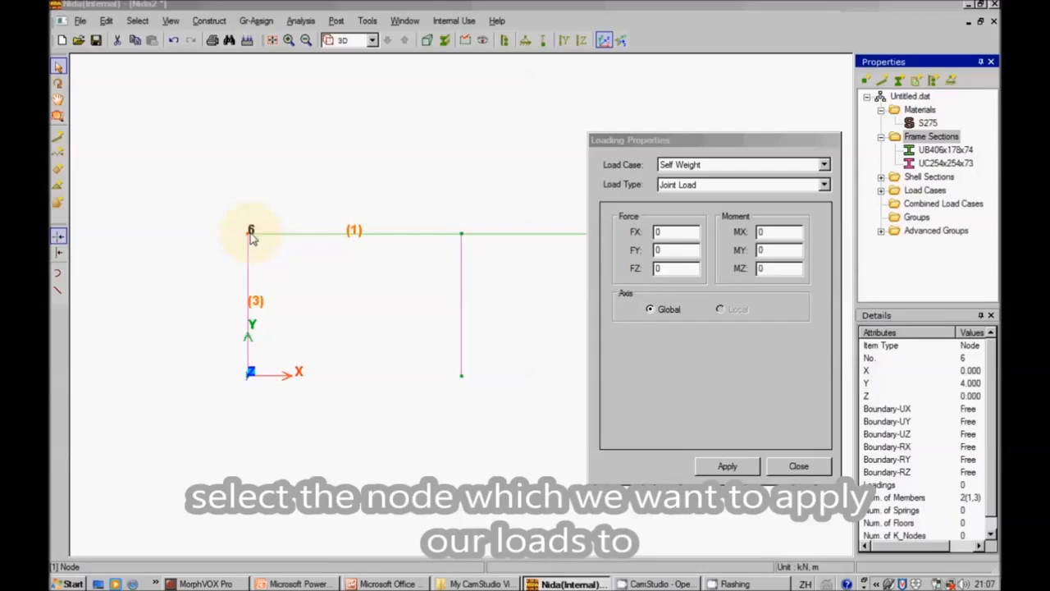
pyautogui.click(676, 230)
pyautogui.write('15')
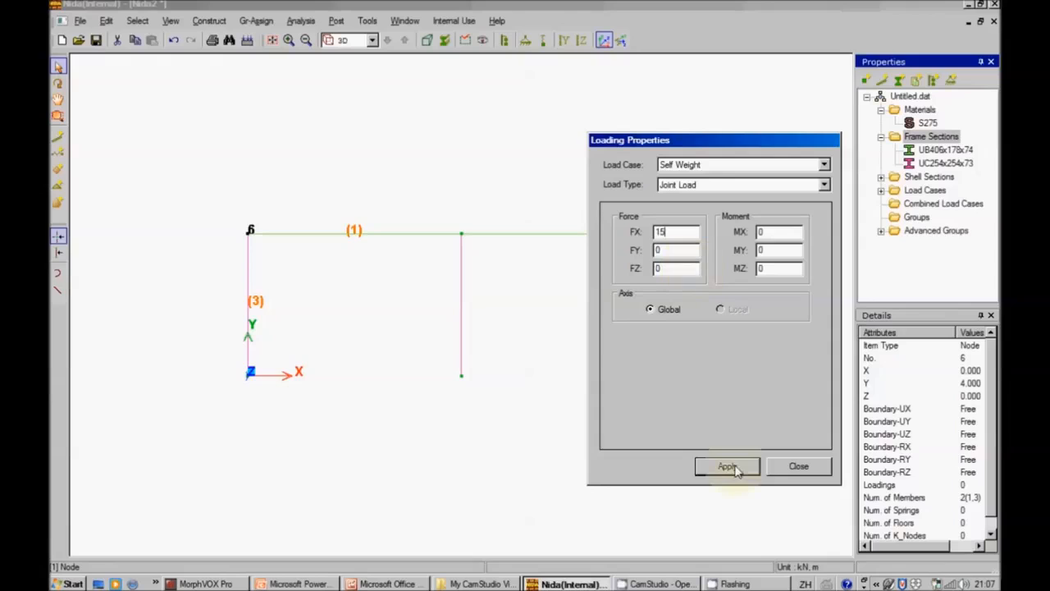
pyautogui.click(727, 466)
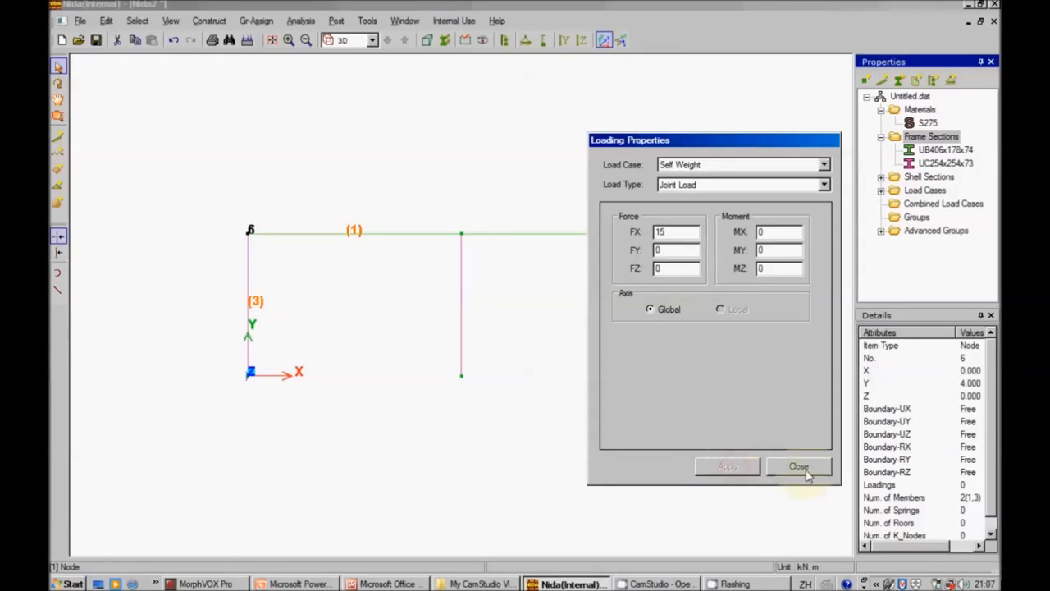
pyautogui.click(798, 466)
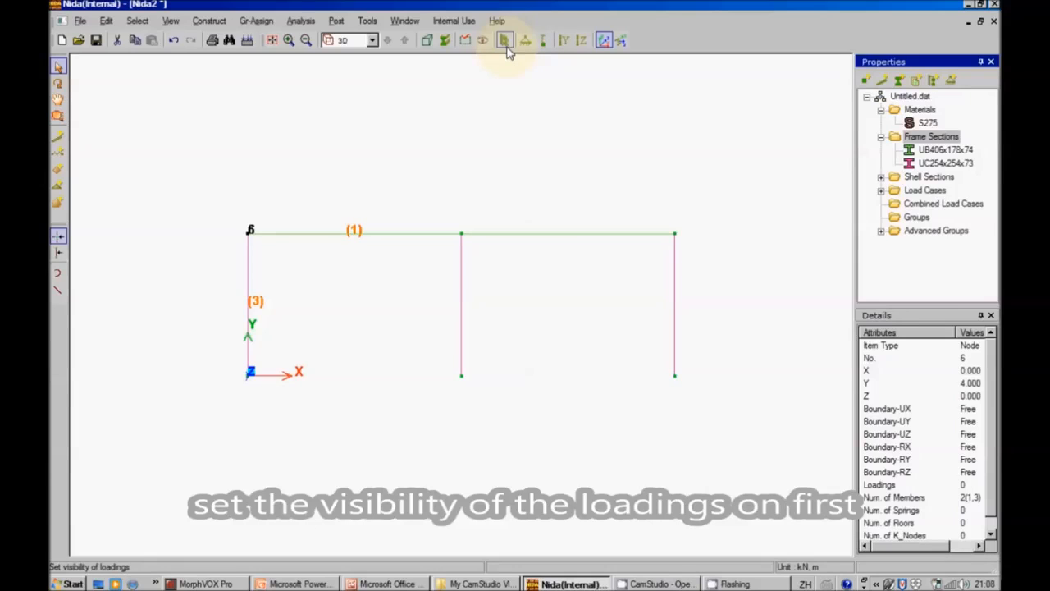
# Display the loading for all load cases on the model
pyautogui.click(503, 39)
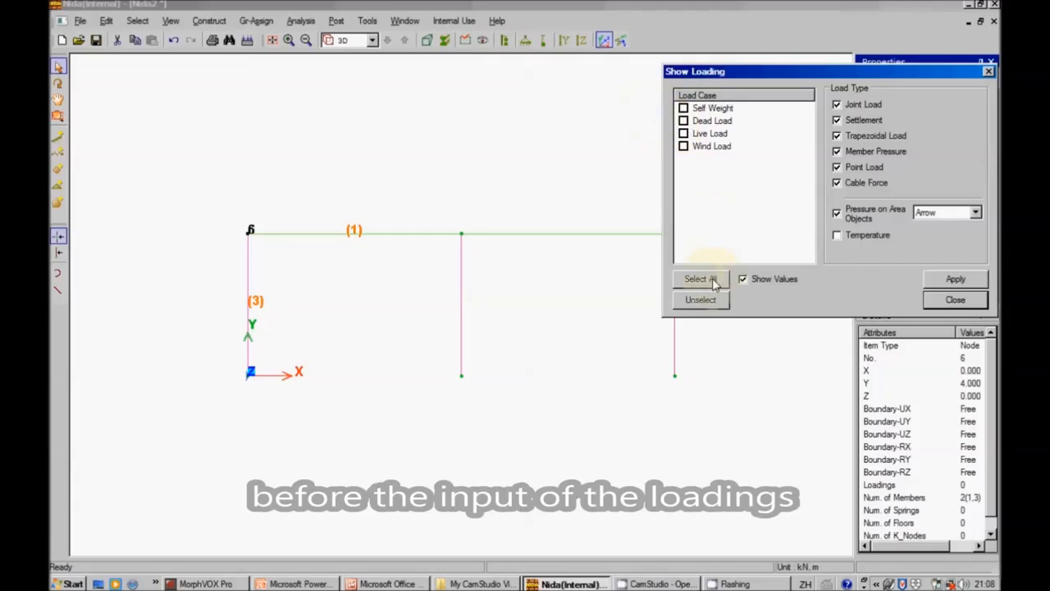
pyautogui.click(696, 279)
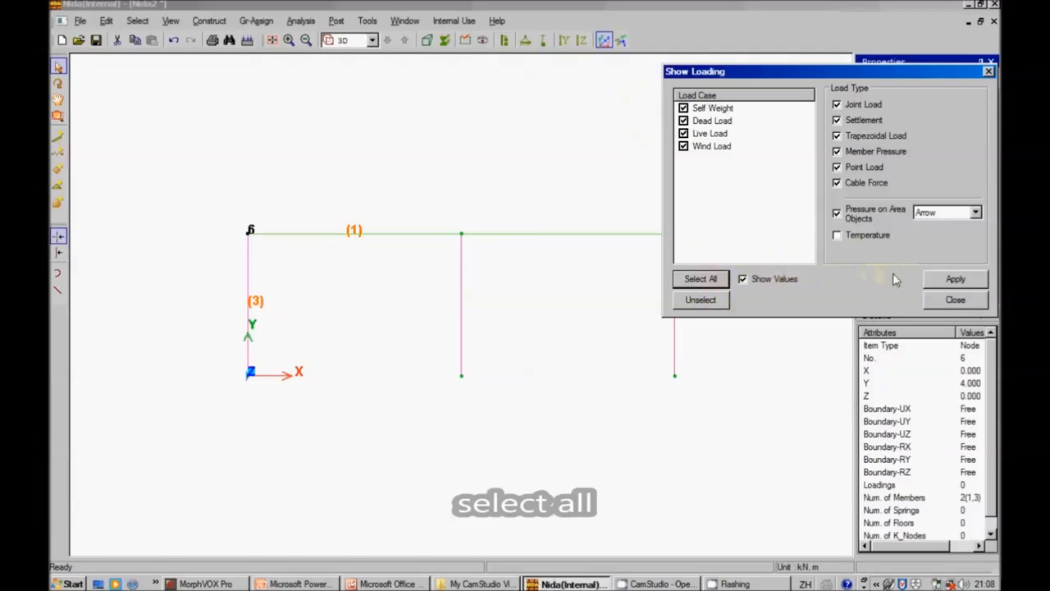
pyautogui.click(955, 279)
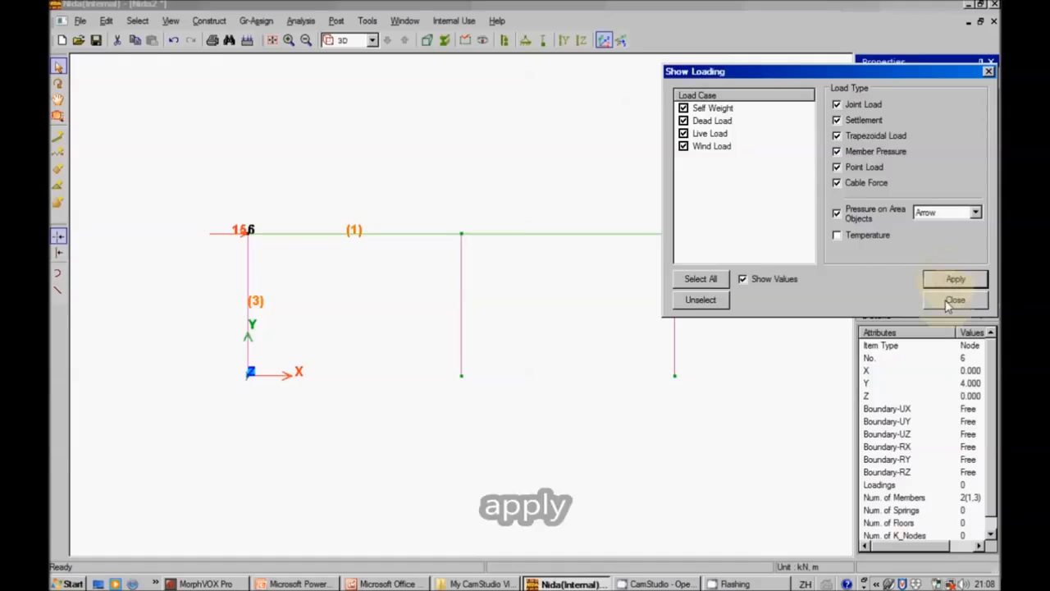
pyautogui.click(955, 298)
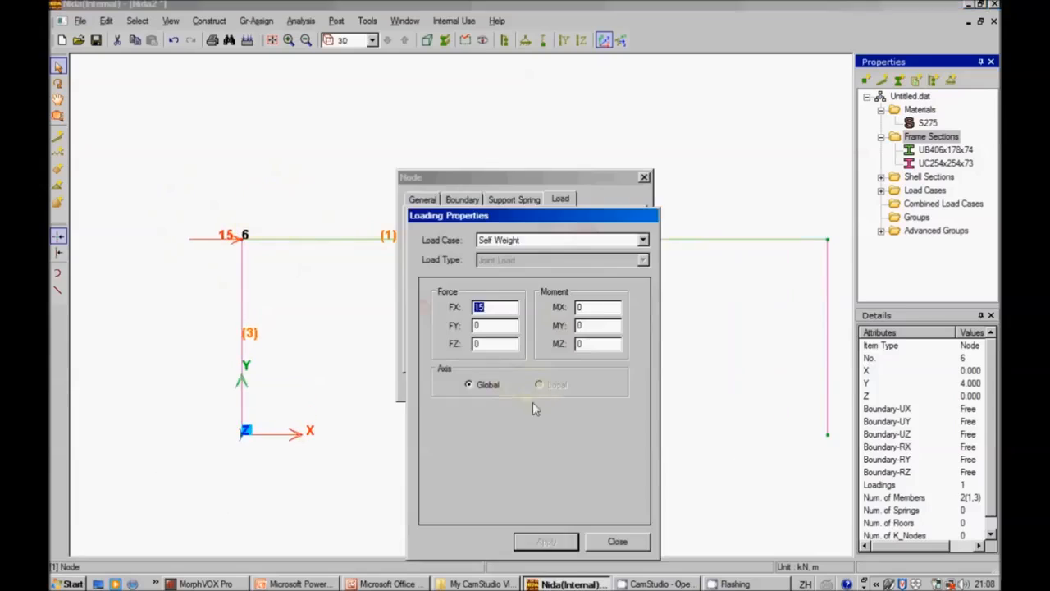
# Correct node 6's horizontal joint load FX from 15 to 11
pyautogui.write('11')
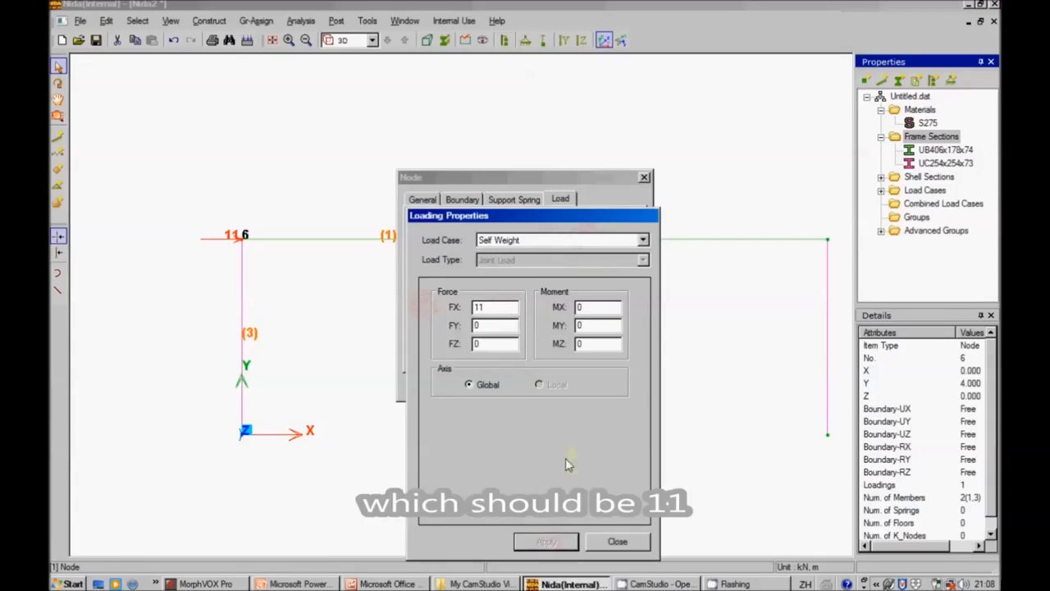
pyautogui.click(617, 542)
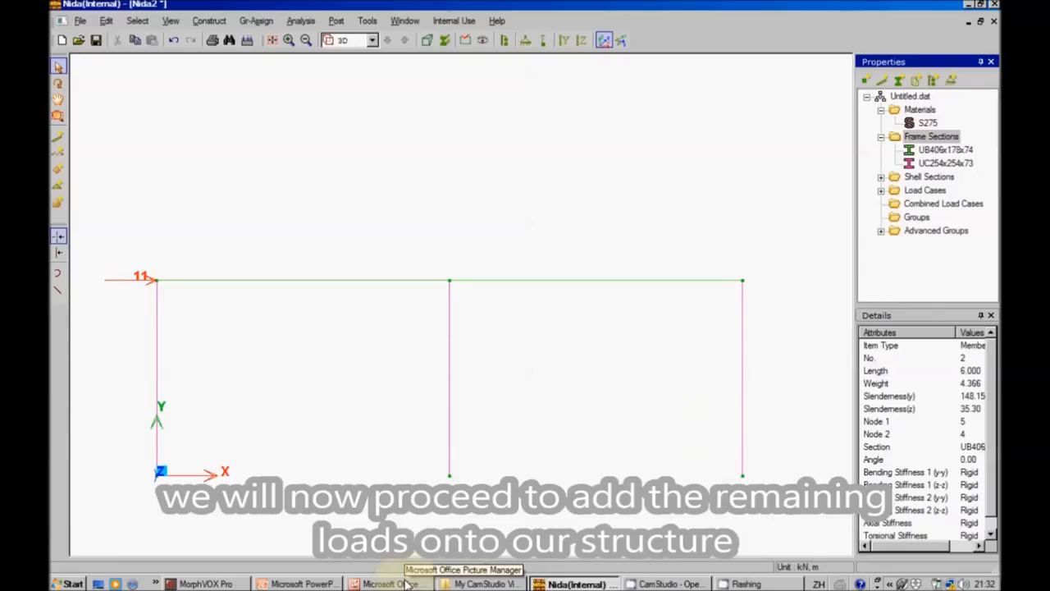
pyautogui.click(391, 584)
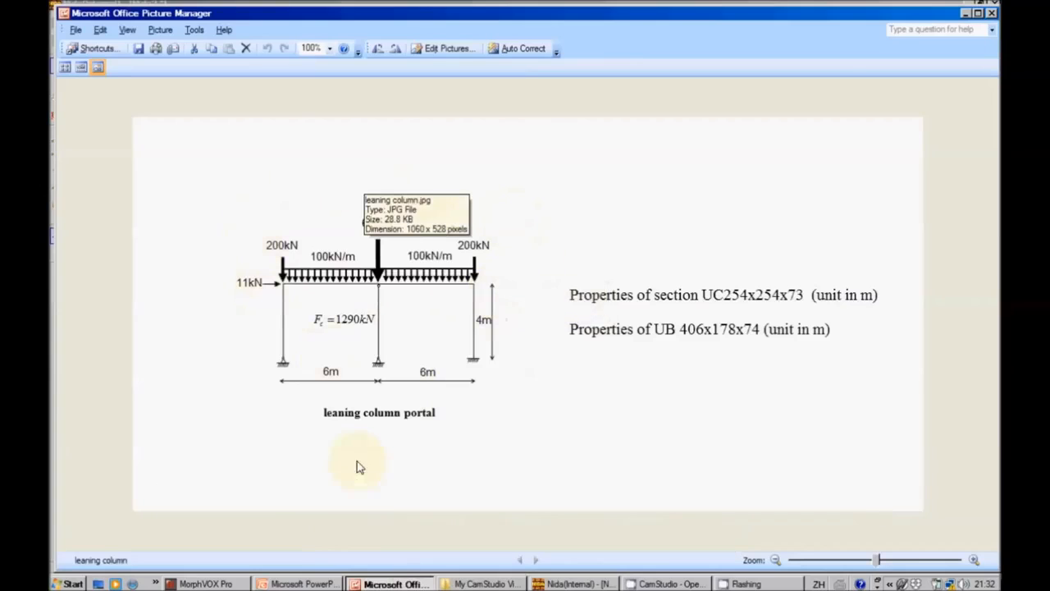
pyautogui.click(574, 585)
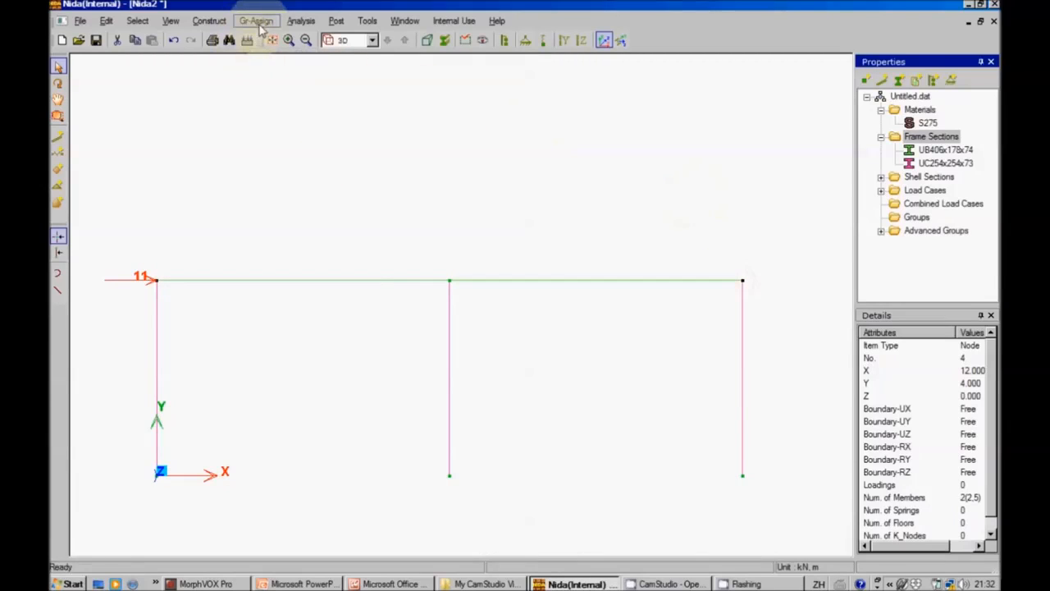
# Apply joint loads FY = -200 at node 1 and FY = -600 at node 5
pyautogui.click(256, 20)
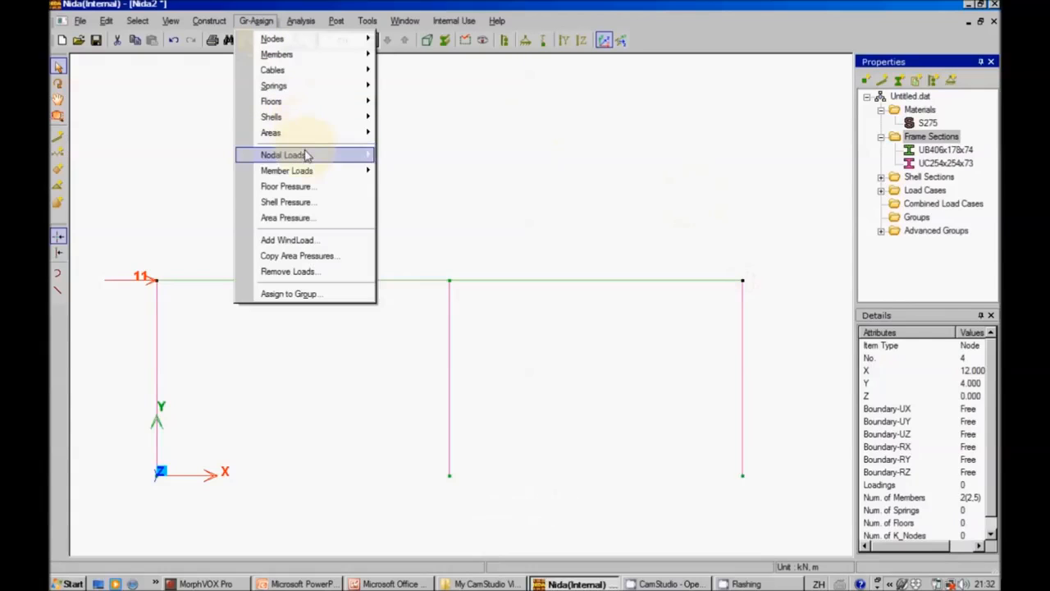
pyautogui.moveTo(283, 154)
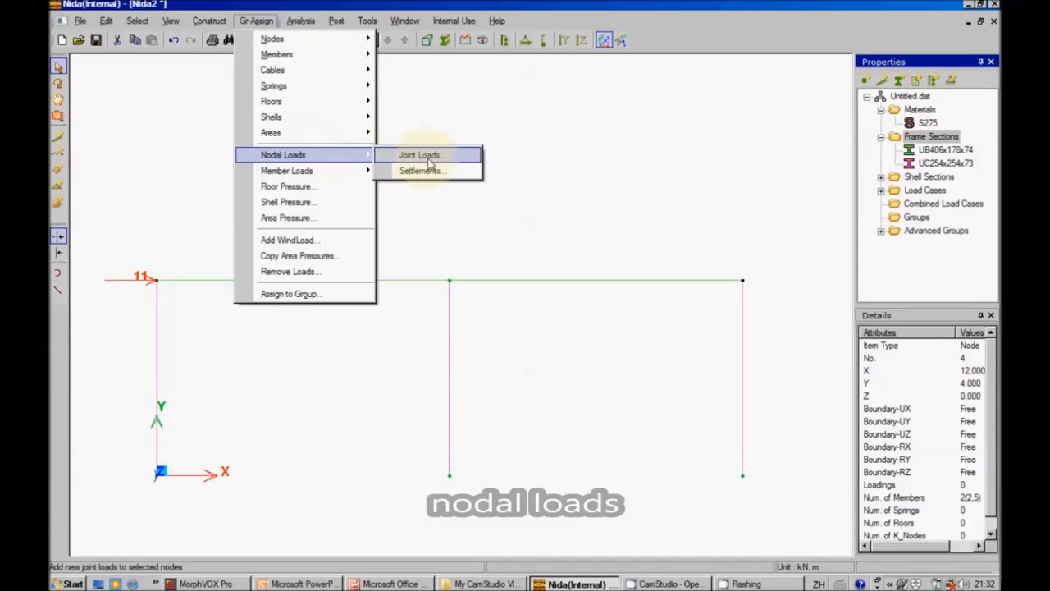
pyautogui.click(420, 154)
pyautogui.write('-200')
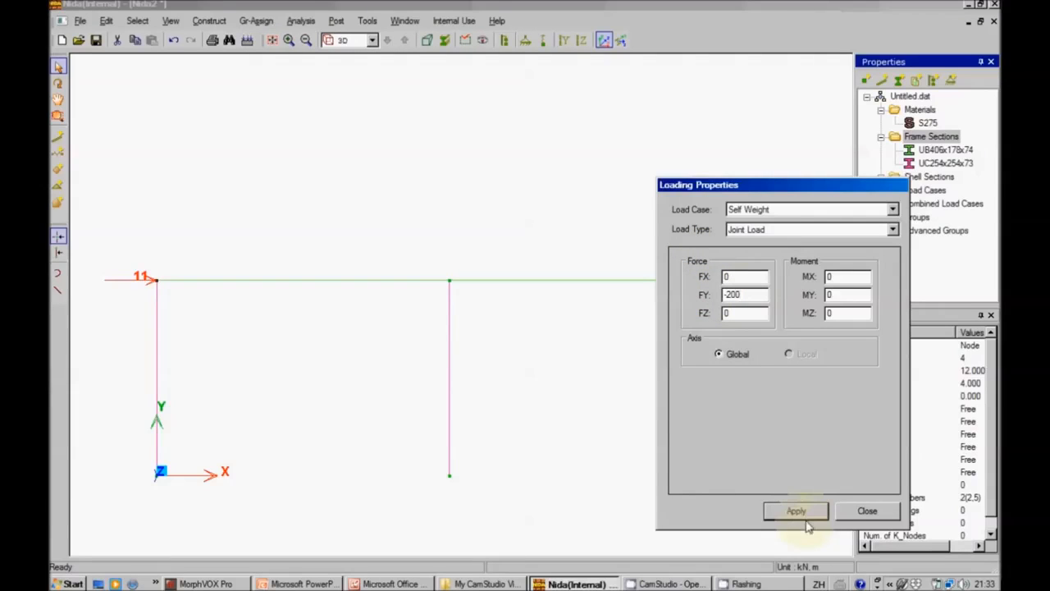
pyautogui.click(796, 510)
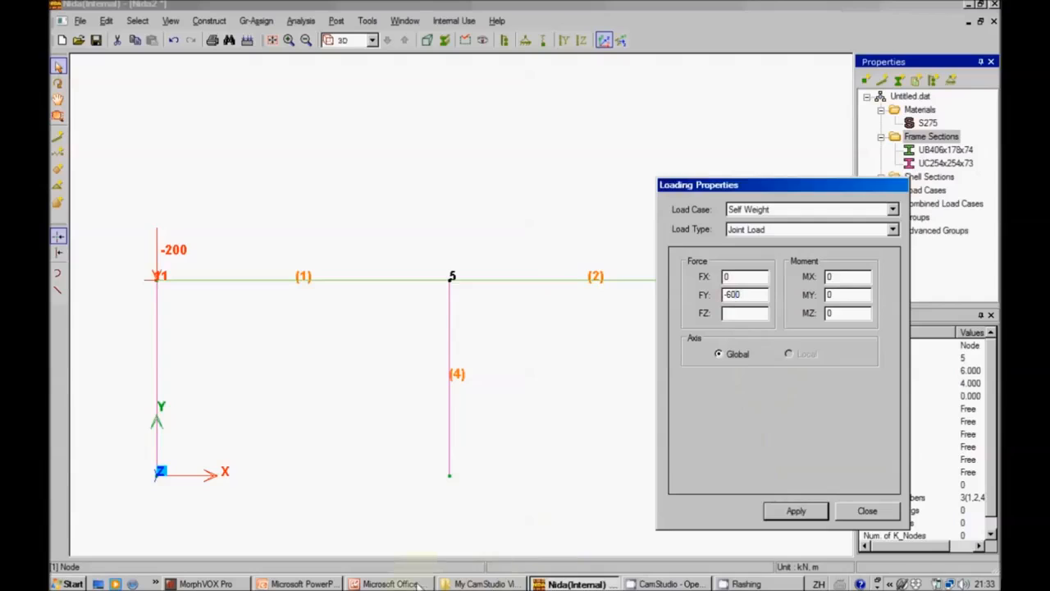
pyautogui.click(390, 584)
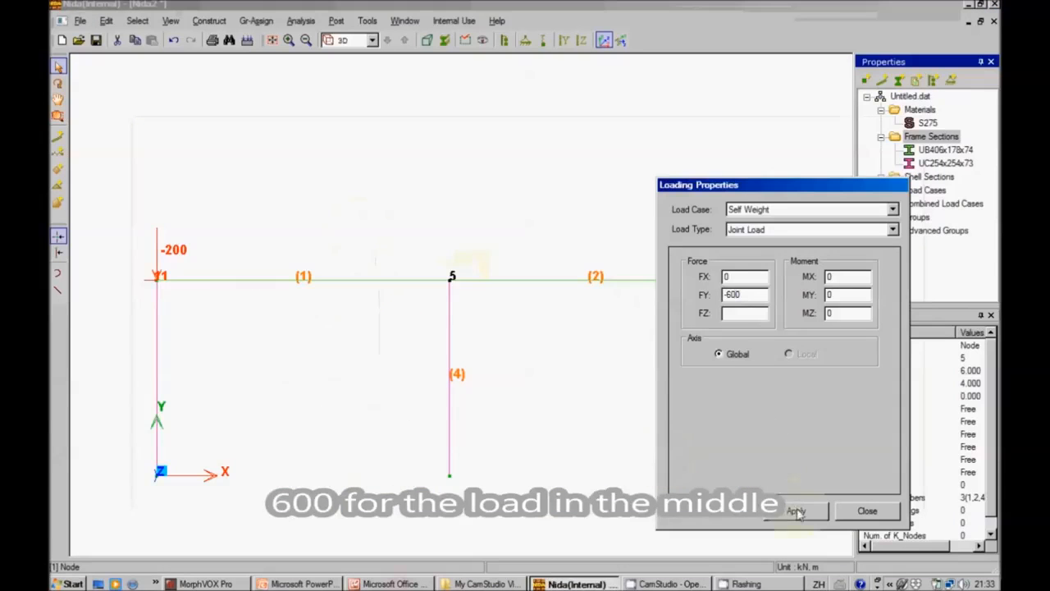
pyautogui.click(794, 510)
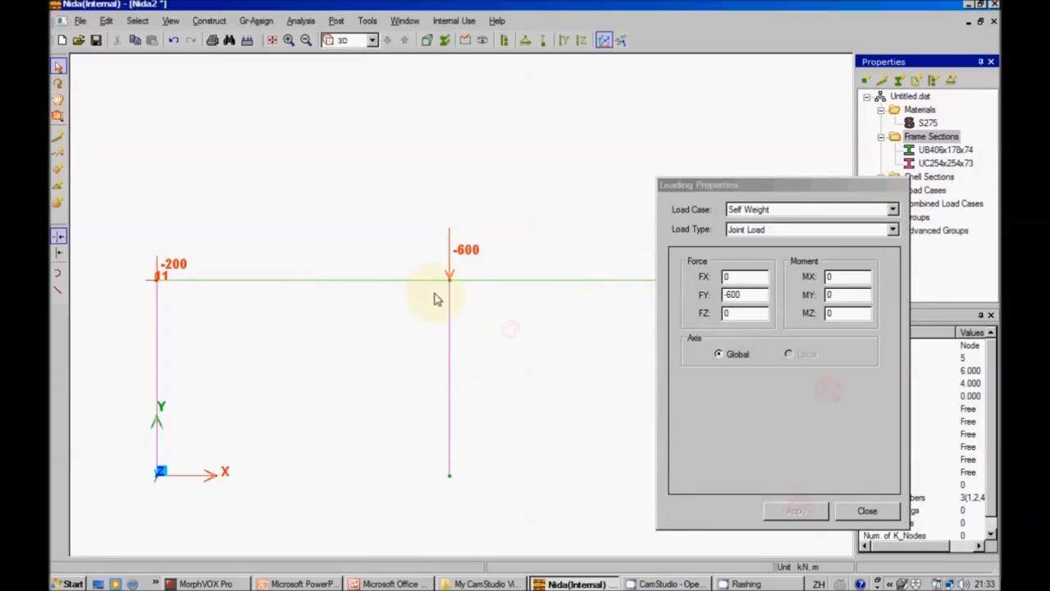
pyautogui.moveTo(418, 286)
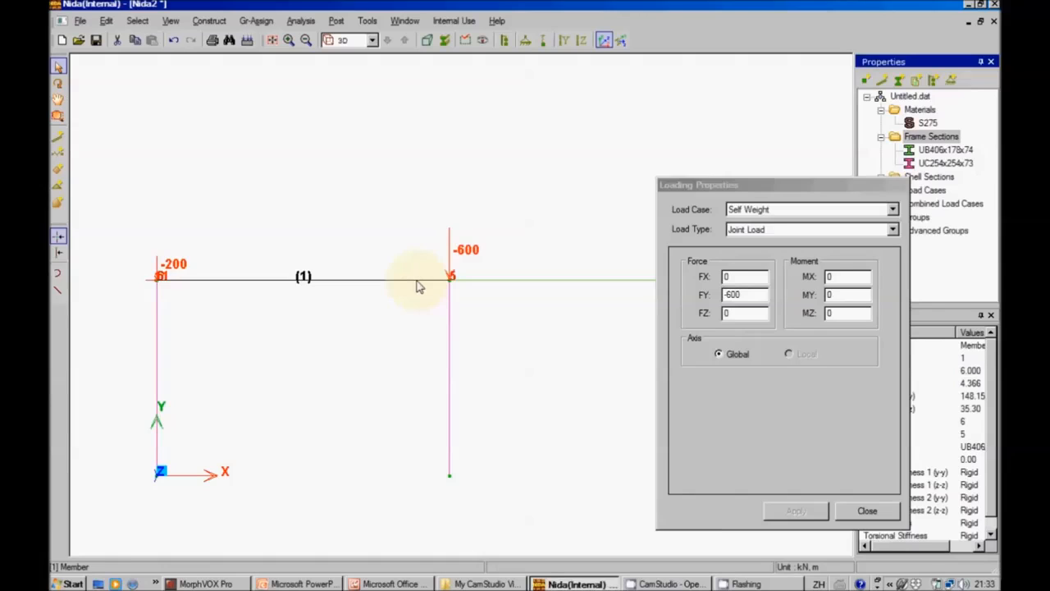
pyautogui.moveTo(472, 283)
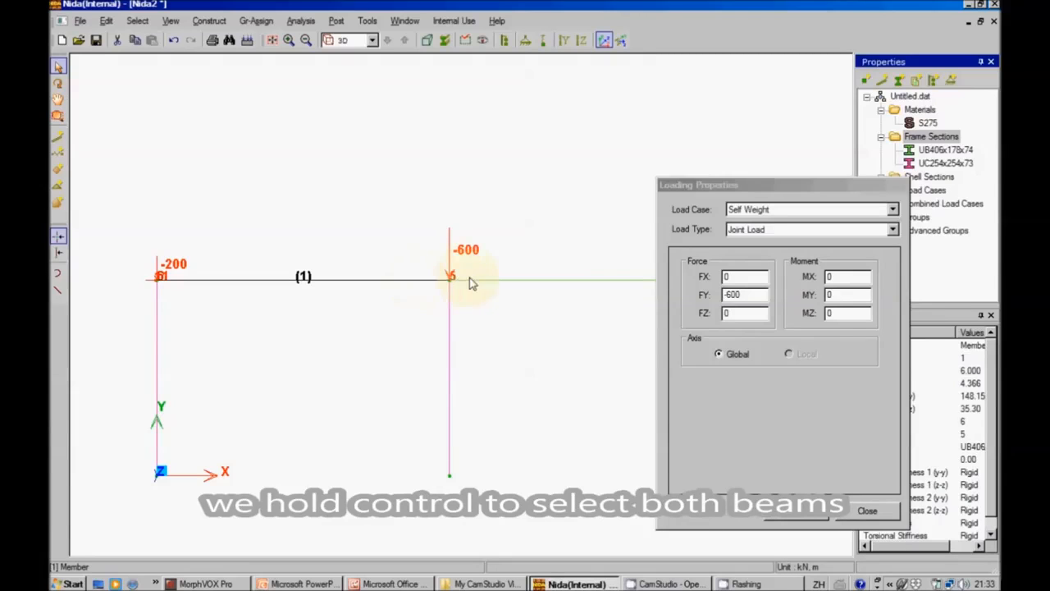
# Apply a uniform -100 distributed load to both beams and confirm -200 at the right column top
pyautogui.click(452, 276)
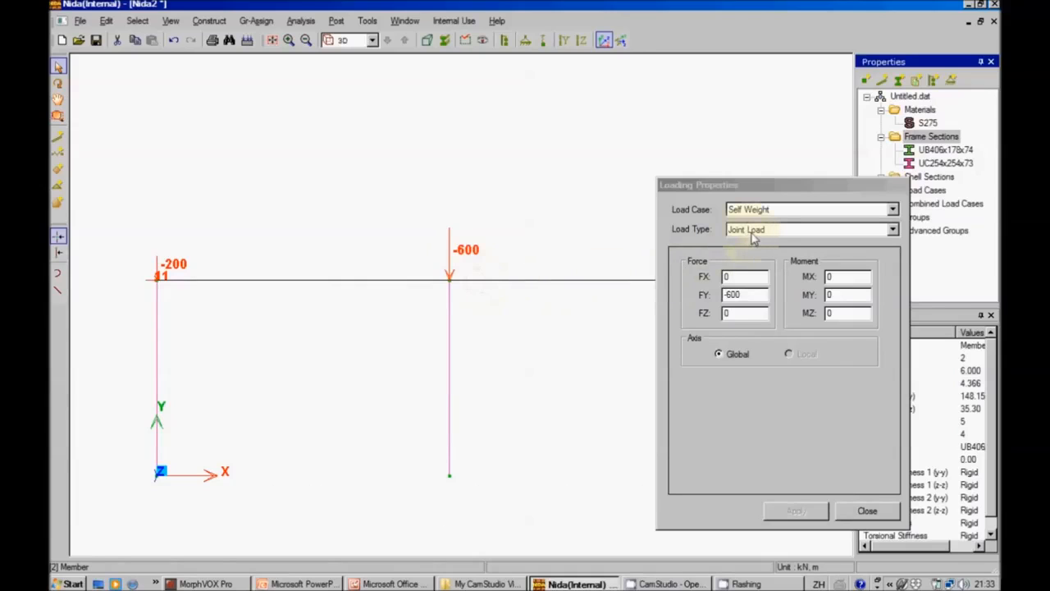
pyautogui.click(893, 230)
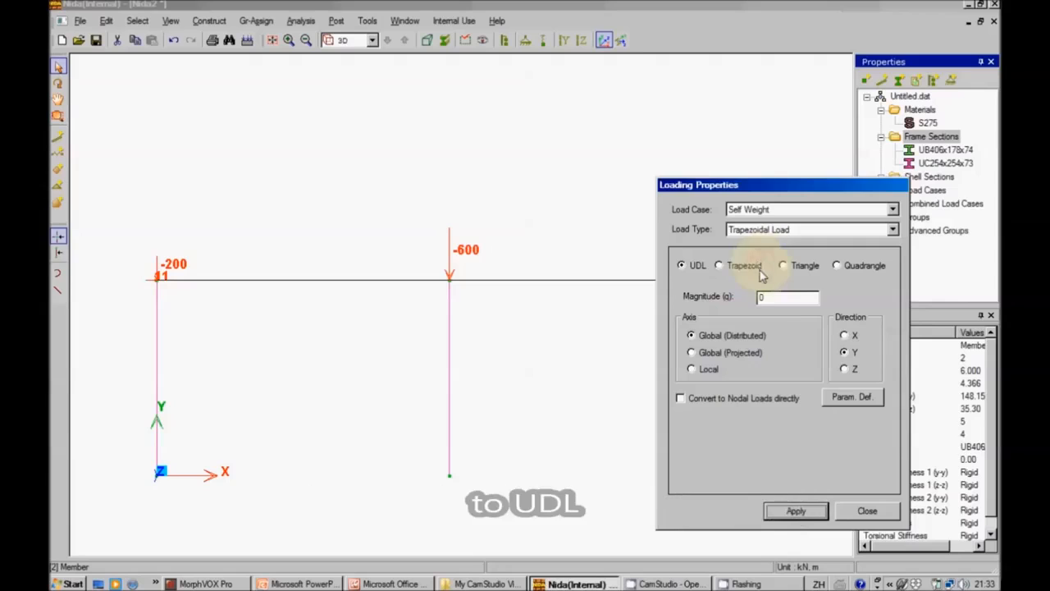
pyautogui.click(786, 297)
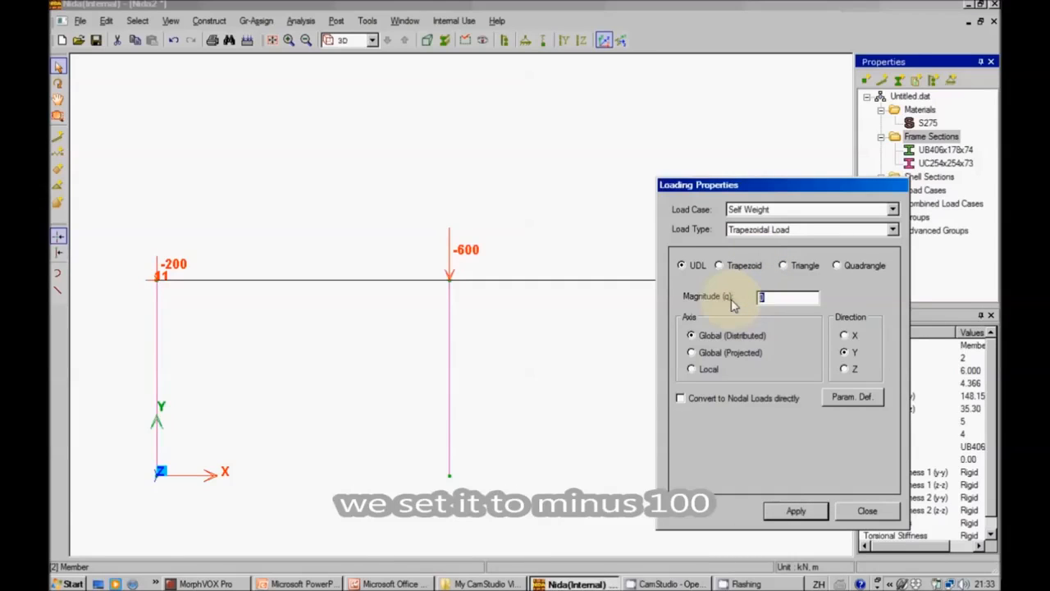
pyautogui.write('-100')
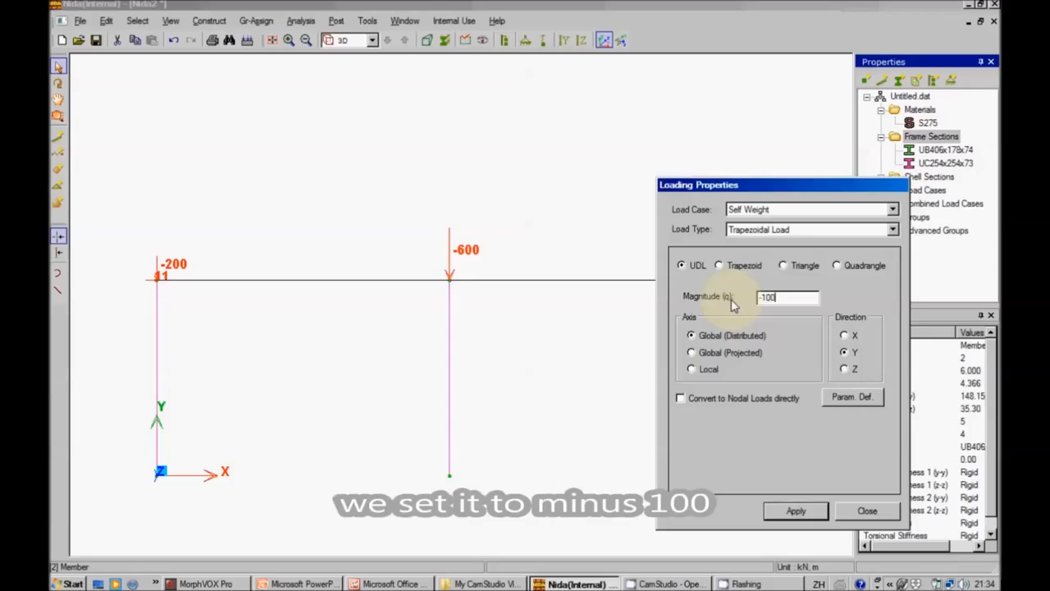
pyautogui.click(788, 297)
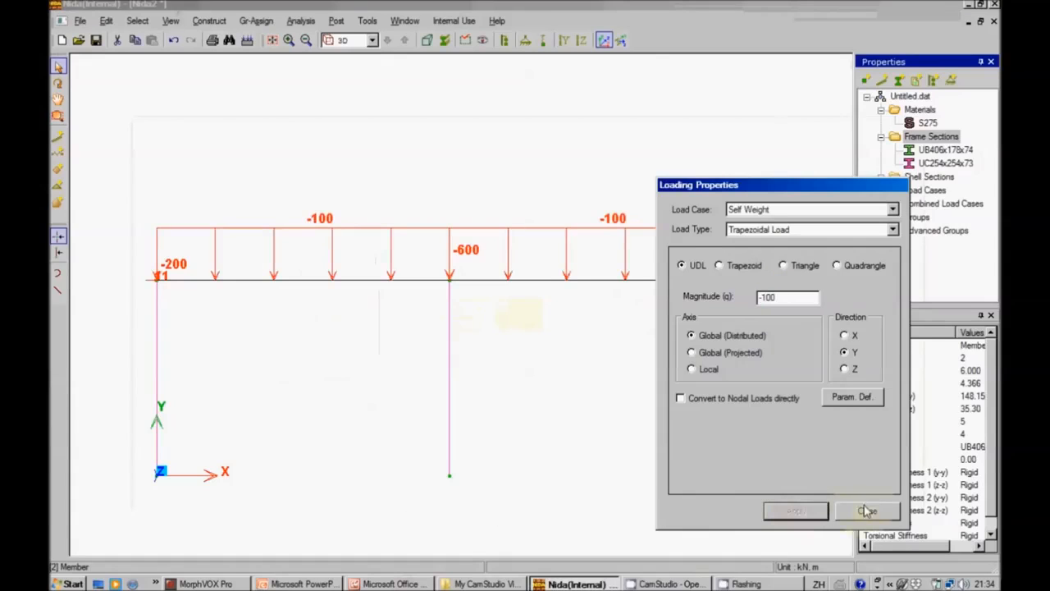
pyautogui.click(866, 510)
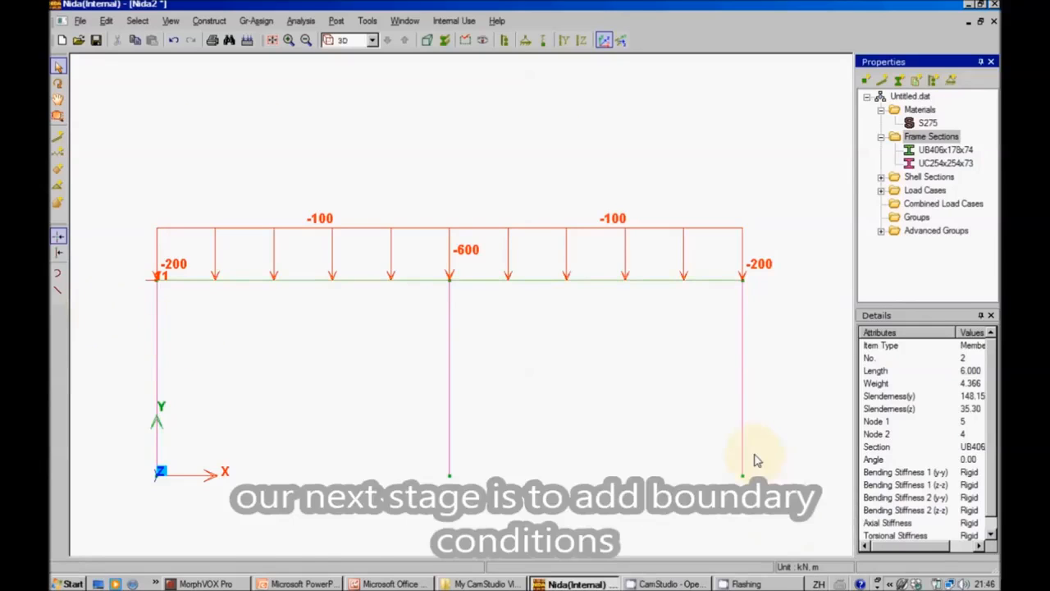
pyautogui.moveTo(771, 354)
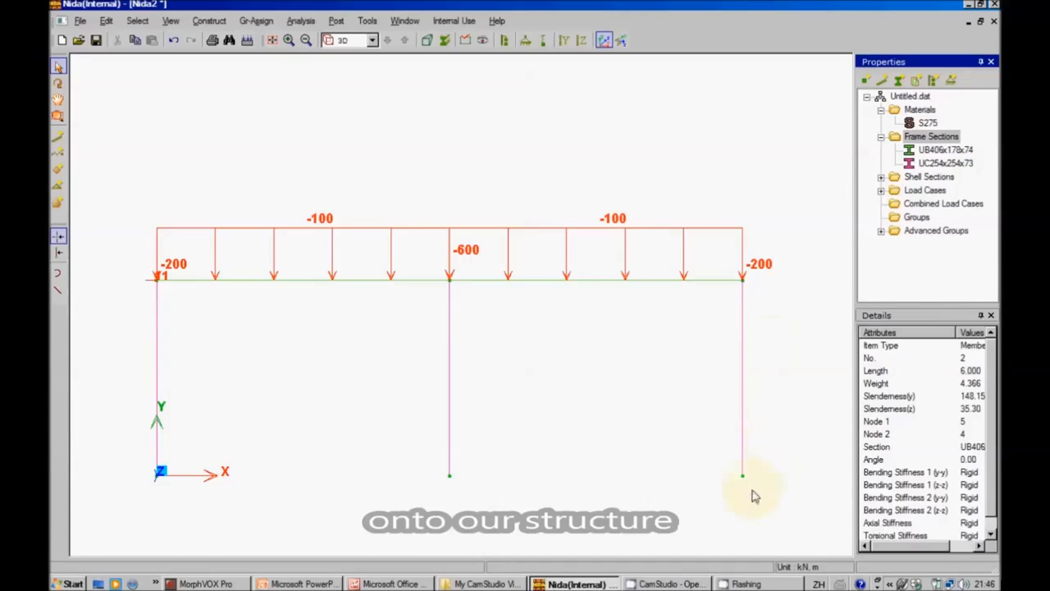
# View the portal reference drawing to check the pinned and fixed supports, then return to NIDA
pyautogui.click(392, 584)
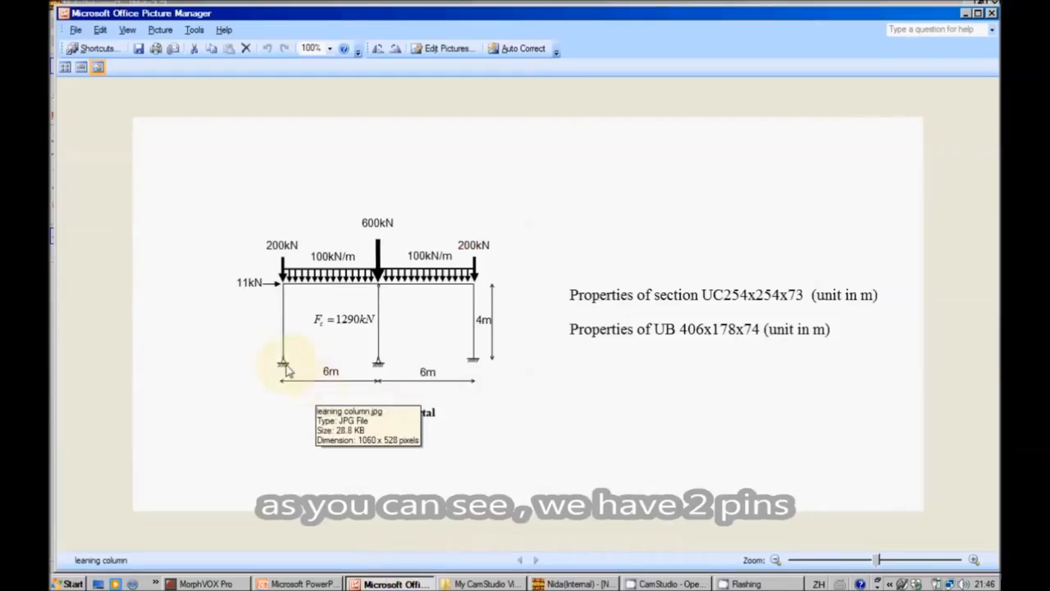
pyautogui.moveTo(381, 369)
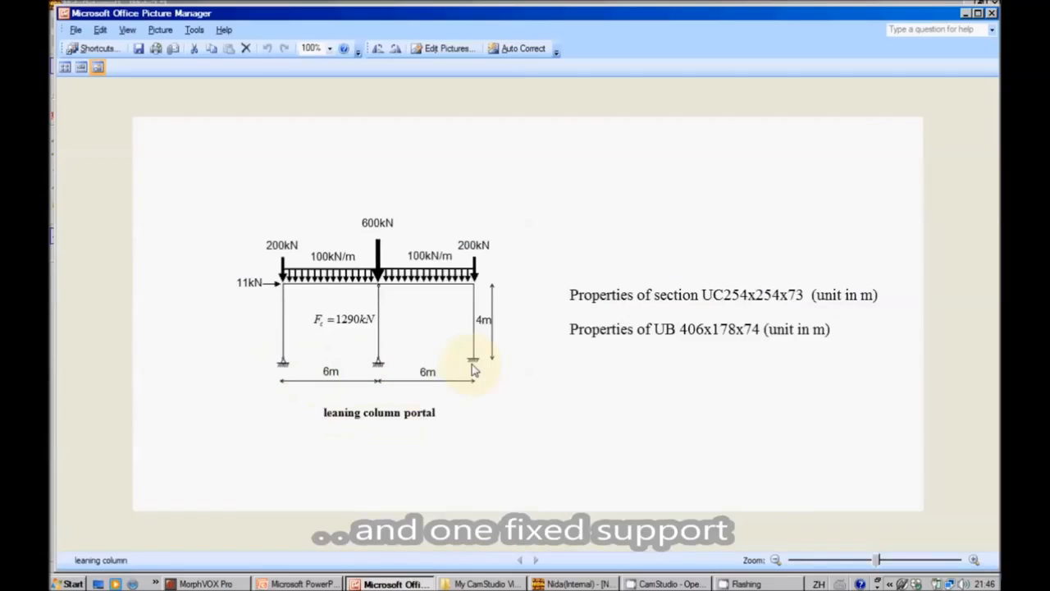
pyautogui.click(571, 584)
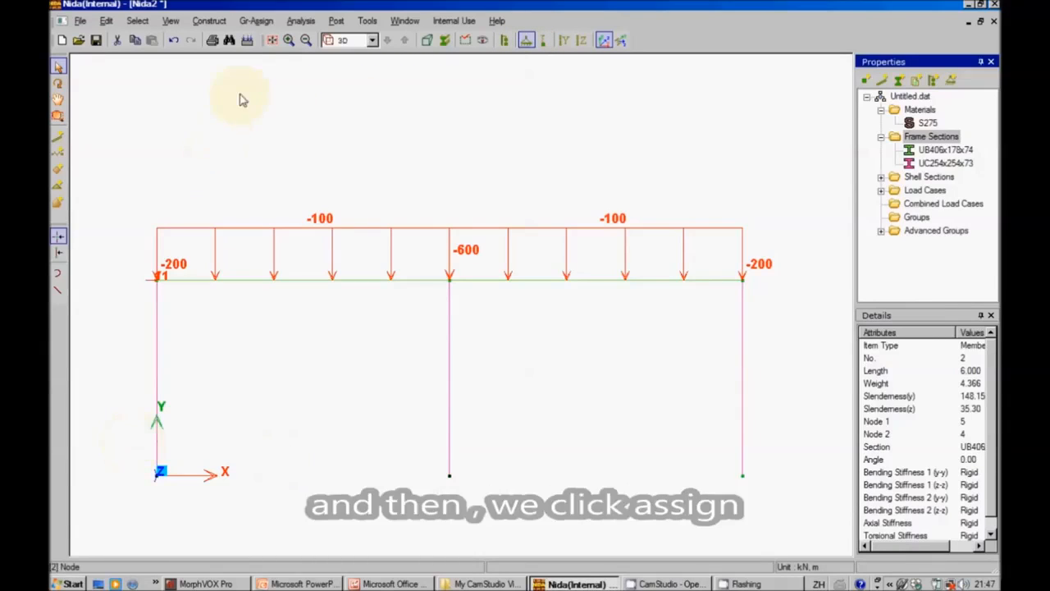
# Assign Pinned boundary conditions to the left and middle column bases
pyautogui.click(256, 20)
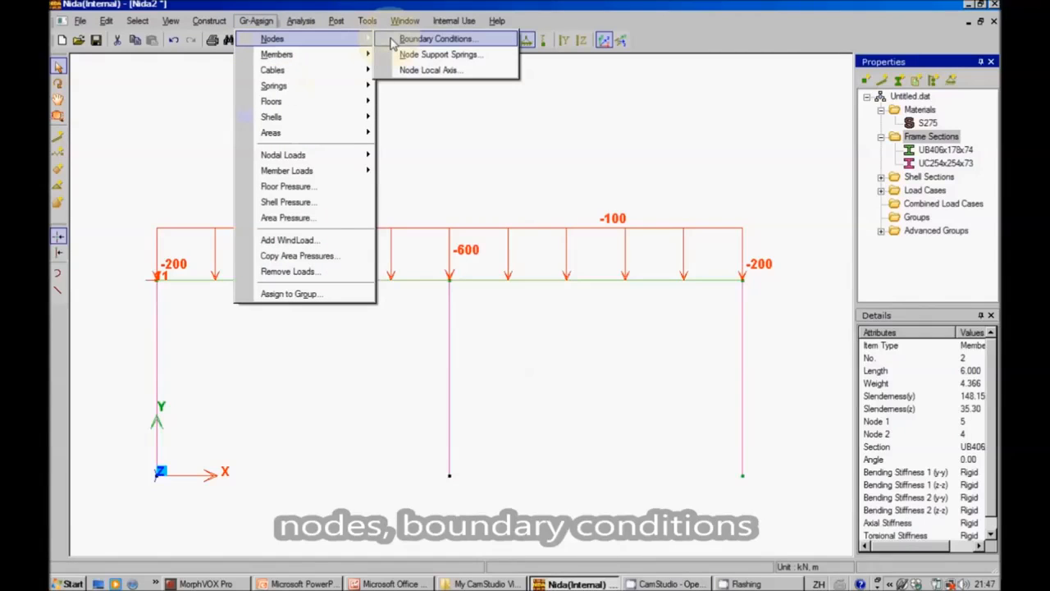
pyautogui.click(436, 40)
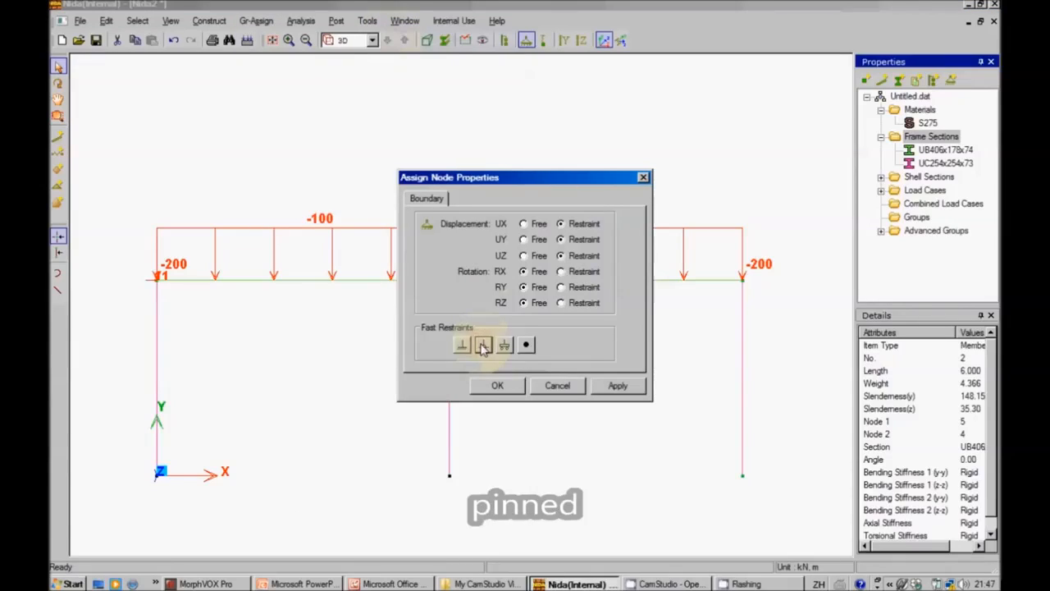
pyautogui.click(617, 385)
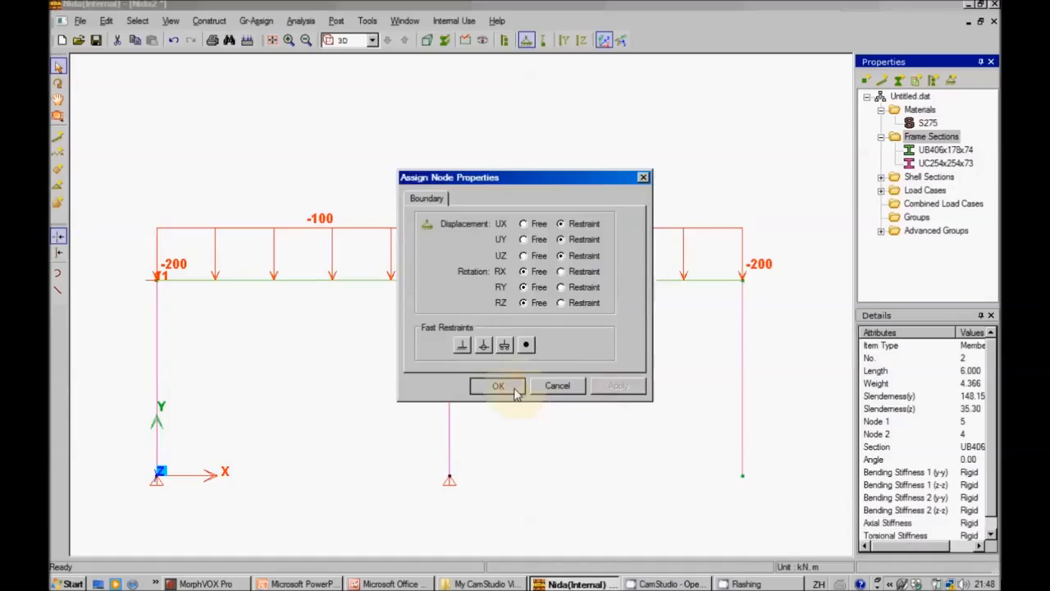
pyautogui.click(497, 386)
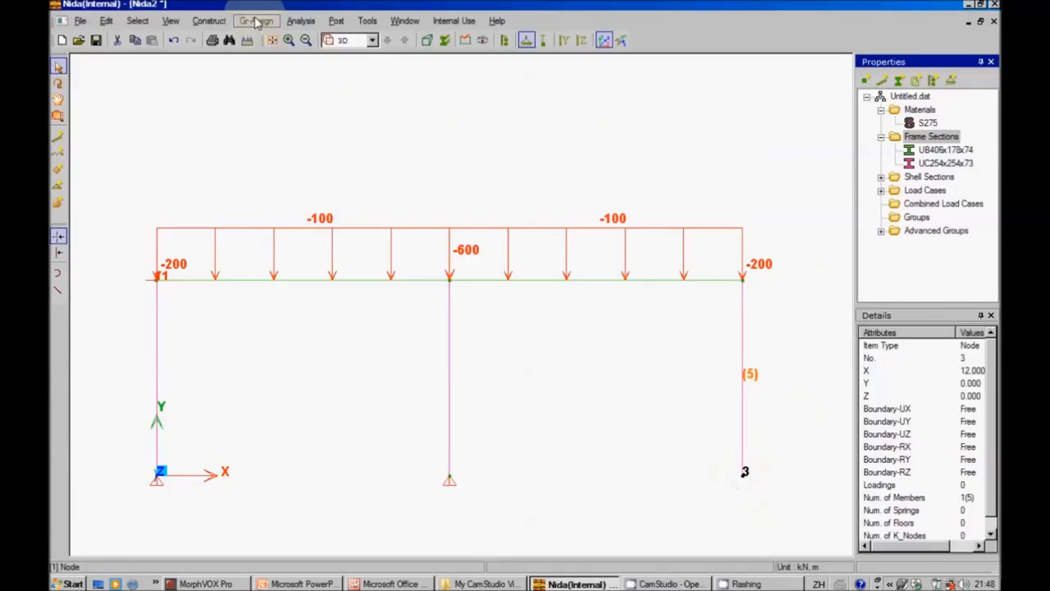
# Assign a Fixed boundary condition to the right column base
pyautogui.click(256, 20)
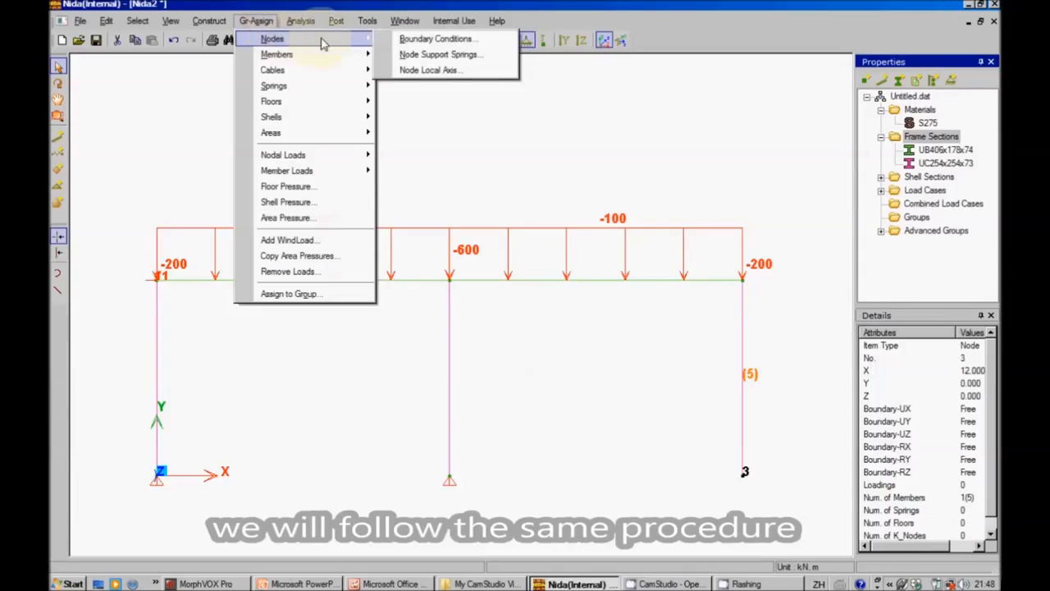
pyautogui.click(436, 39)
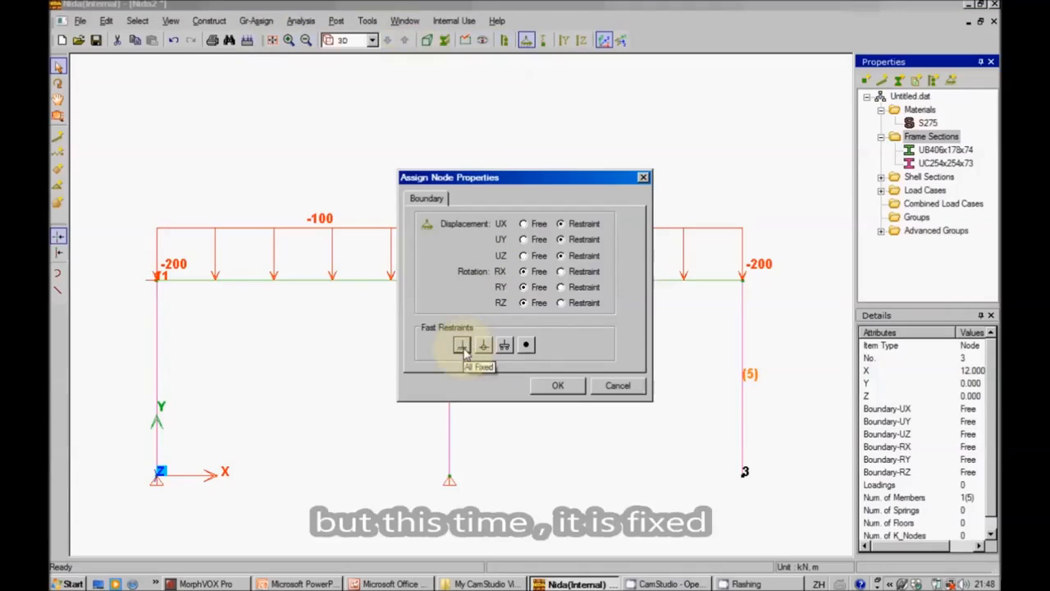
pyautogui.click(461, 344)
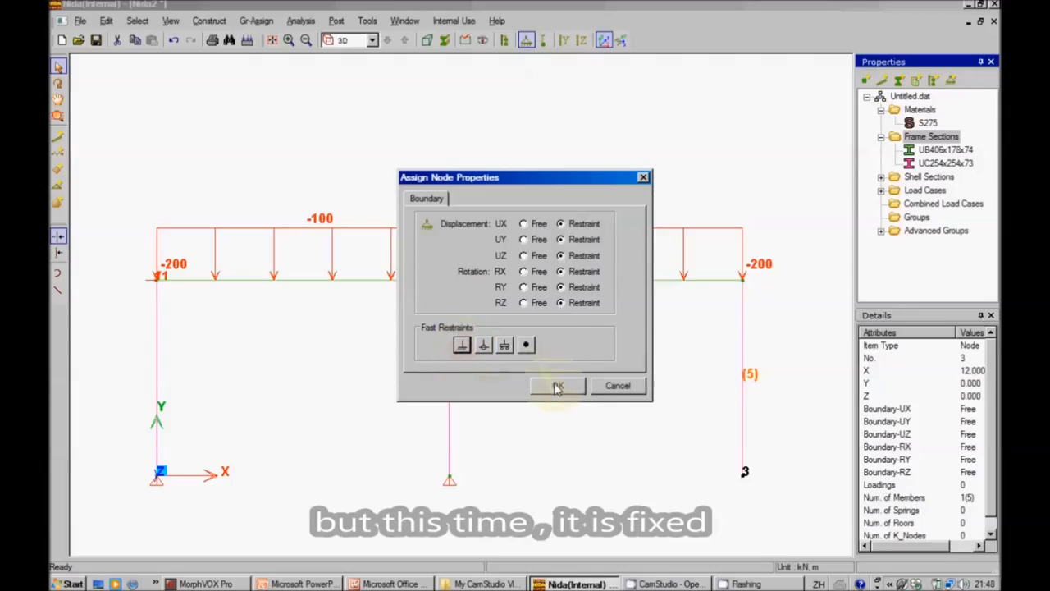
pyautogui.click(558, 386)
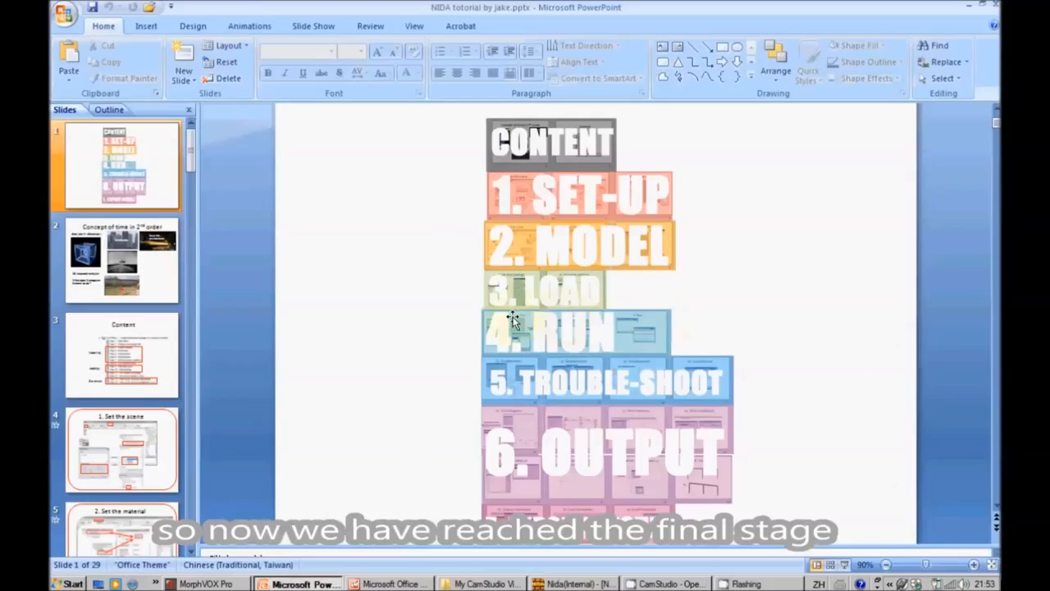
pyautogui.moveTo(722, 402)
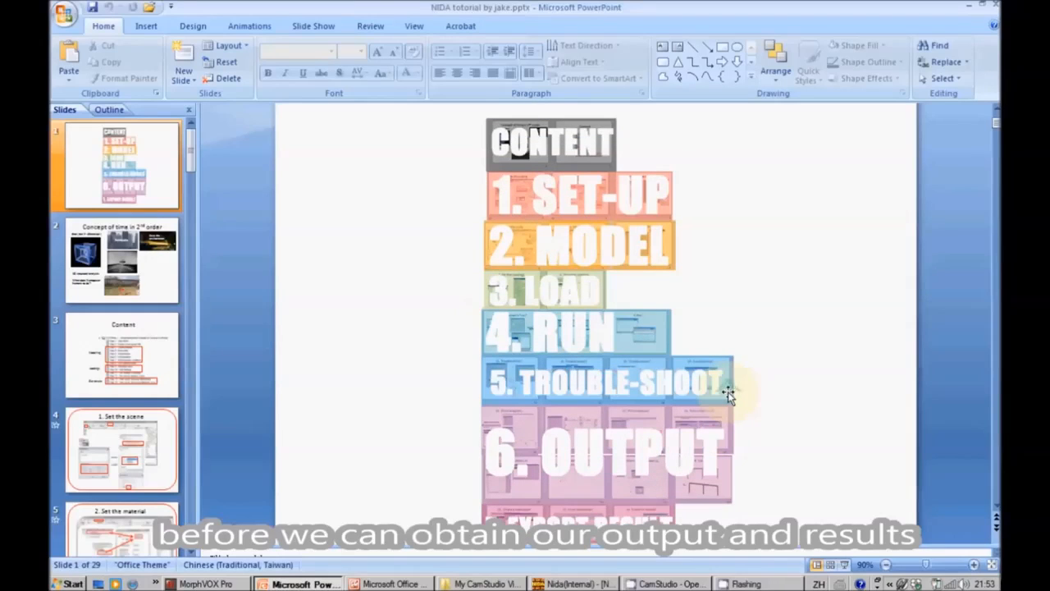
pyautogui.click(574, 585)
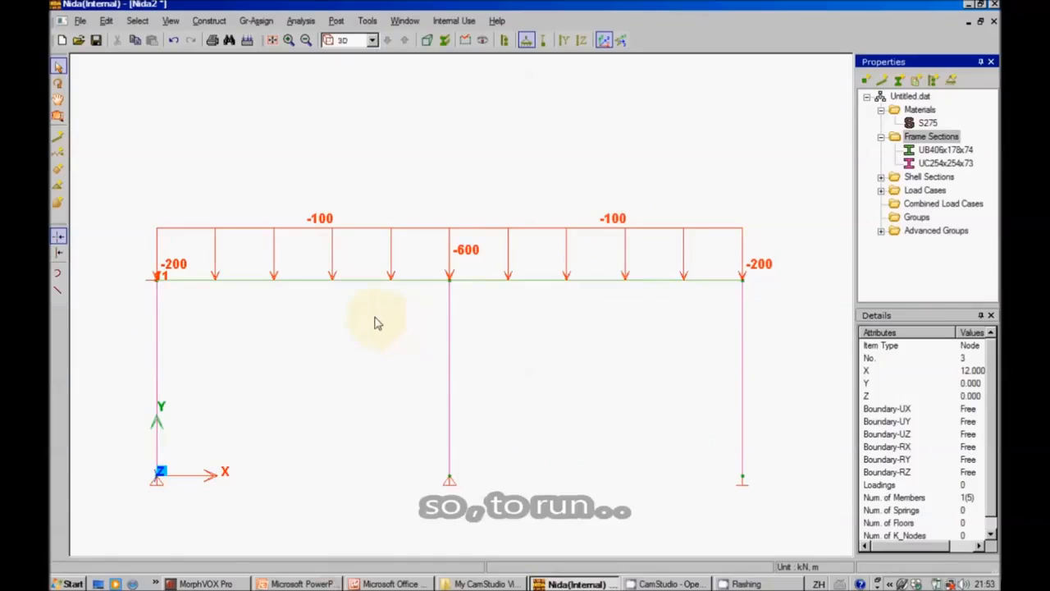
pyautogui.click(302, 20)
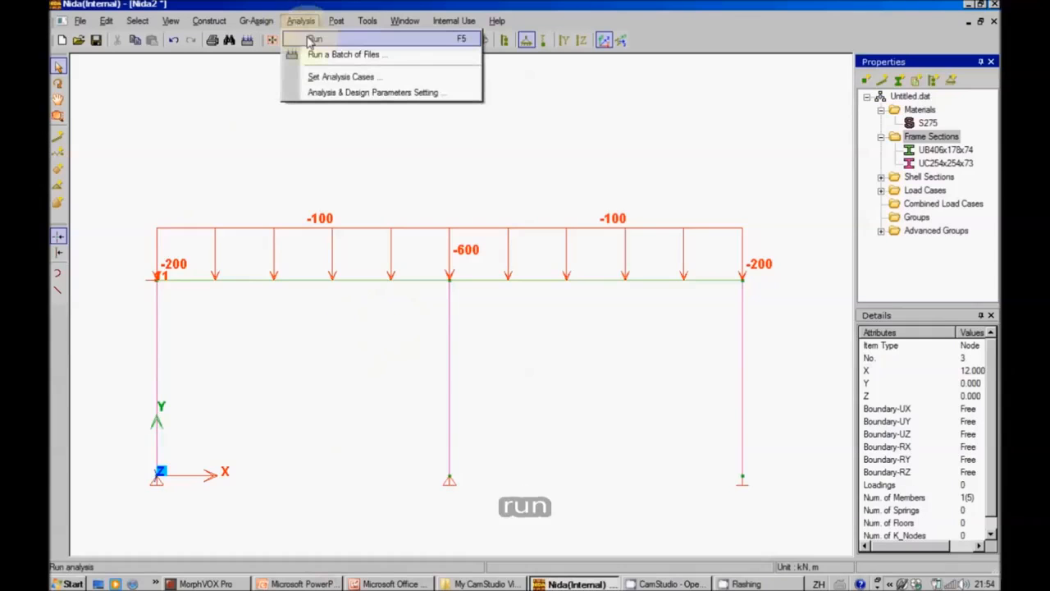
pyautogui.click(315, 39)
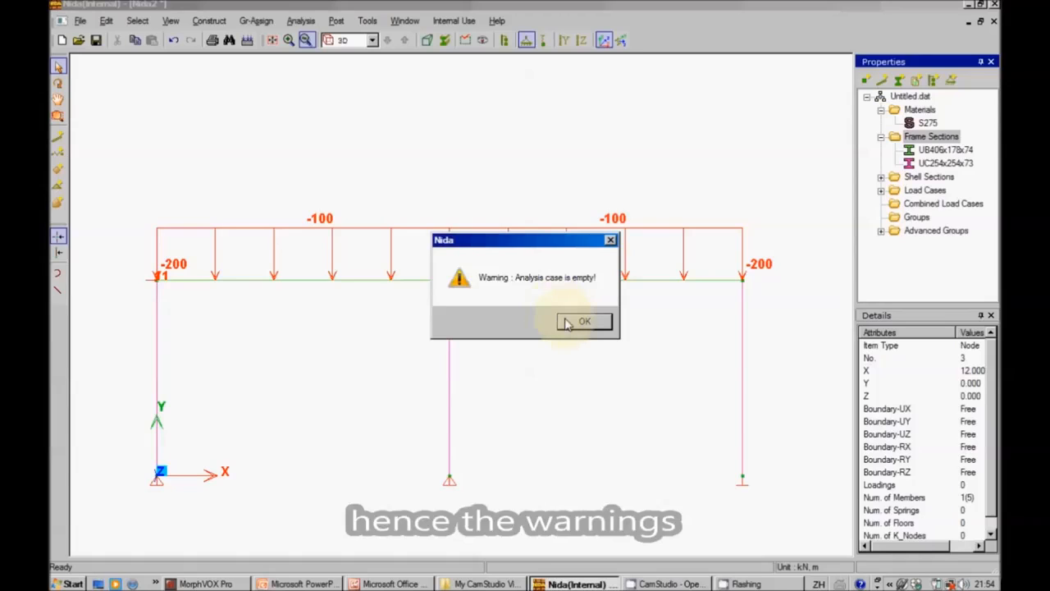
pyautogui.click(584, 320)
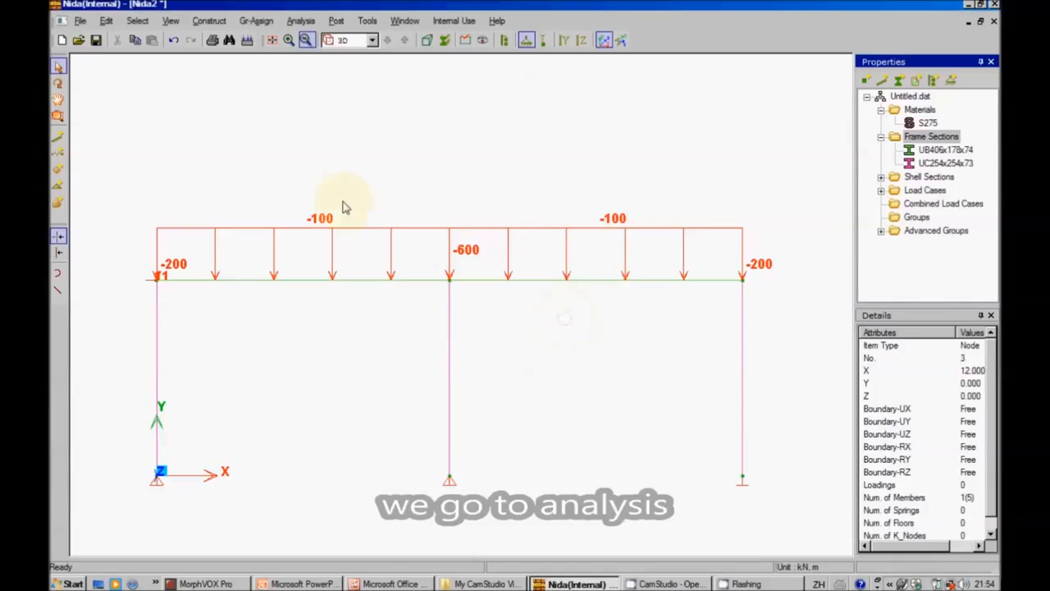
pyautogui.click(302, 20)
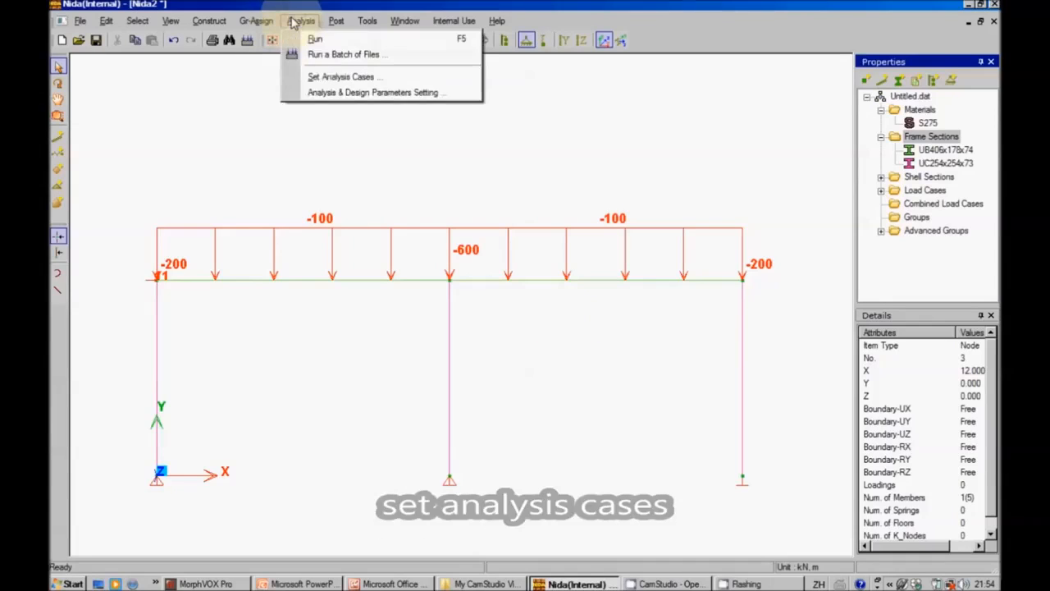
pyautogui.moveTo(342, 78)
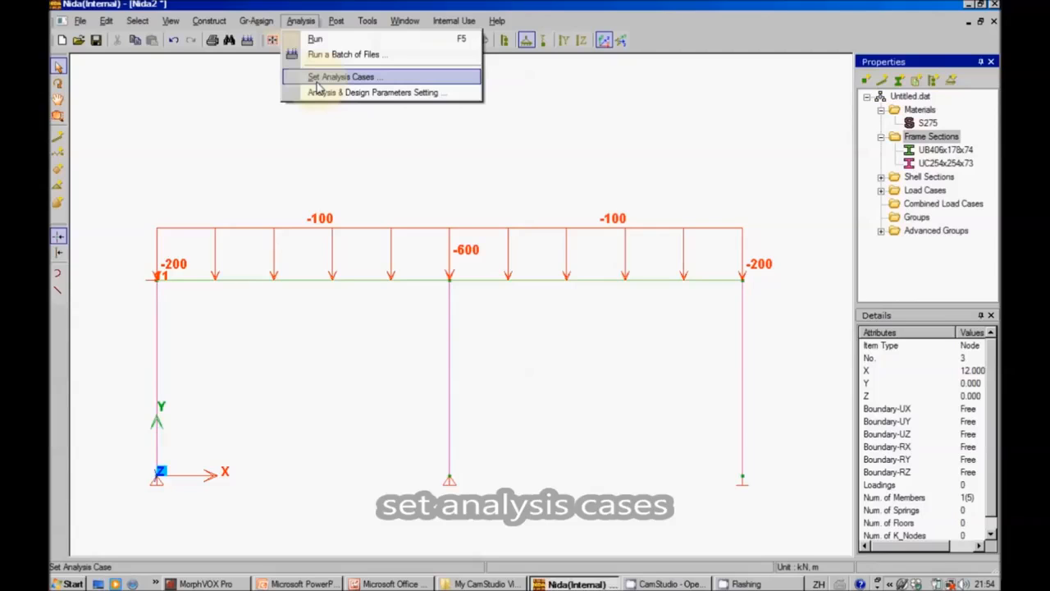
# Add a Linear Analysis case with all load cases applied via Applied Loads > Load Case > ALL
pyautogui.click(340, 77)
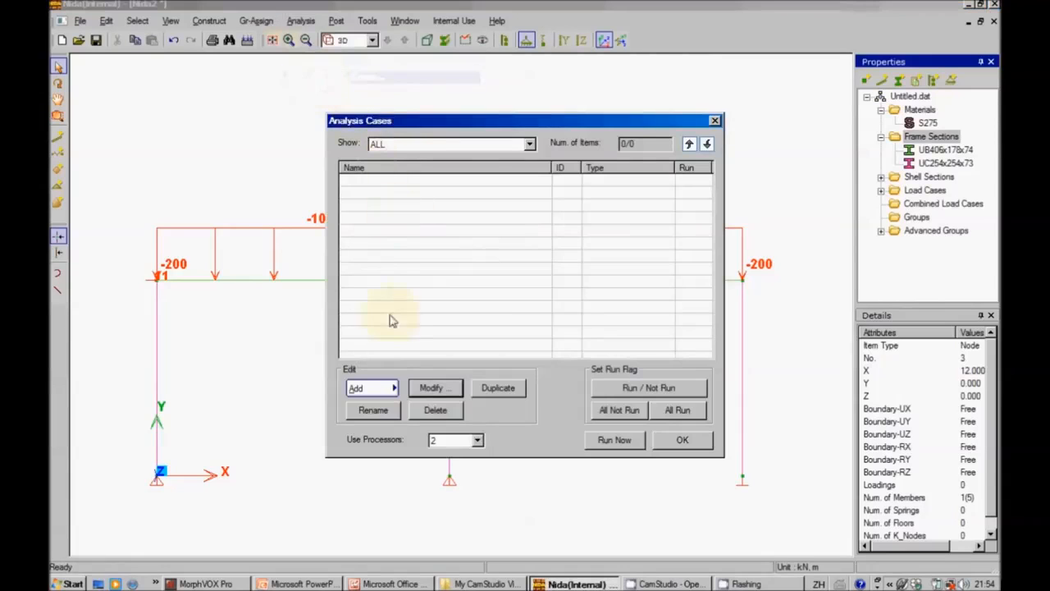
pyautogui.click(371, 387)
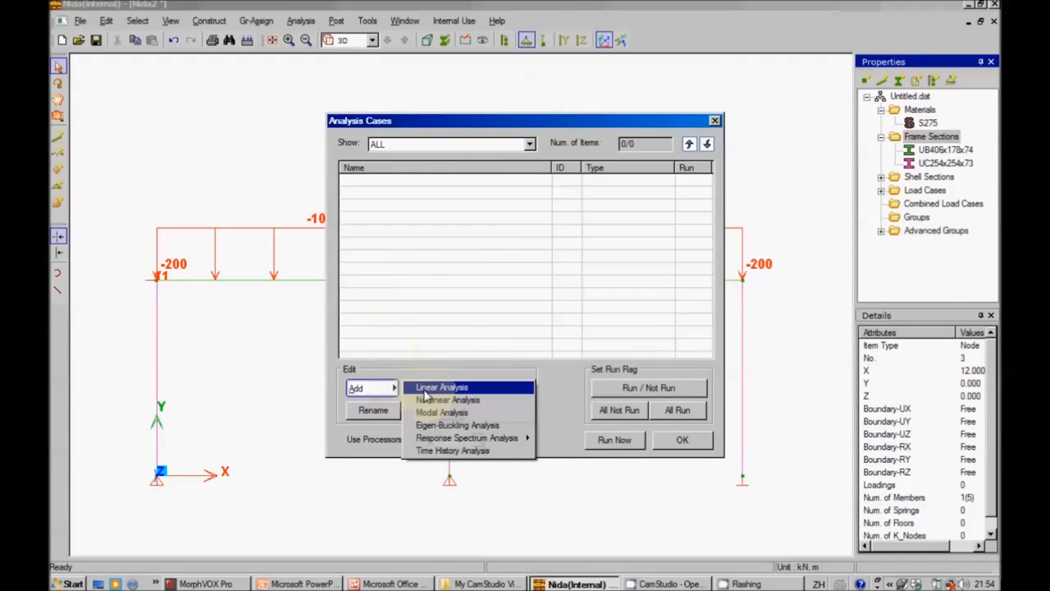
pyautogui.click(440, 387)
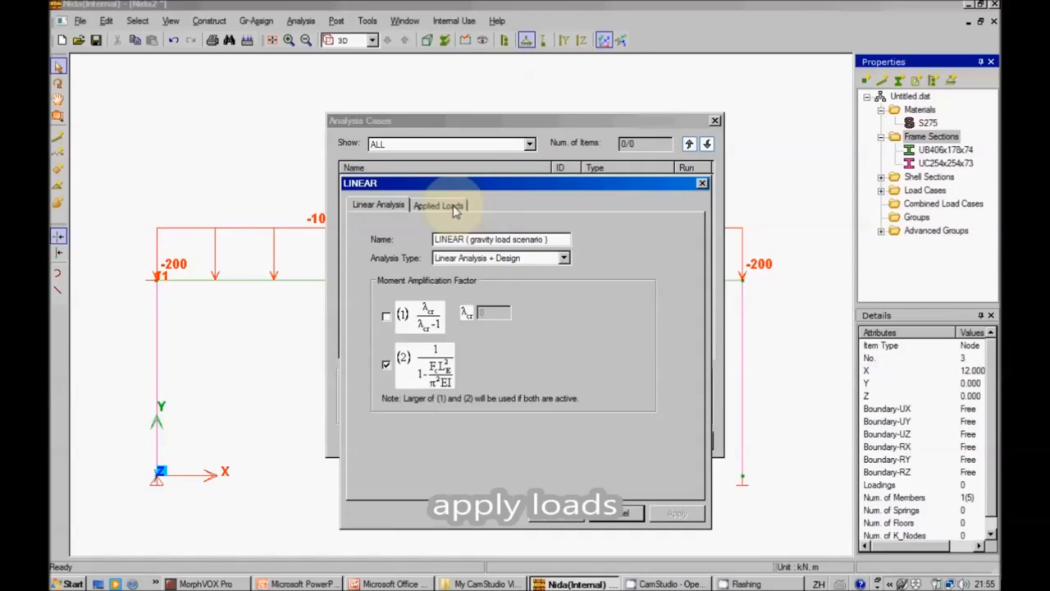
pyautogui.click(440, 206)
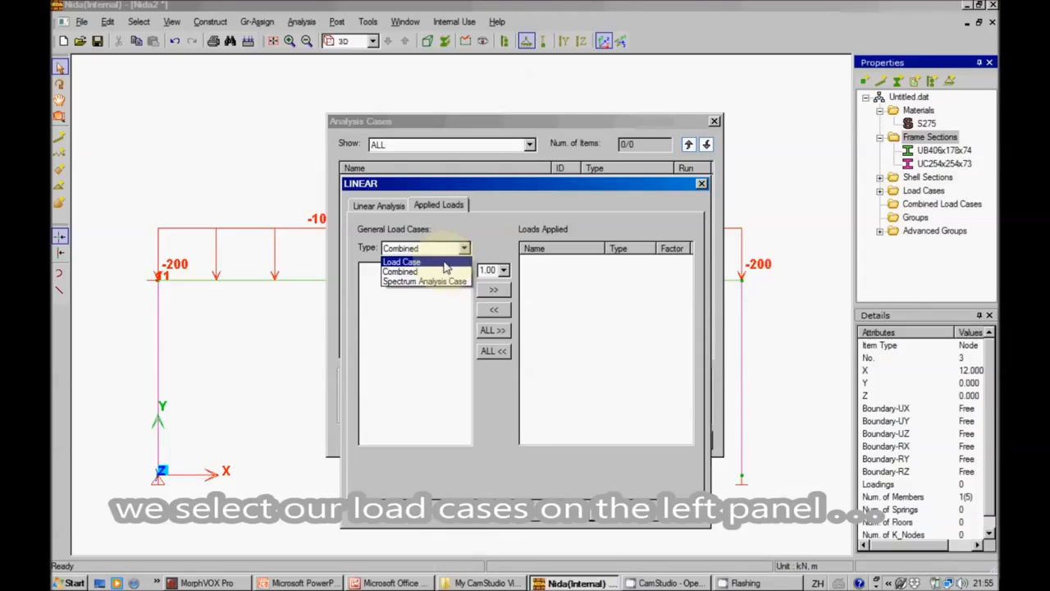
pyautogui.click(401, 261)
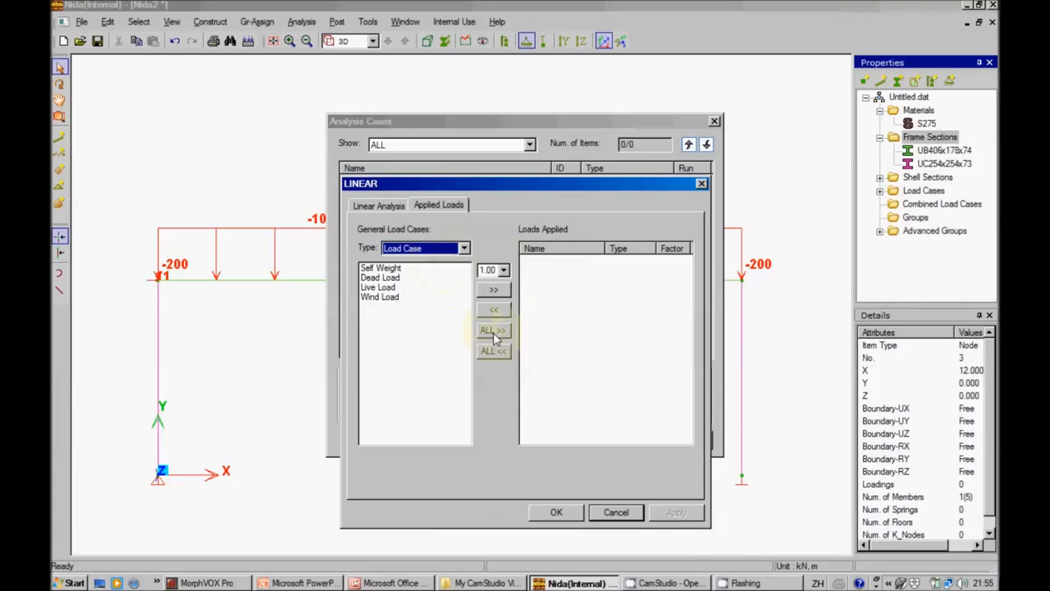
pyautogui.click(492, 330)
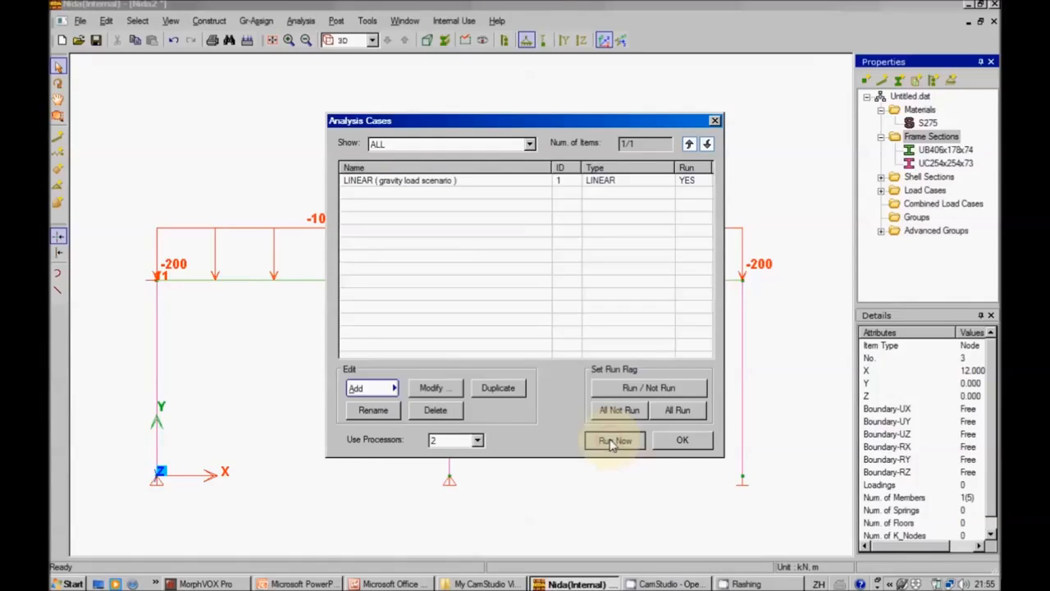
# Run the analysis now, saving the model as 'leaning column portal'
pyautogui.click(616, 440)
pyautogui.write('leaning column portal')
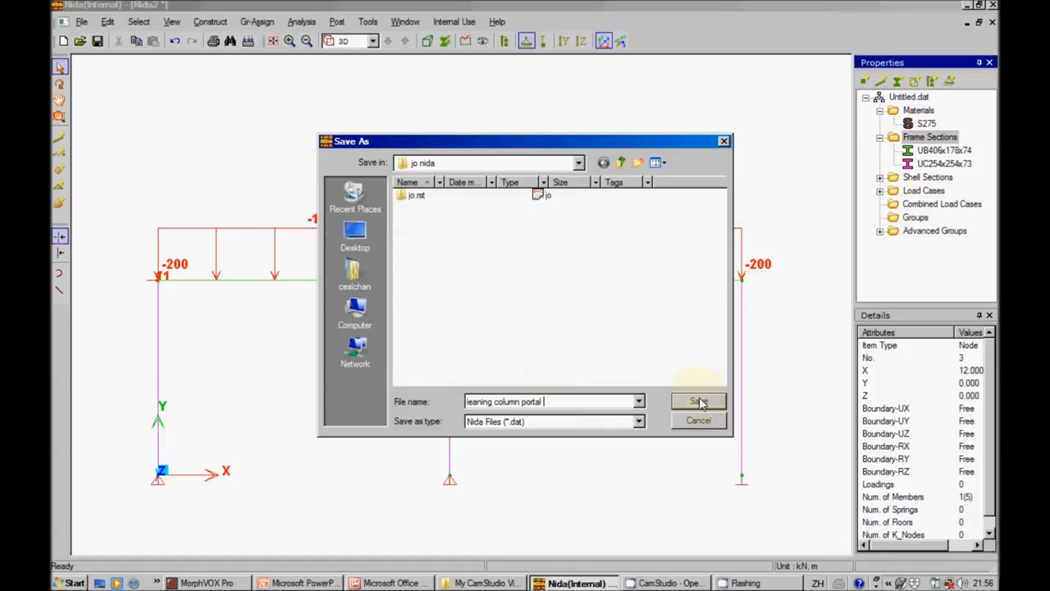
pyautogui.click(699, 400)
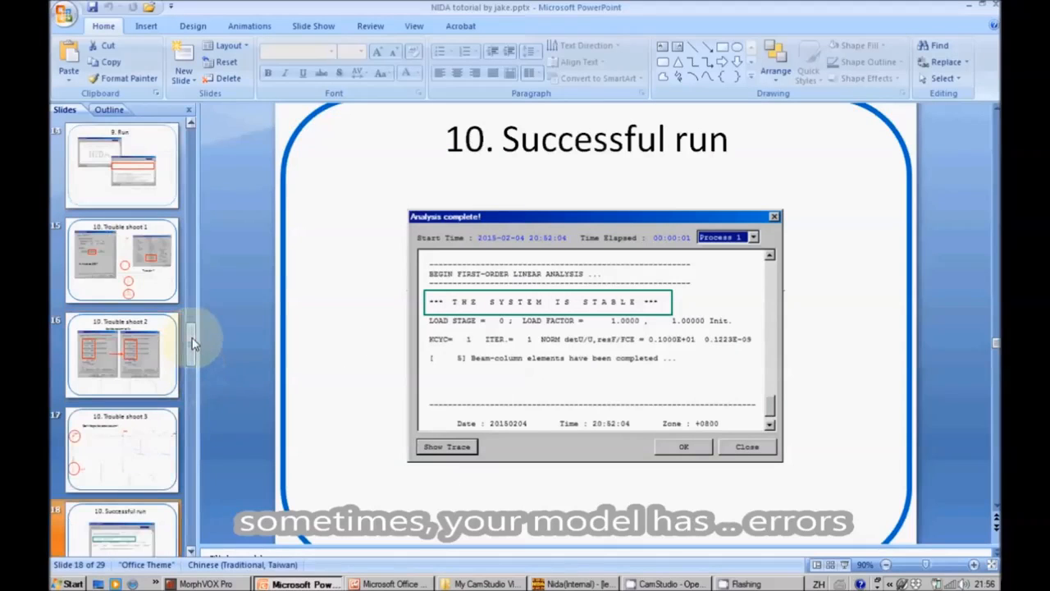
# Review the troubleshooting slides on singular stiffness errors and fixing column end conditions
pyautogui.click(121, 164)
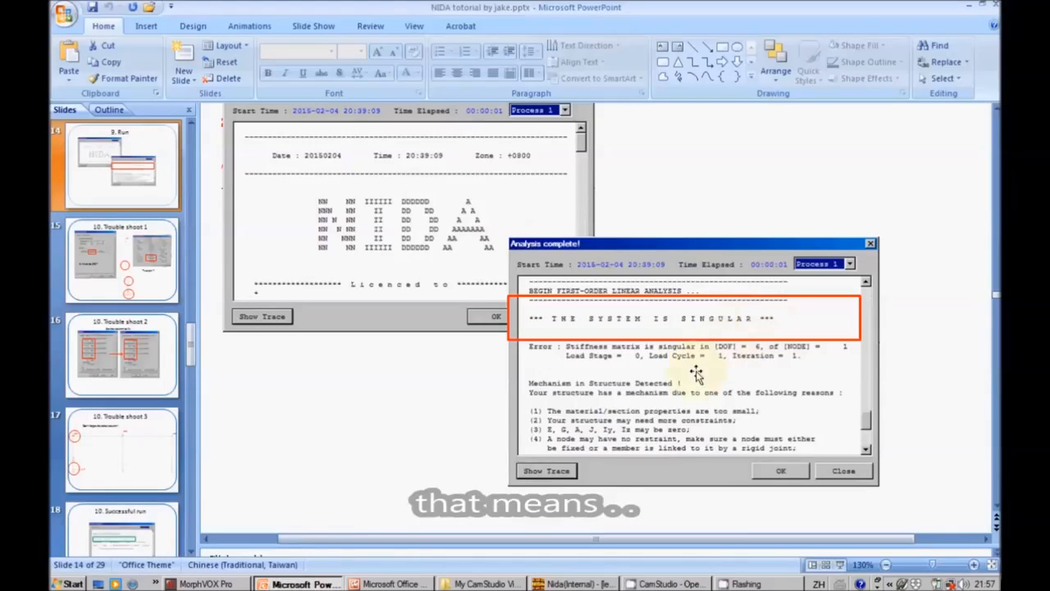
pyautogui.moveTo(850, 402)
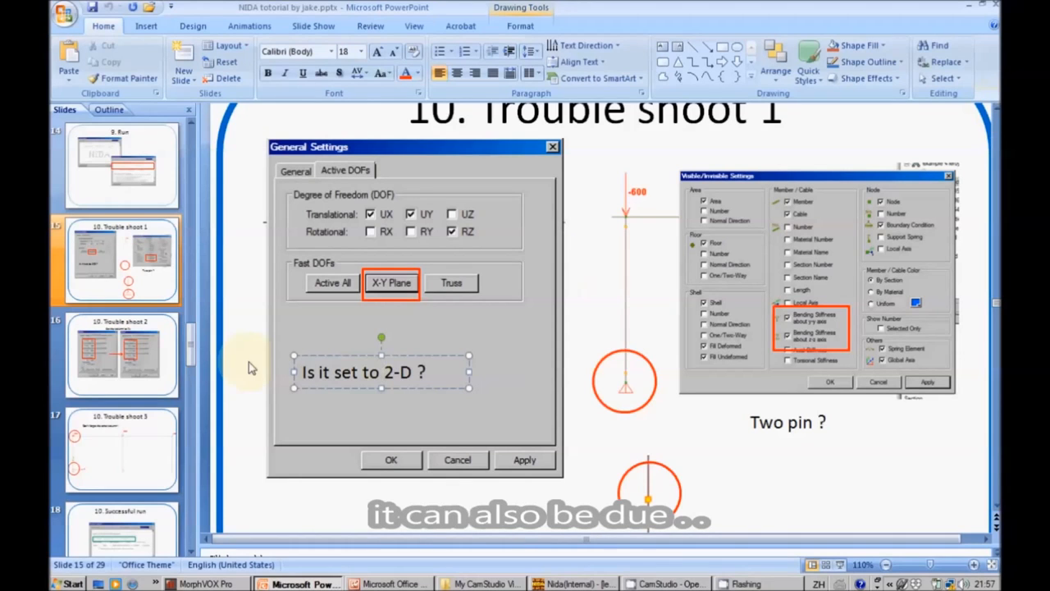
pyautogui.click(123, 352)
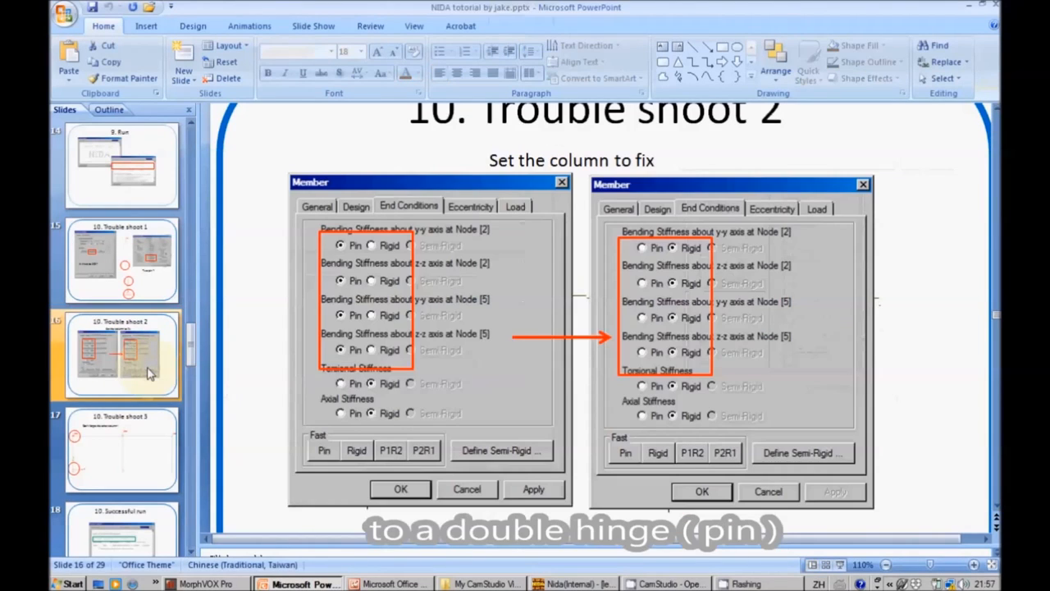
pyautogui.moveTo(582, 324)
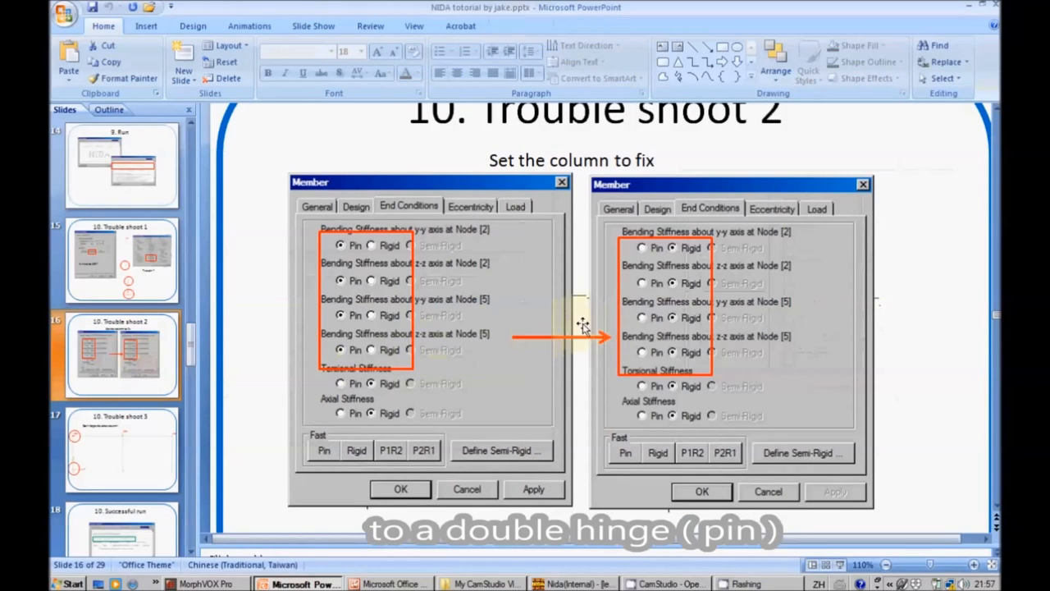
pyautogui.click(121, 446)
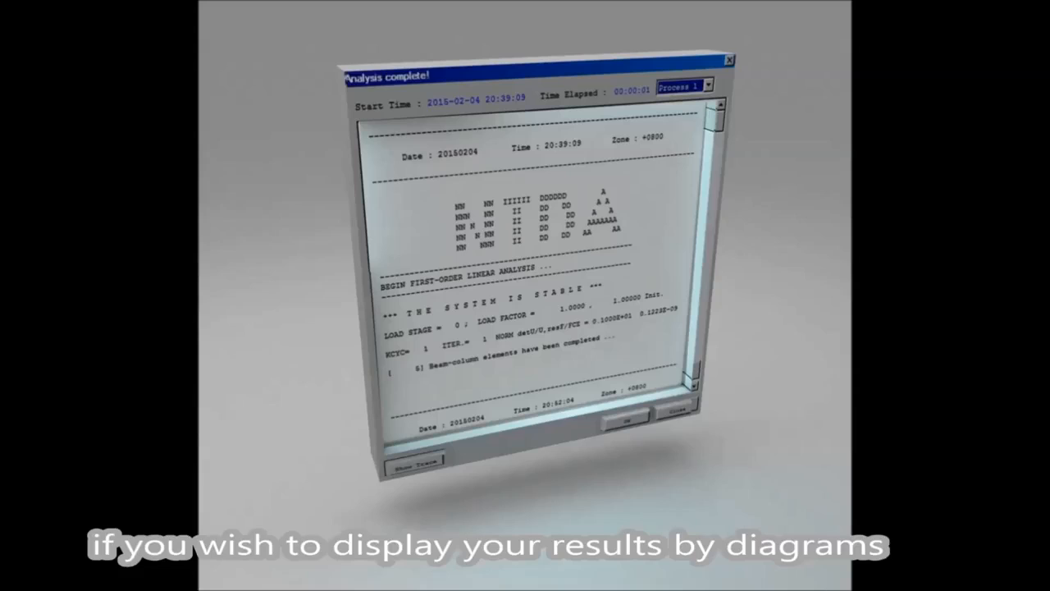
# Advance to the Show Bending Moment/Shear Force Diagram slide and return to the NIDA model
pyautogui.click(238, 46)
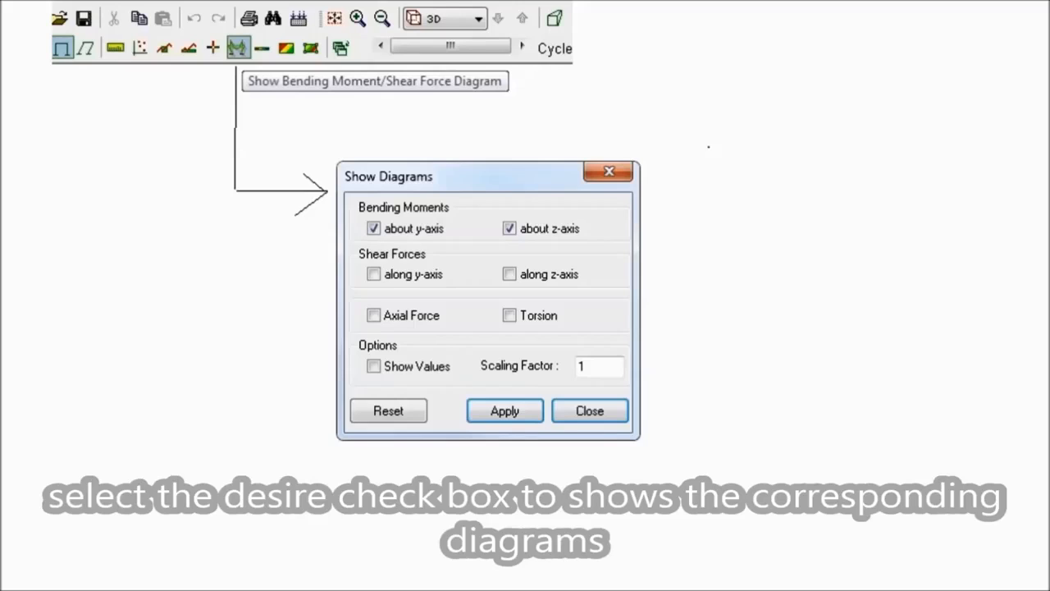
pyautogui.click(589, 410)
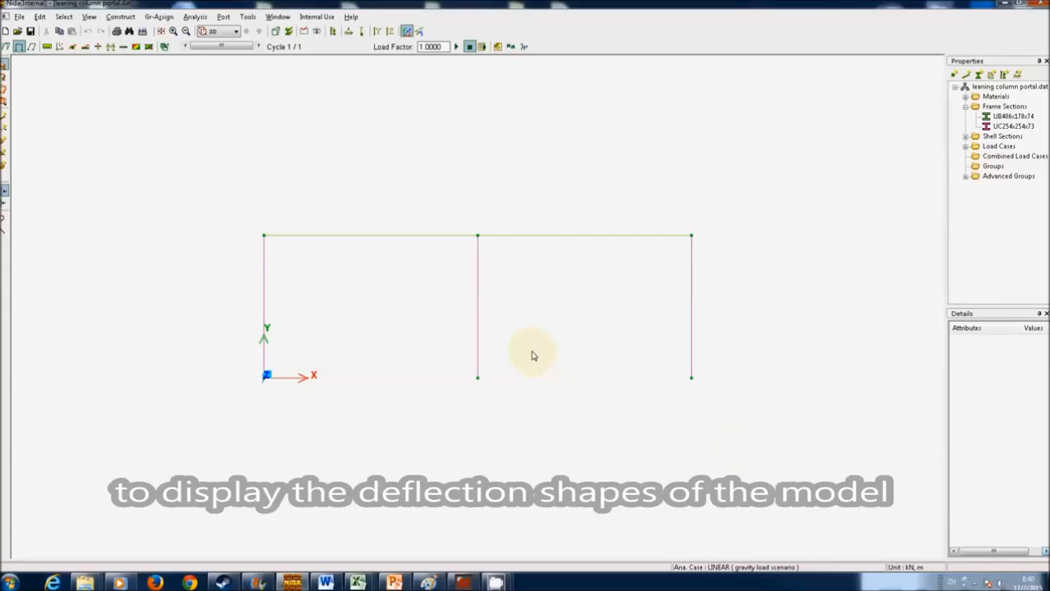
pyautogui.moveTo(420, 275)
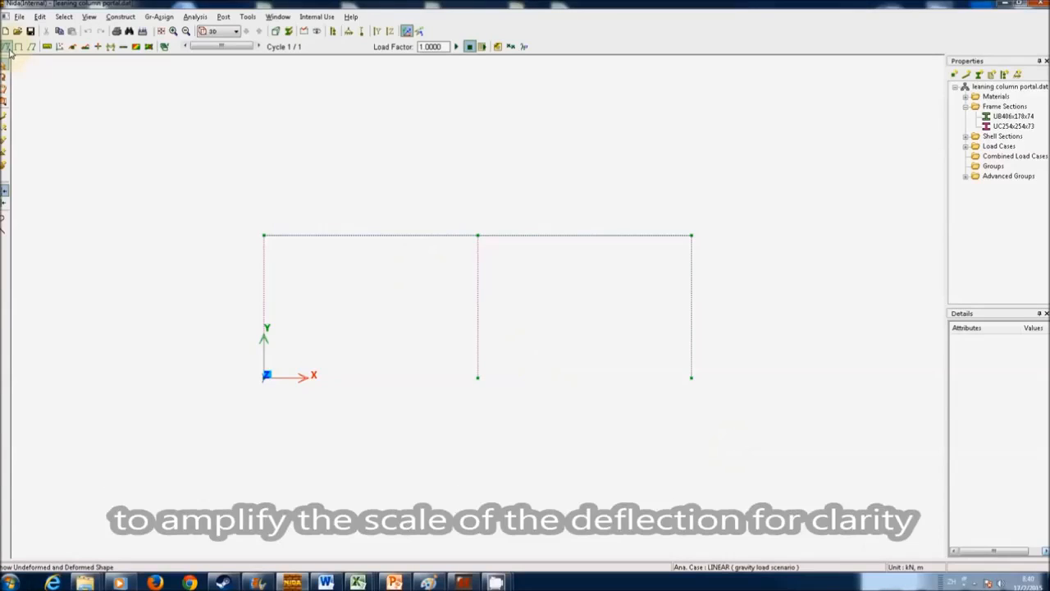
pyautogui.moveTo(46, 46)
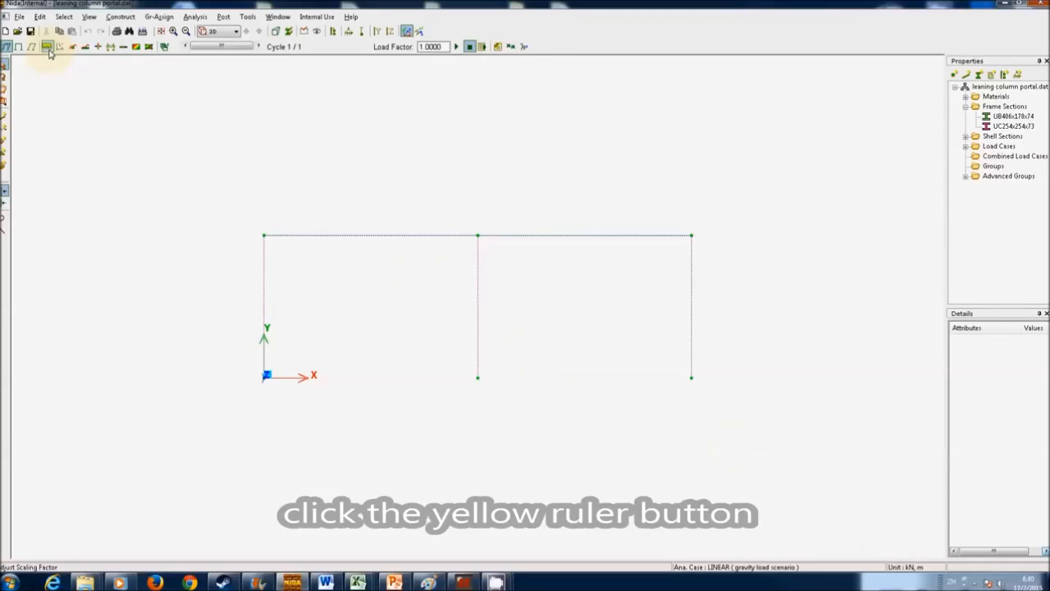
# Raise the deformed-shape Delta and Angle scaling factors to 500 and apply them
pyautogui.click(46, 45)
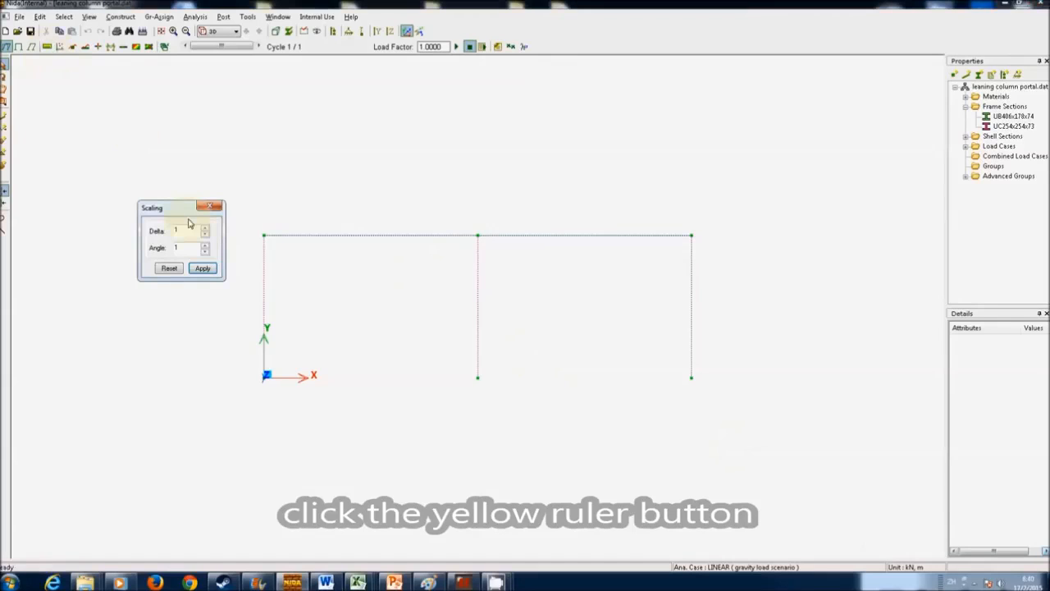
pyautogui.click(187, 230)
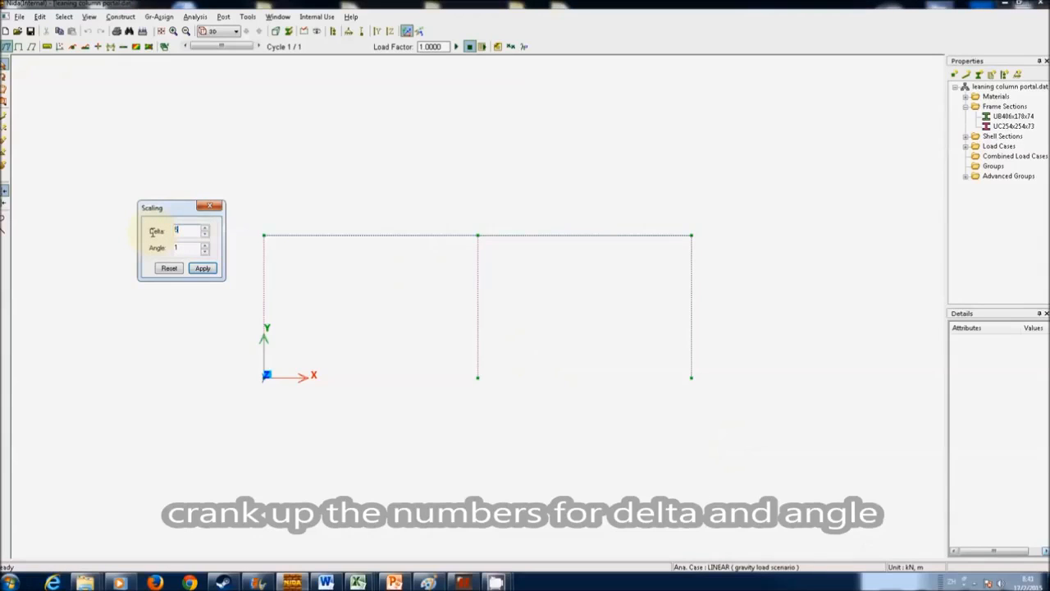
pyautogui.write('500')
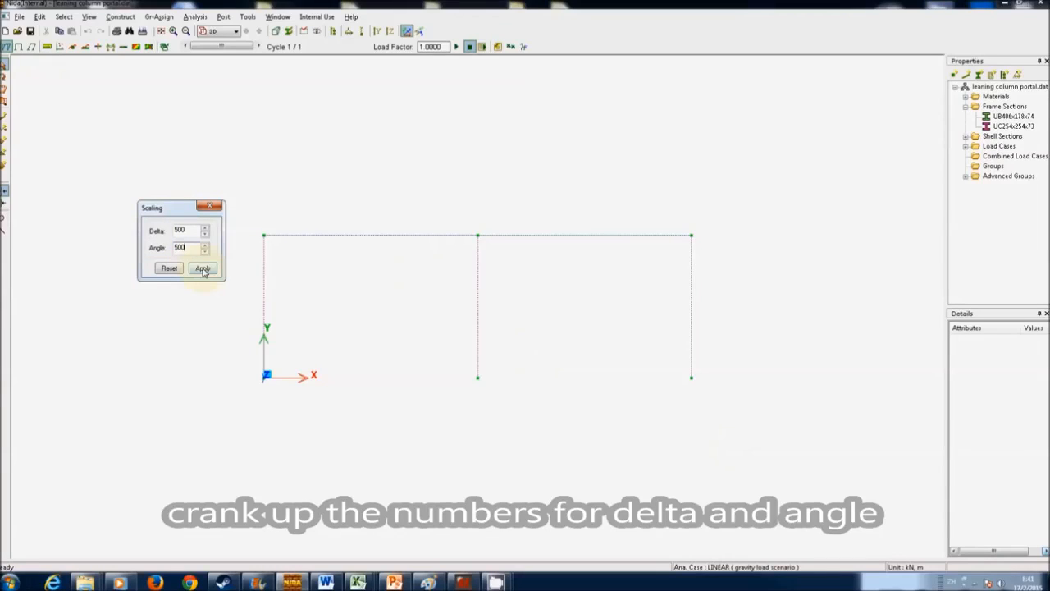
pyautogui.click(202, 270)
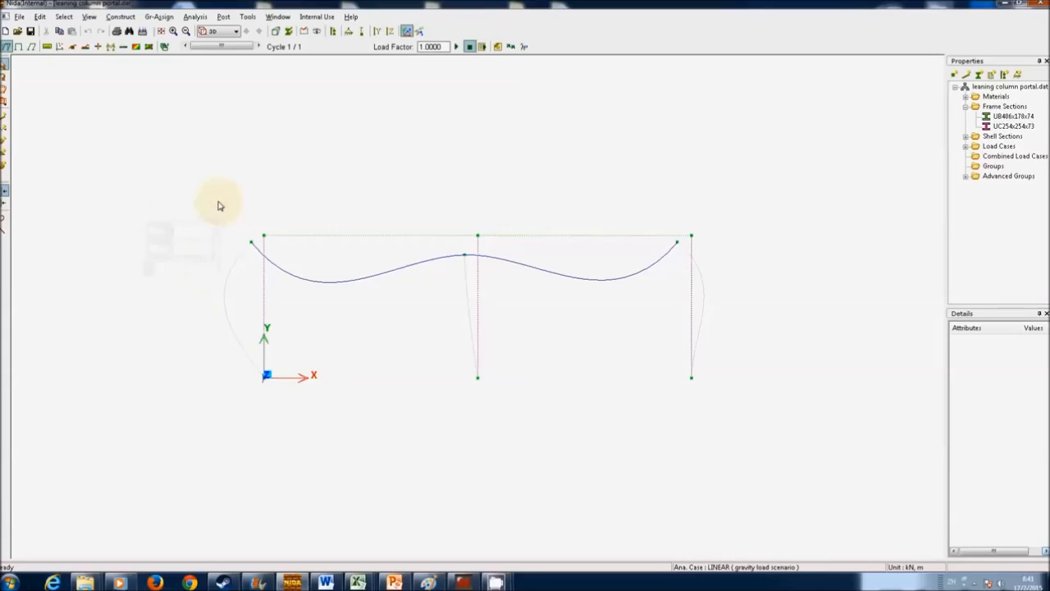
pyautogui.click(18, 46)
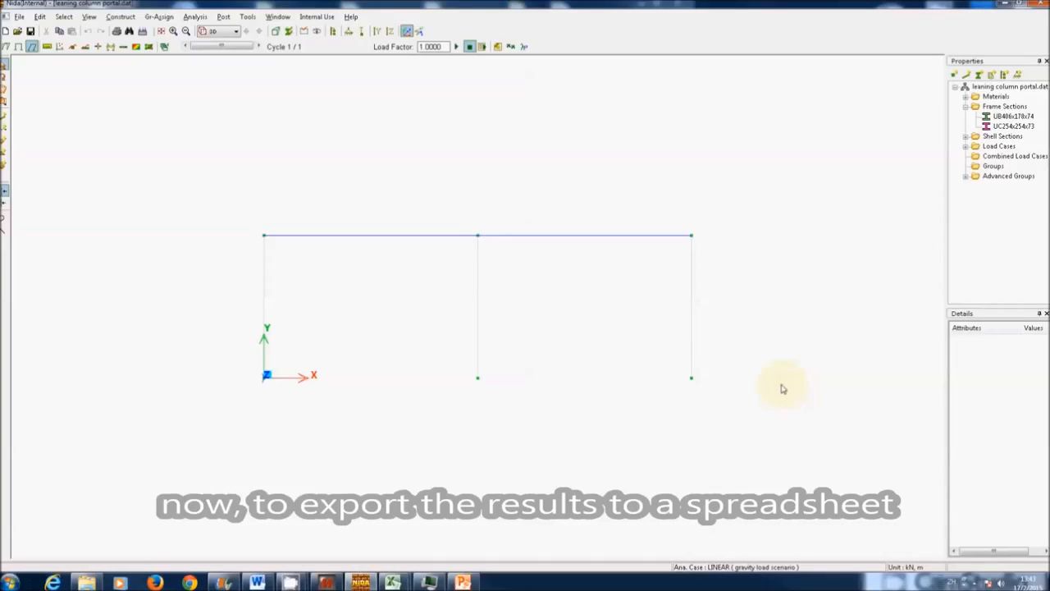
pyautogui.moveTo(774, 374)
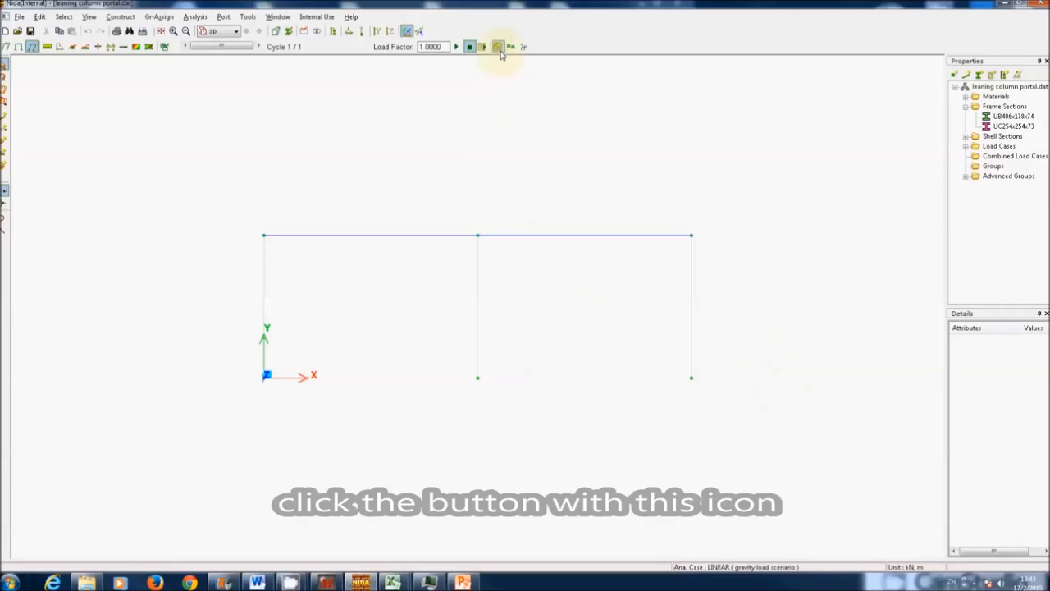
# Select the LINEAR analysis case and export all result items to an MS Excel file
pyautogui.click(498, 46)
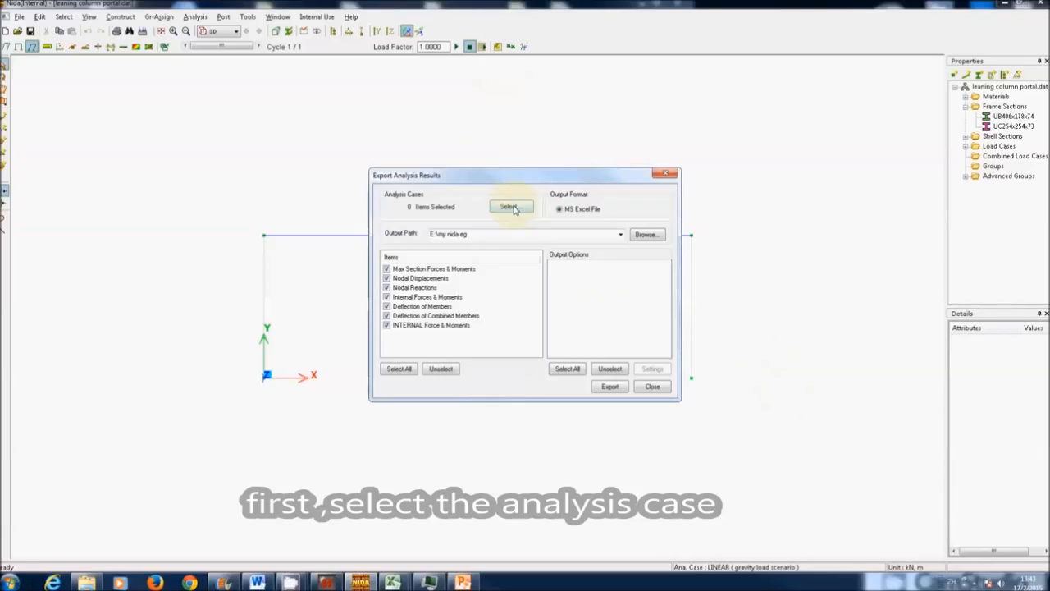
pyautogui.click(512, 206)
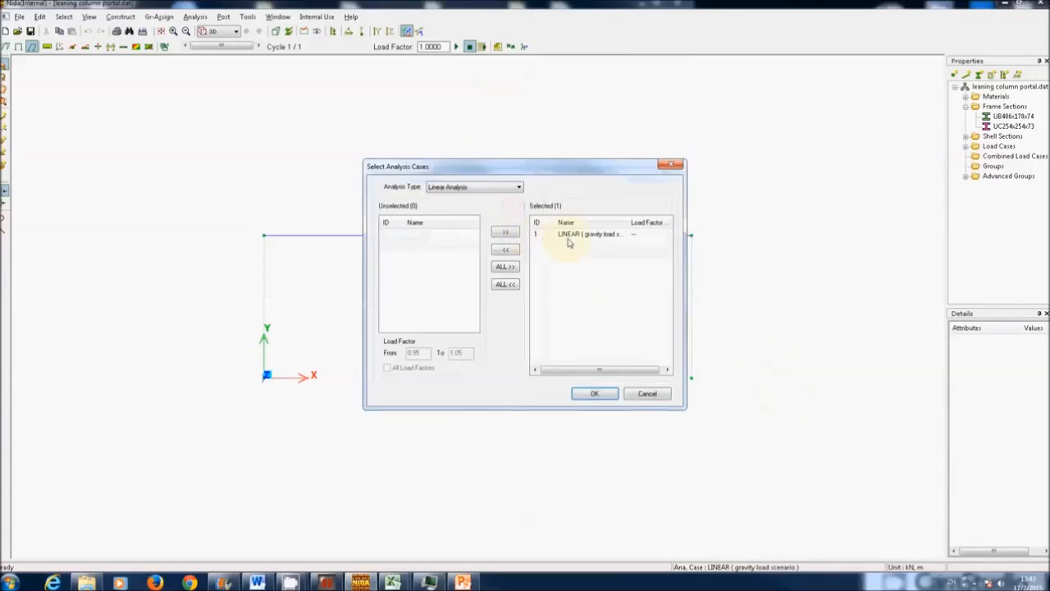
pyautogui.click(594, 394)
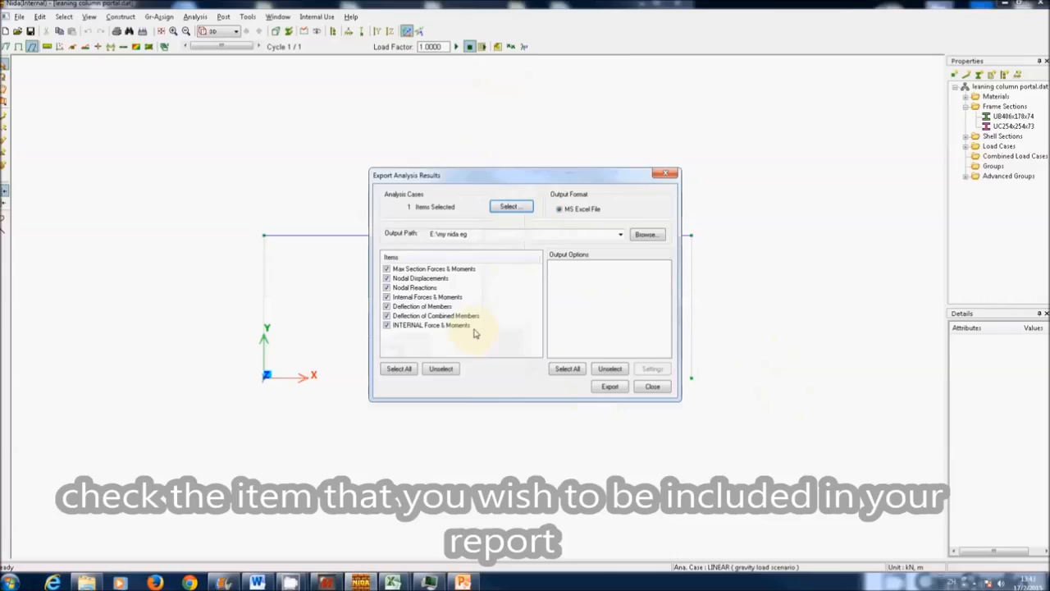
pyautogui.moveTo(476, 328)
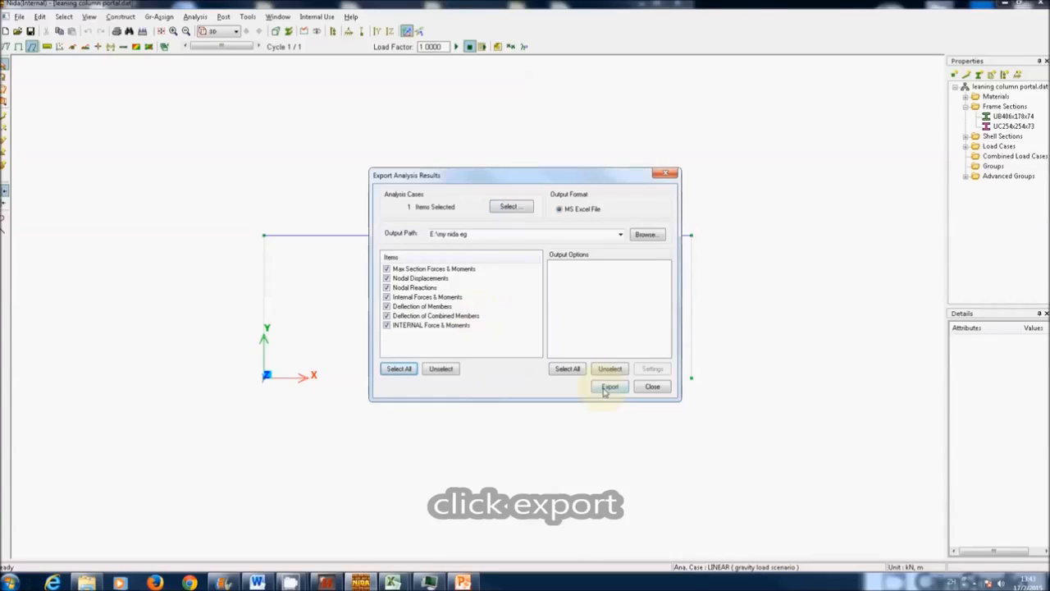
pyautogui.click(611, 388)
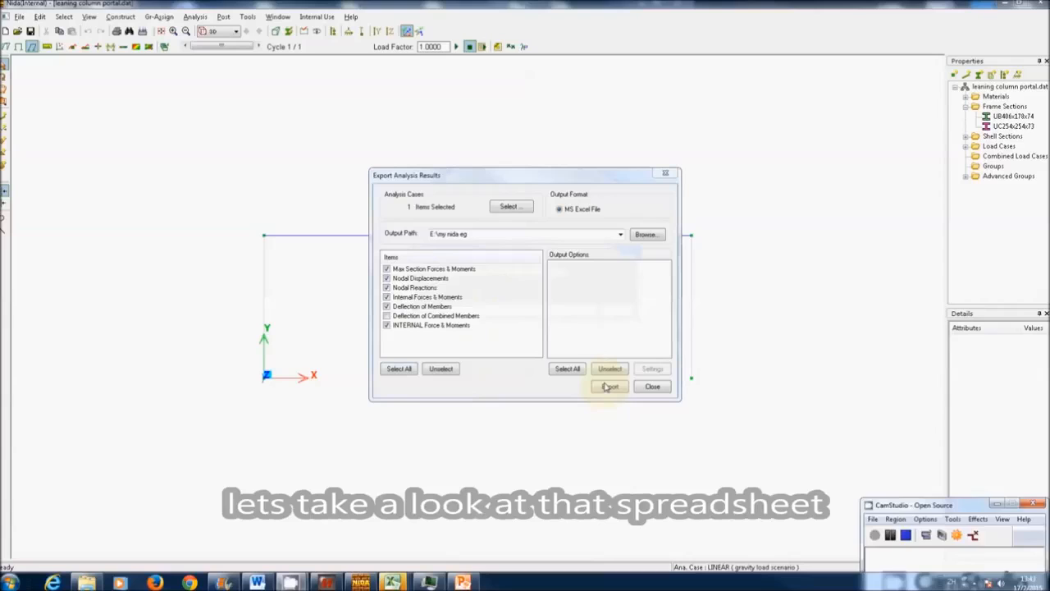
pyautogui.click(610, 386)
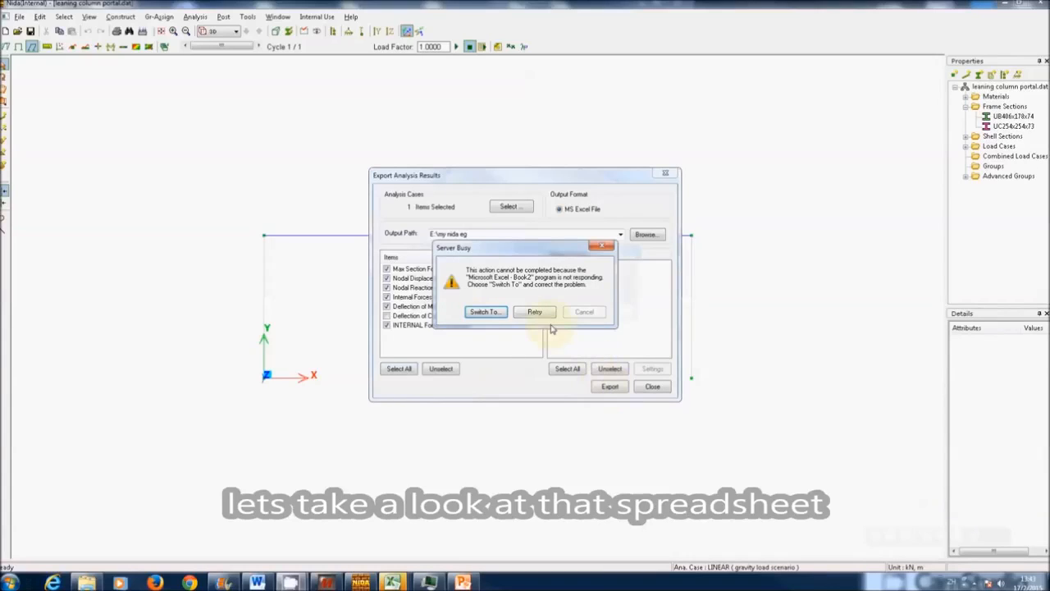
pyautogui.click(485, 312)
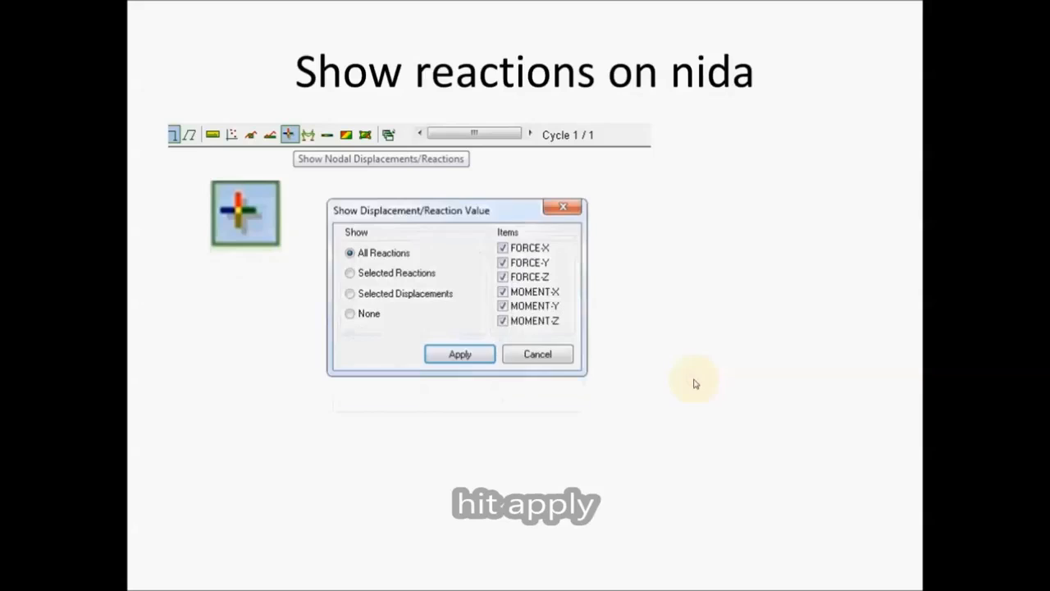
# Advance the slide animation applying the all-reactions setting to label column-base reactions
pyautogui.click(459, 355)
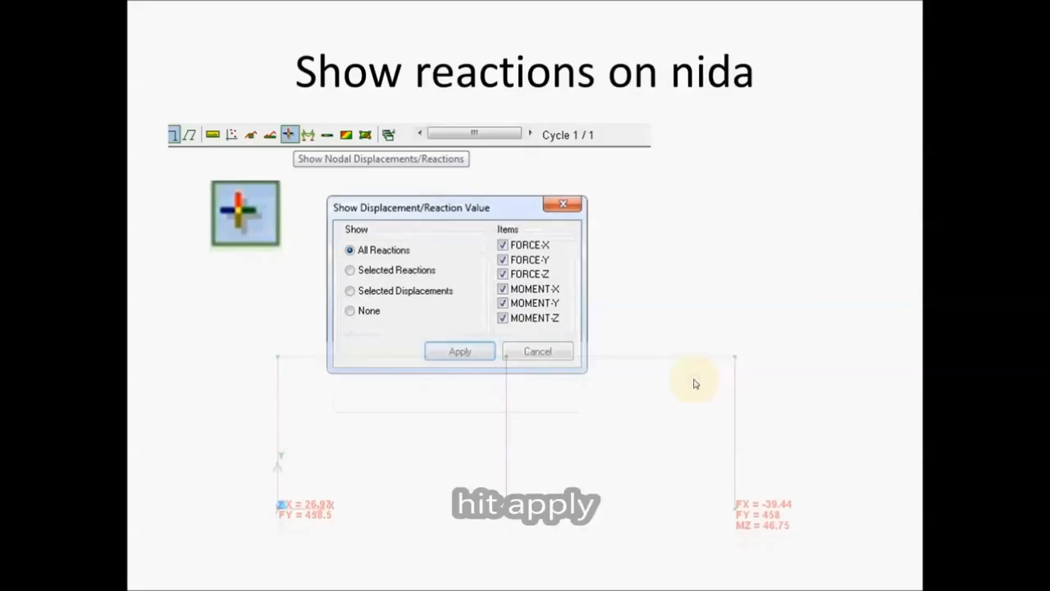
pyautogui.click(459, 351)
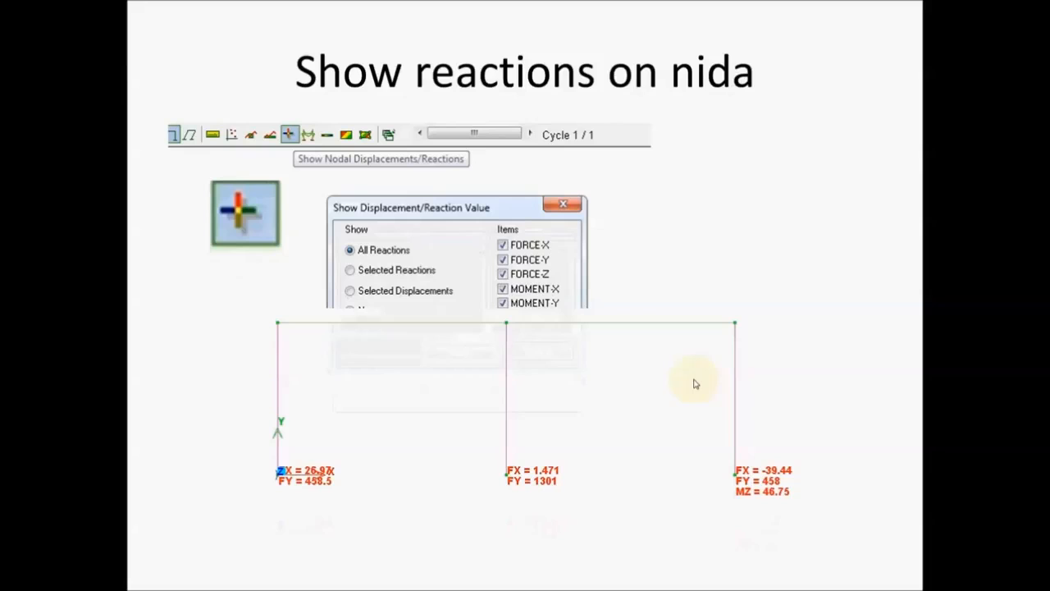